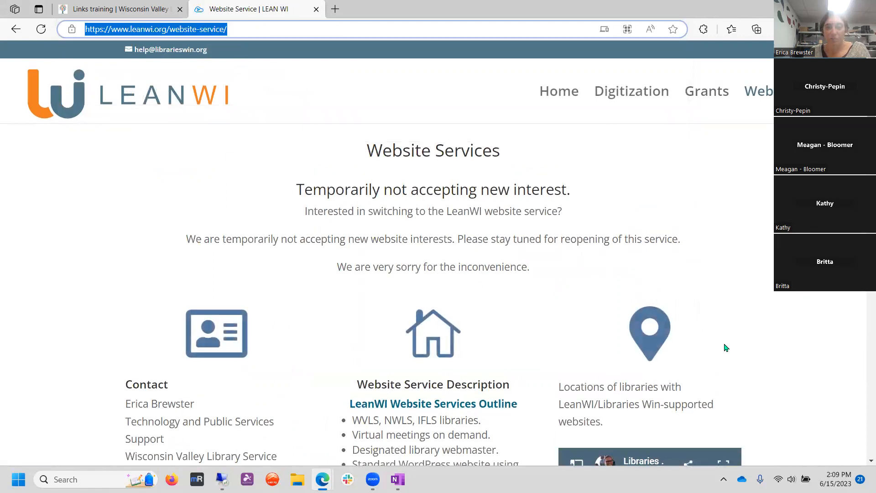
# - Return to the Links training tab and scroll to its Digital Library section with the Donate and Libby links
pyautogui.scroll(-3)
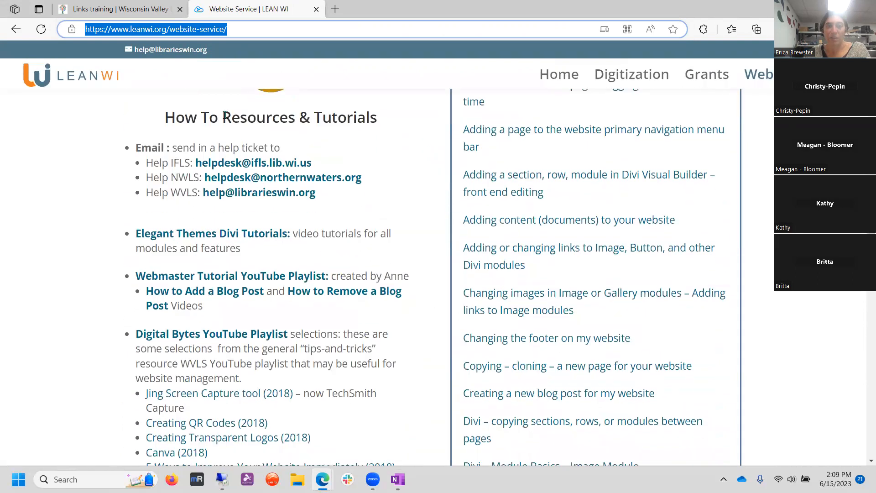
pyautogui.moveTo(250, 287)
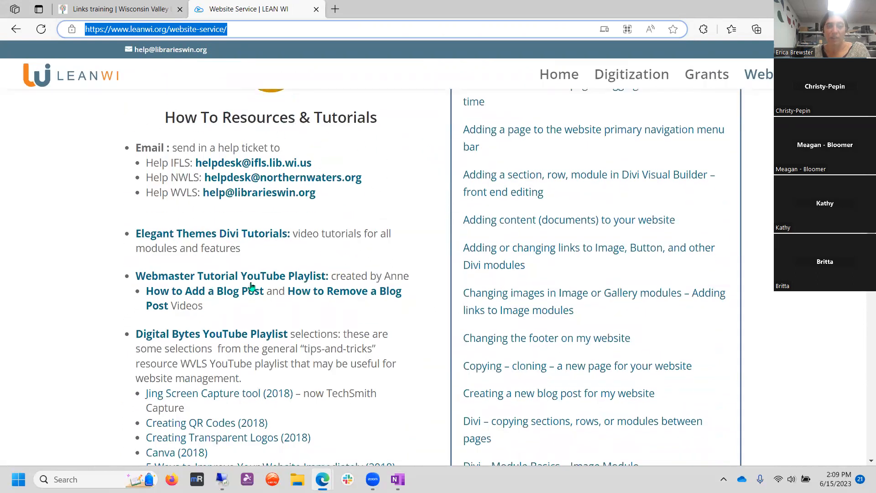
pyautogui.scroll(-3)
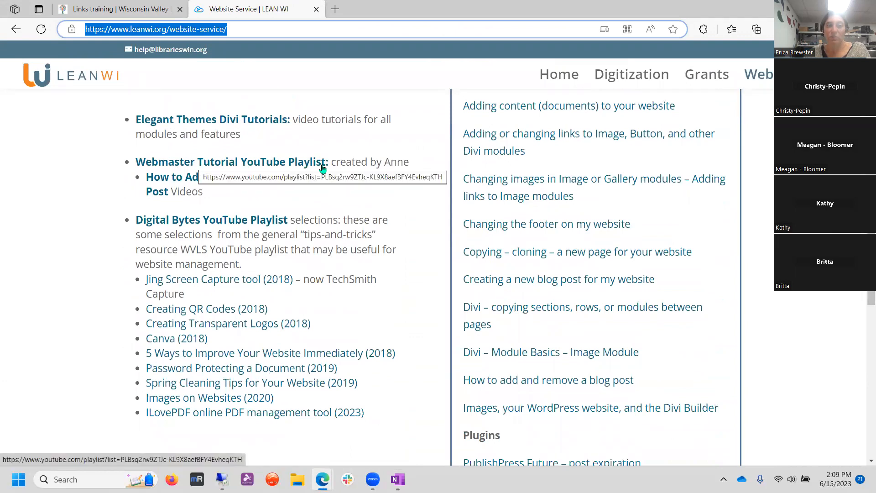
pyautogui.moveTo(359, 201)
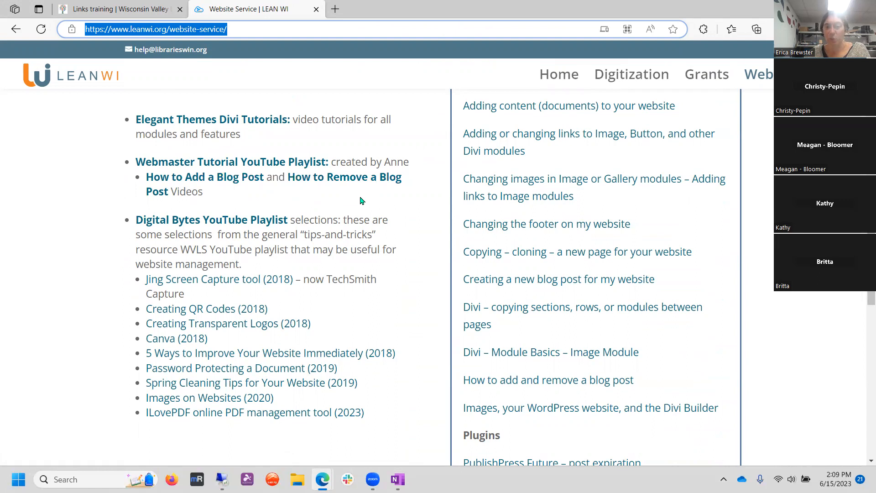
pyautogui.moveTo(494, 361)
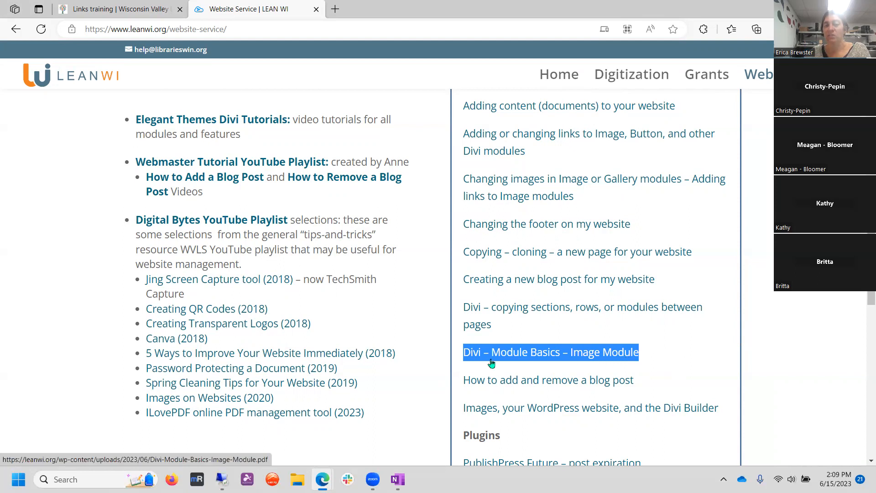
pyautogui.moveTo(559, 371)
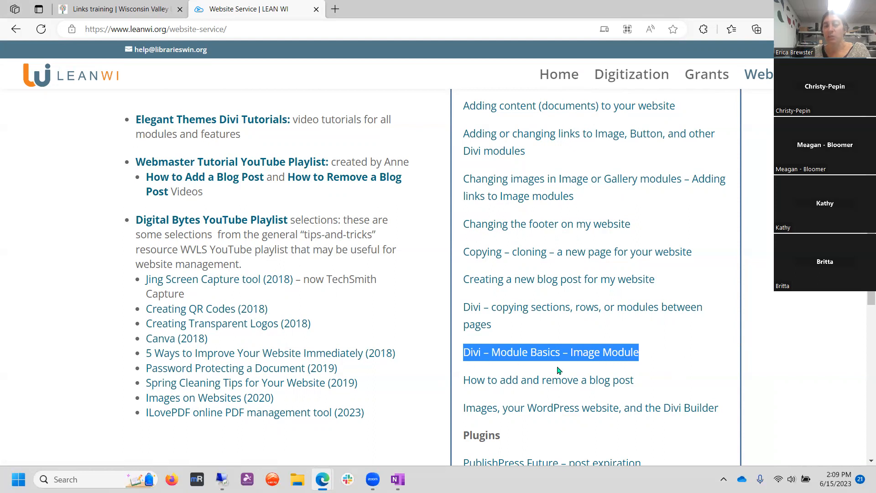
pyautogui.moveTo(613, 416)
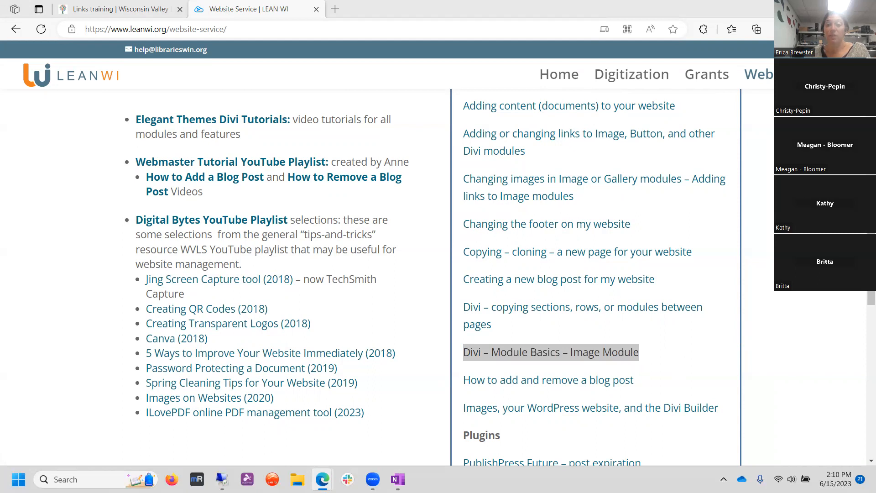
pyautogui.moveTo(592, 352)
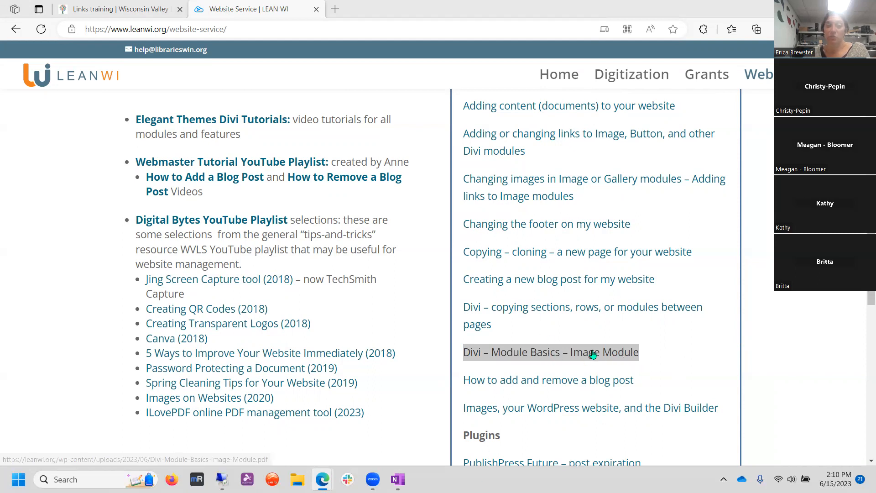
pyautogui.scroll(-3)
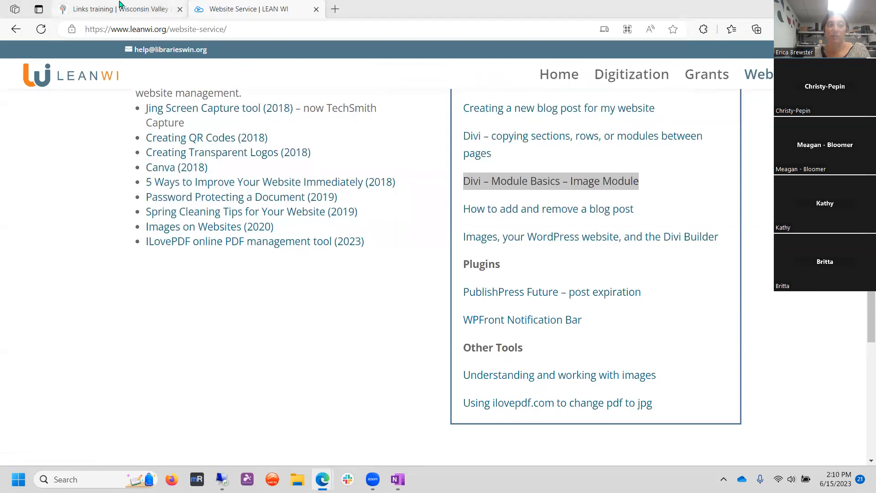
pyautogui.click(112, 9)
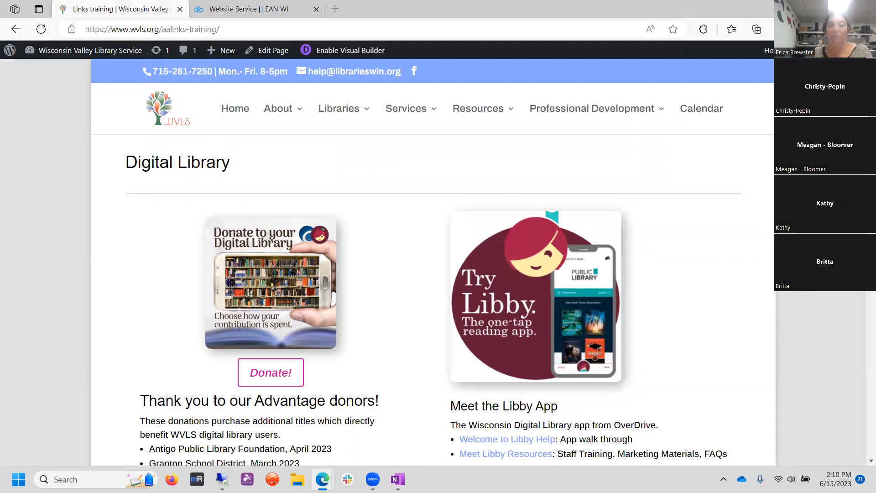
pyautogui.scroll(-3)
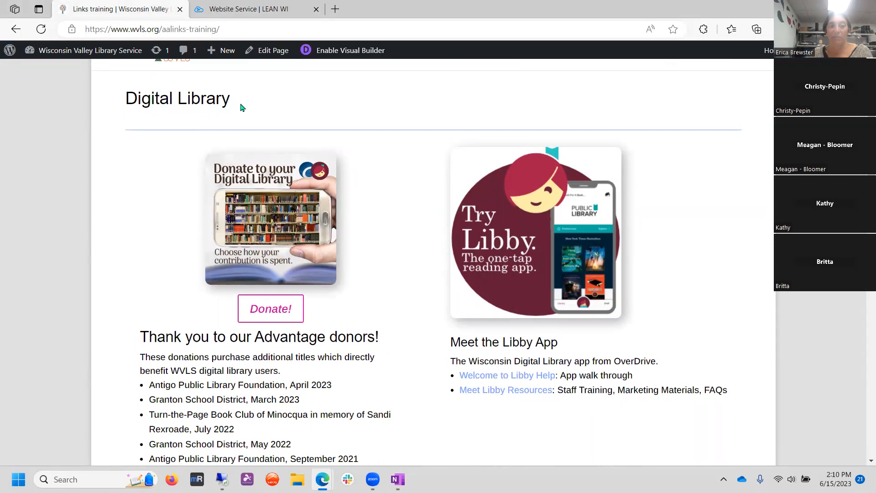
pyautogui.moveTo(271, 309)
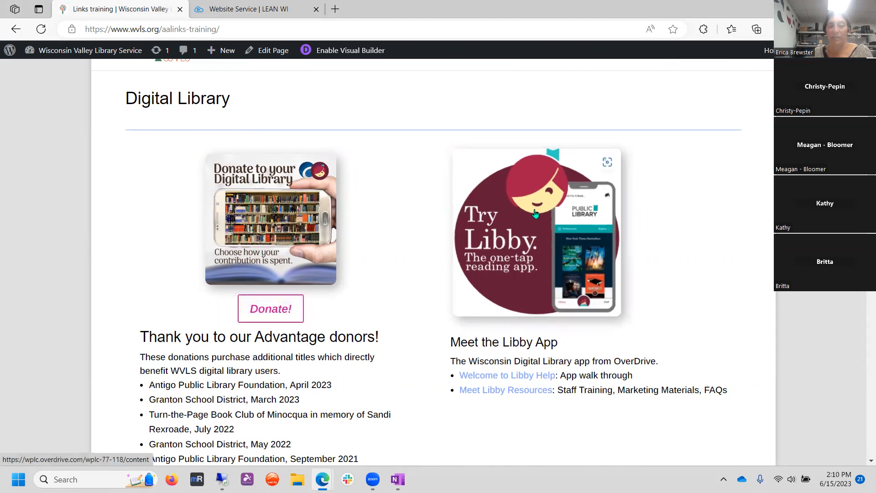
pyautogui.scroll(-3)
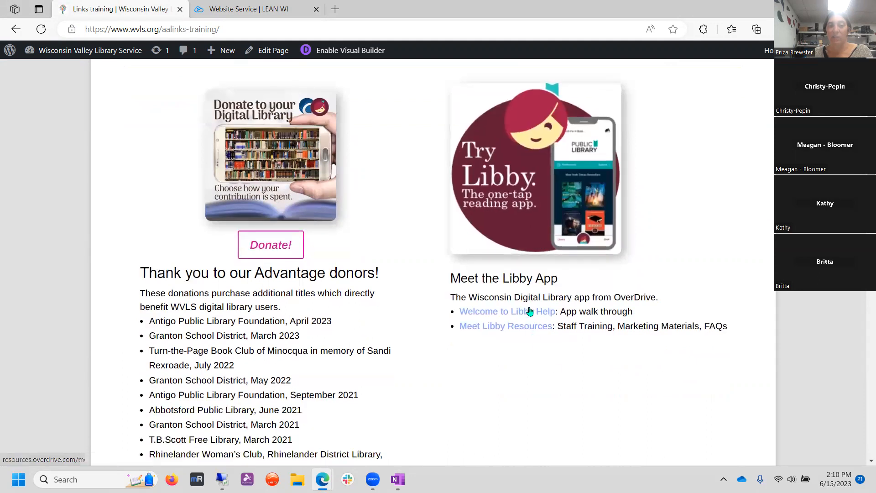
pyautogui.moveTo(462, 311)
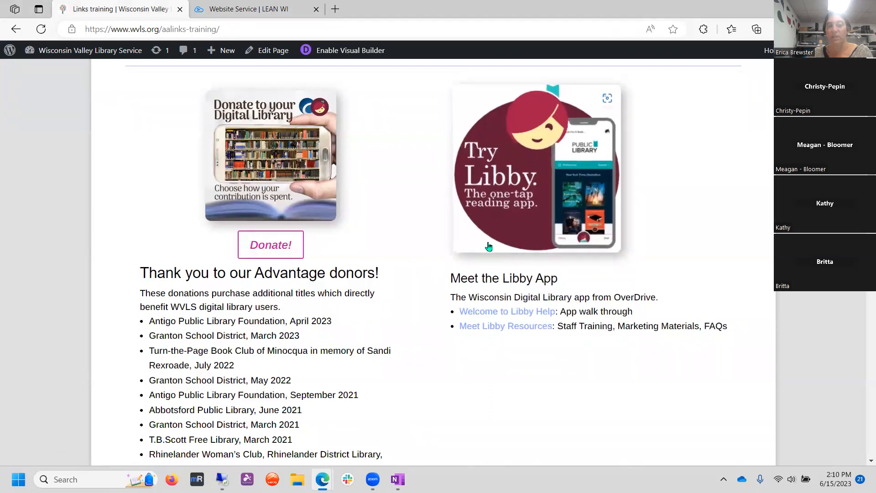
pyautogui.moveTo(402, 253)
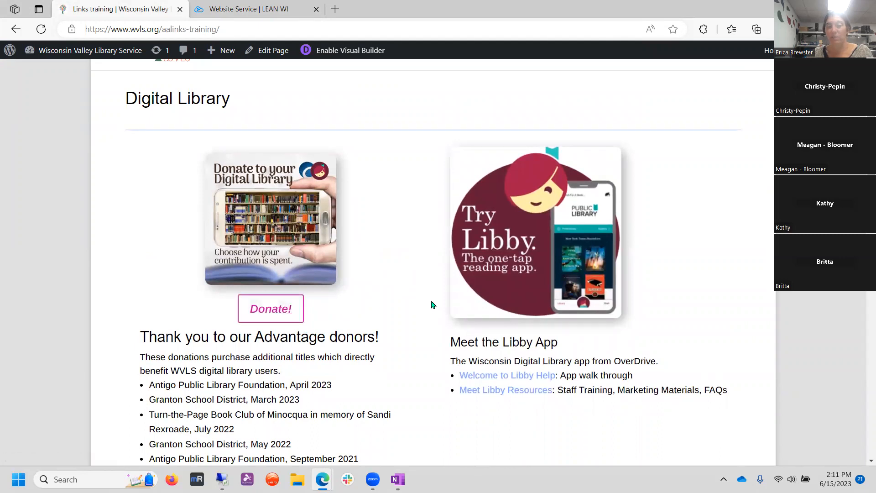
pyautogui.scroll(-3)
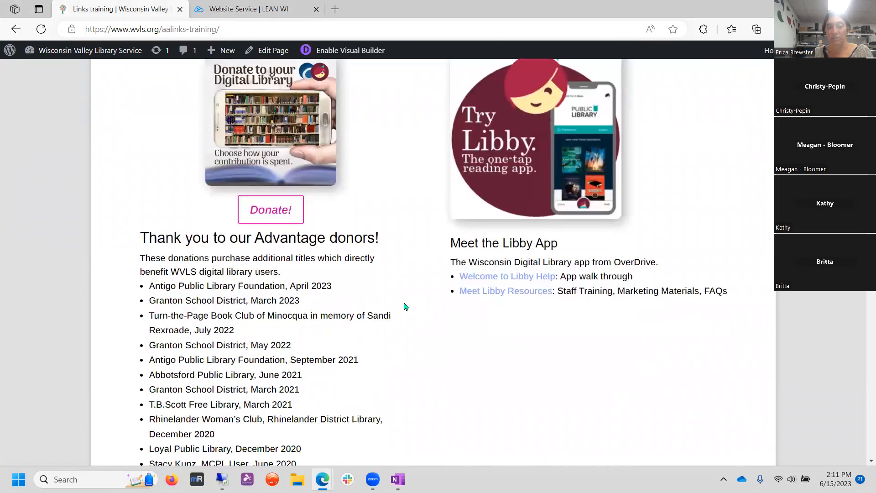
pyautogui.scroll(-3)
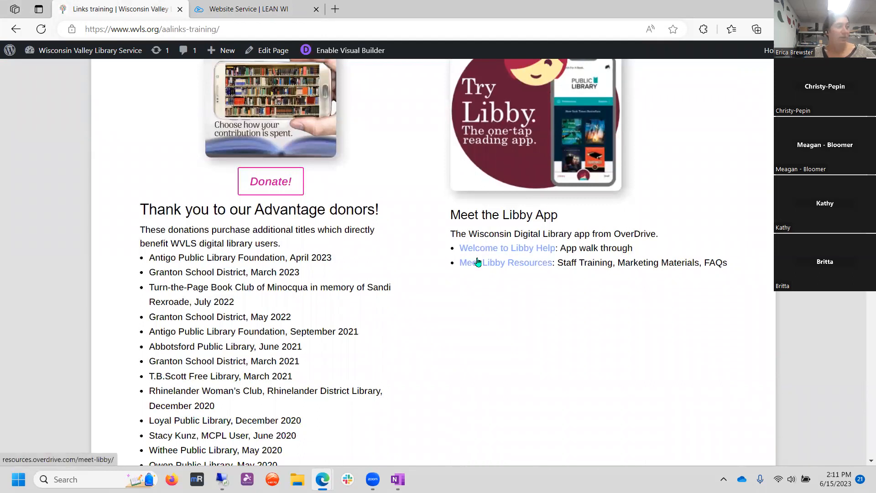
pyautogui.moveTo(498, 252)
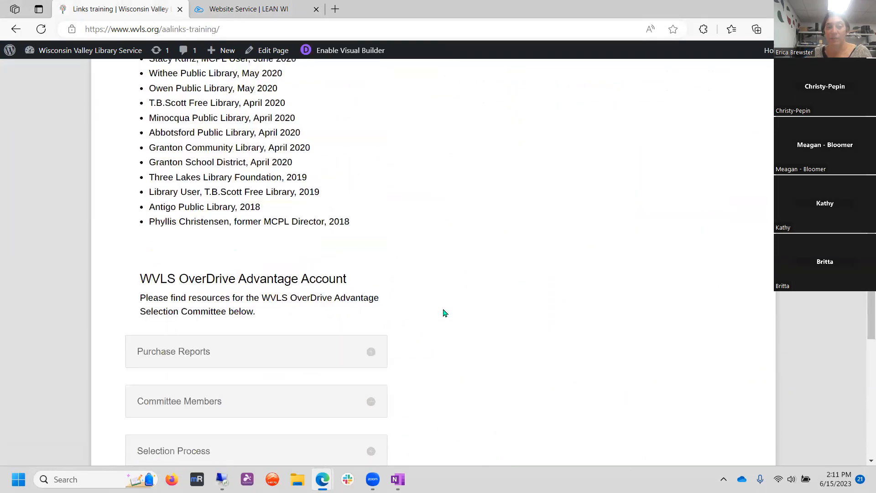
pyautogui.scroll(-3)
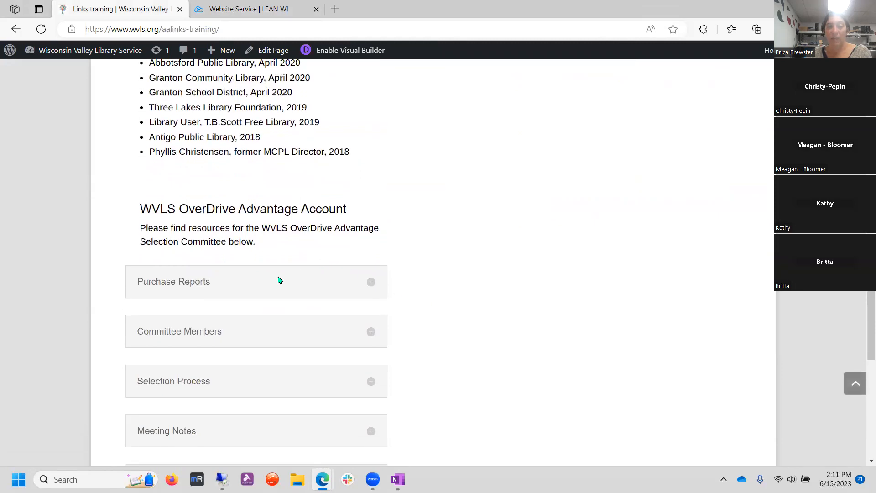
pyautogui.scroll(-3)
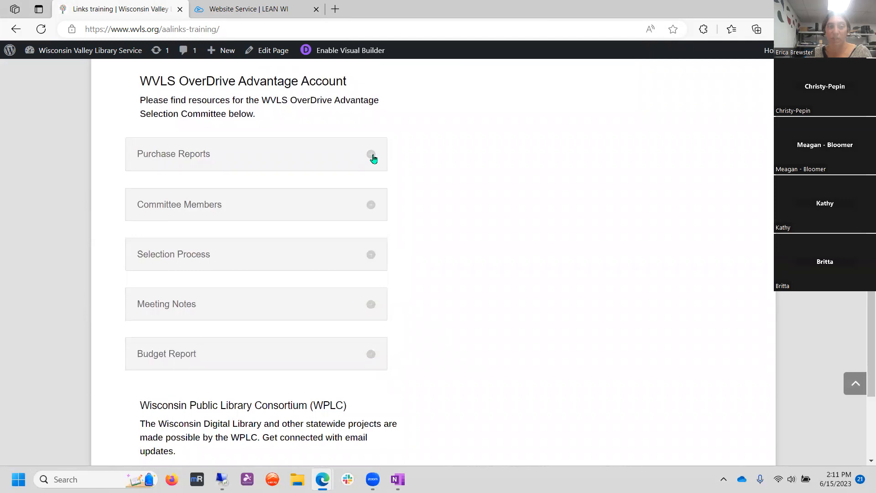
pyautogui.click(370, 154)
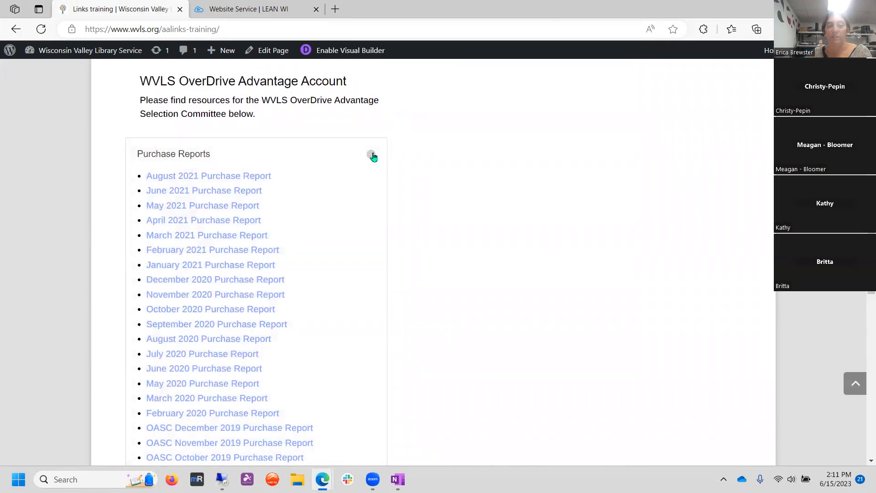
pyautogui.click(372, 155)
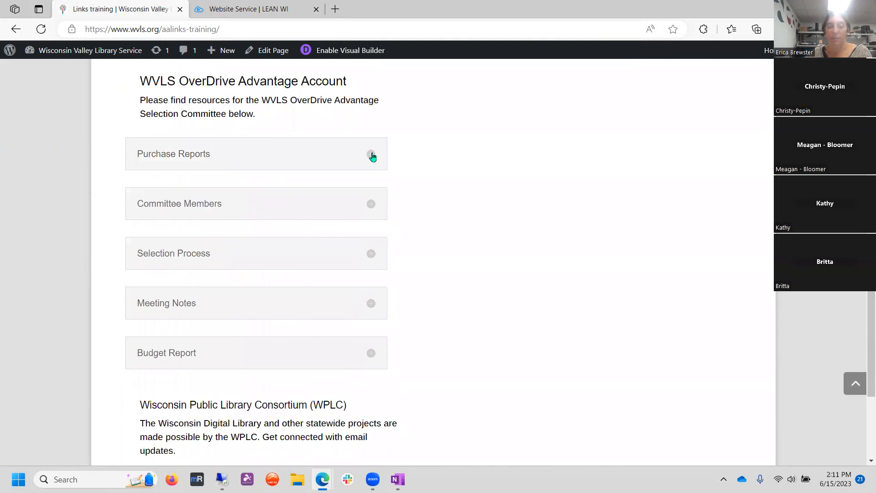
pyautogui.click(371, 154)
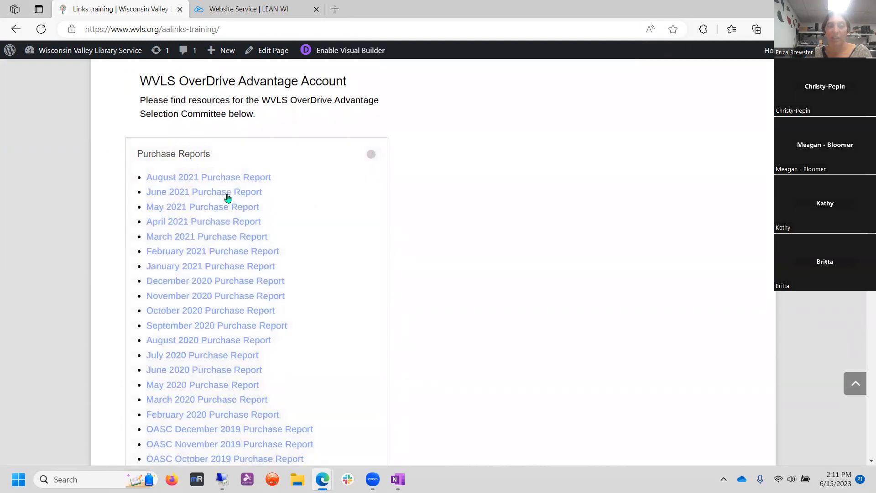
pyautogui.moveTo(229, 414)
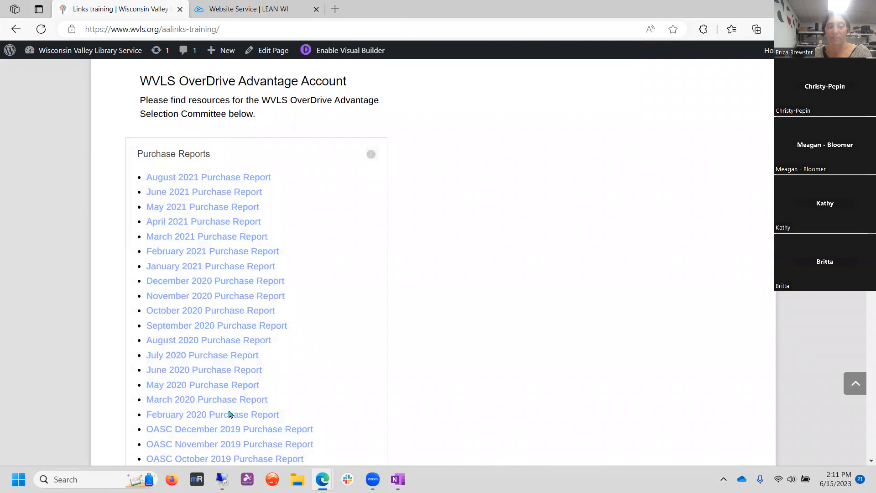
pyautogui.scroll(-3)
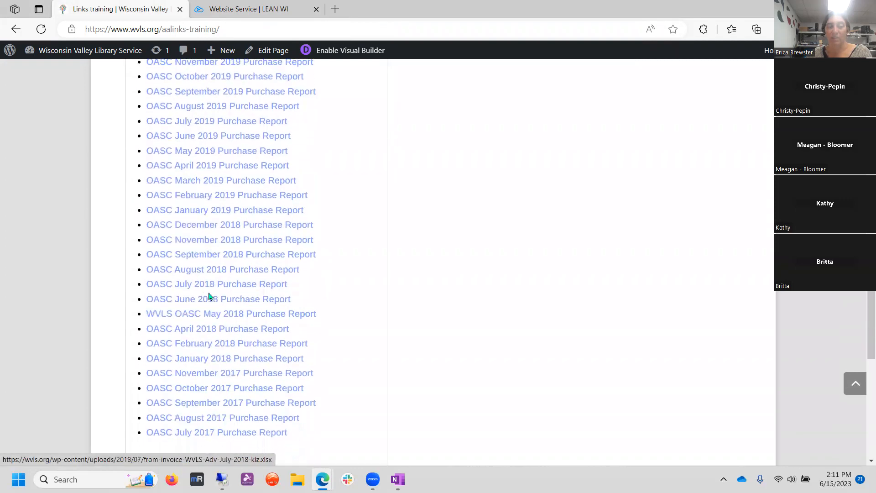
pyautogui.moveTo(223, 224)
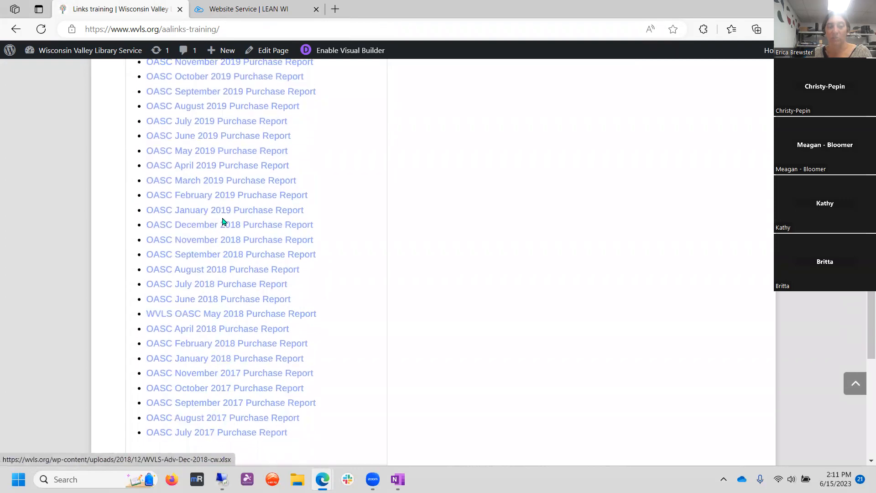
pyautogui.moveTo(225, 298)
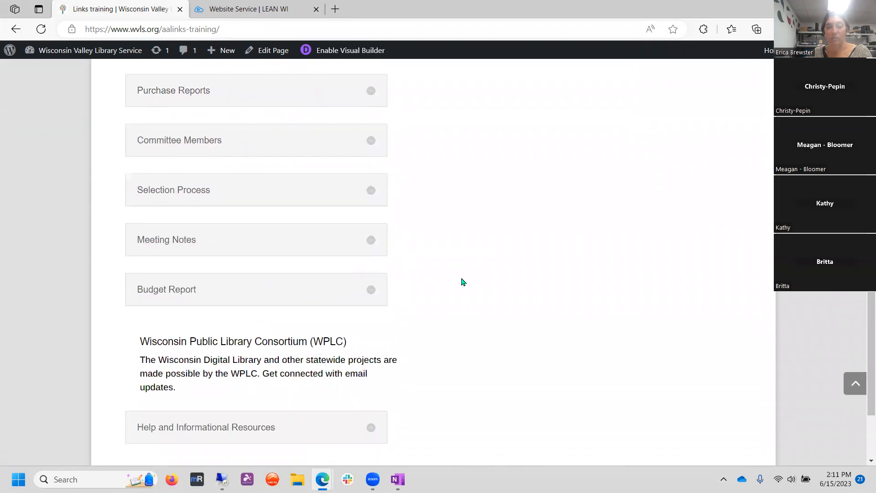
pyautogui.scroll(-3)
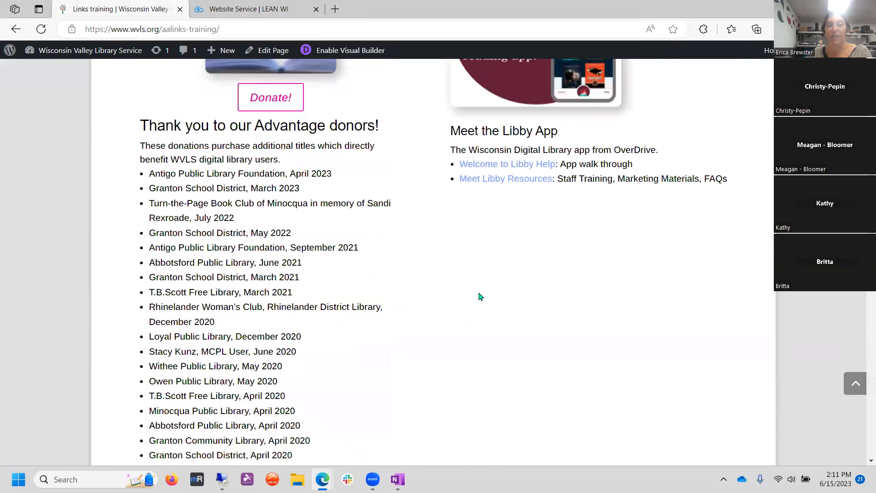
pyautogui.scroll(3)
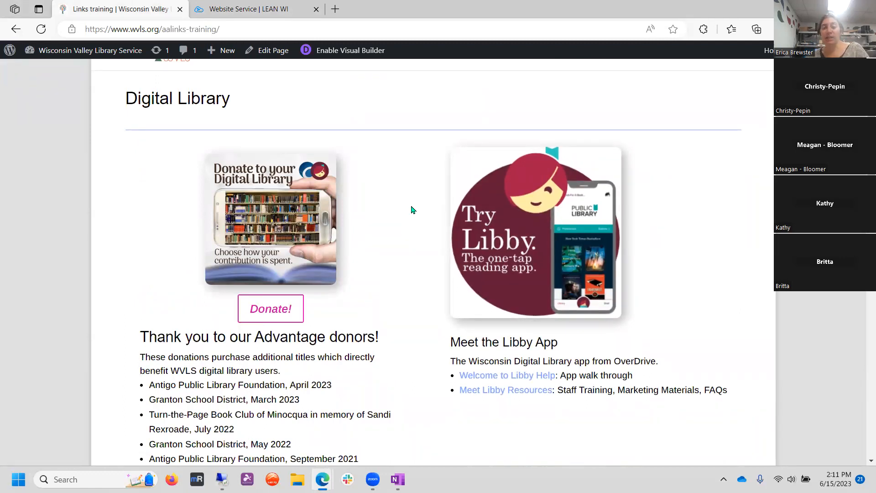
pyautogui.moveTo(522, 285)
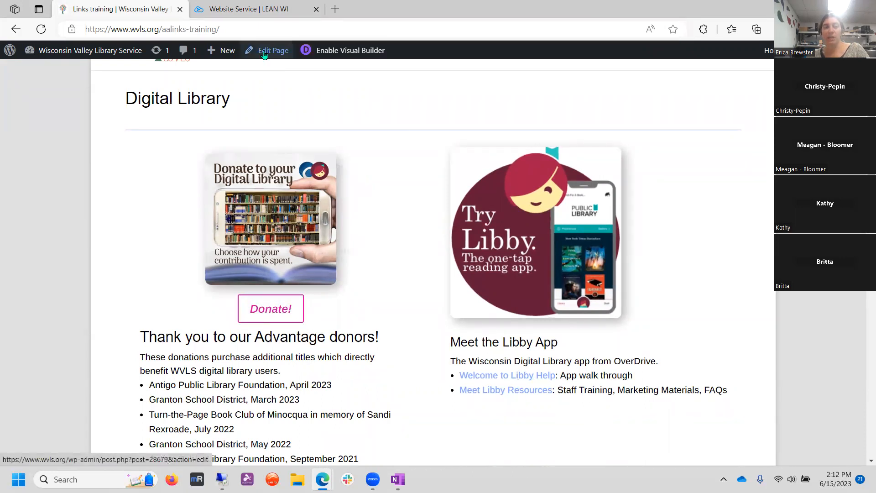
# - Open Edit Page in a new tab, switching tabs until the Divi Builder loads
pyautogui.click(272, 50)
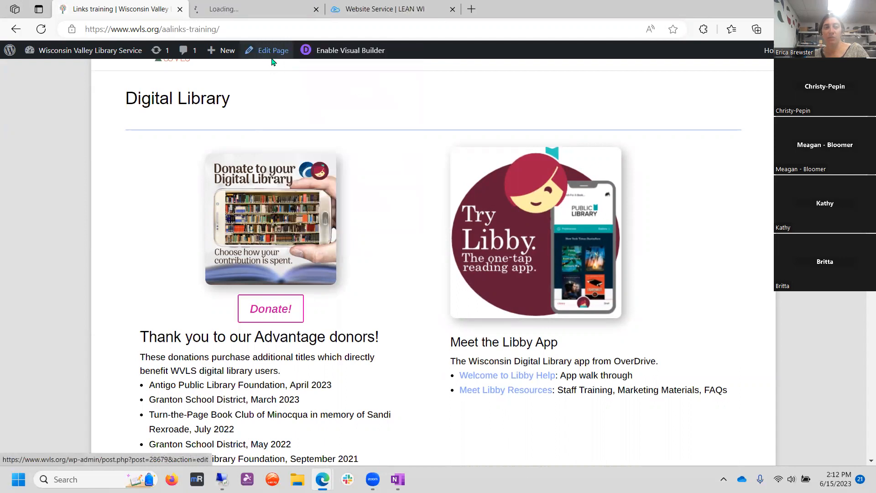
pyautogui.click(273, 50)
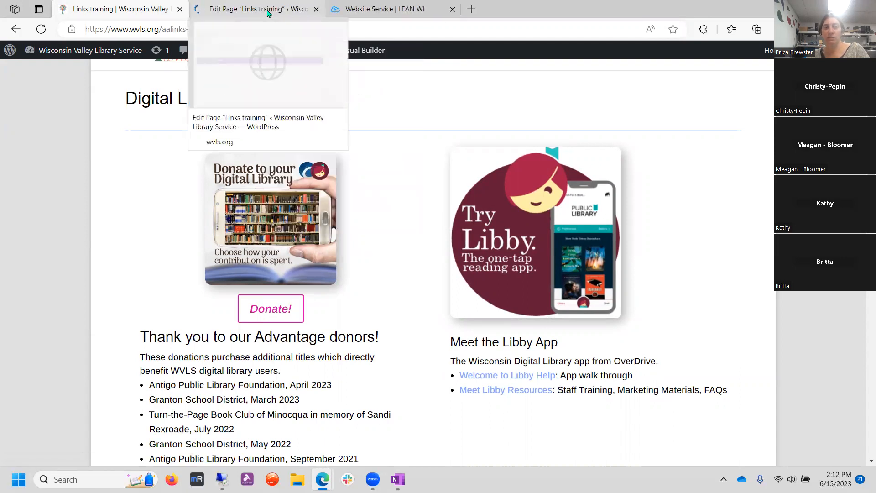
pyautogui.click(257, 9)
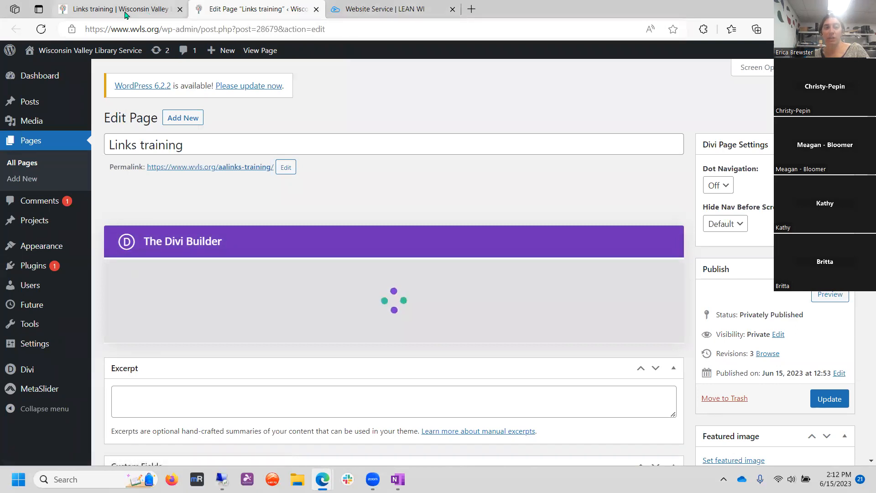
pyautogui.click(117, 9)
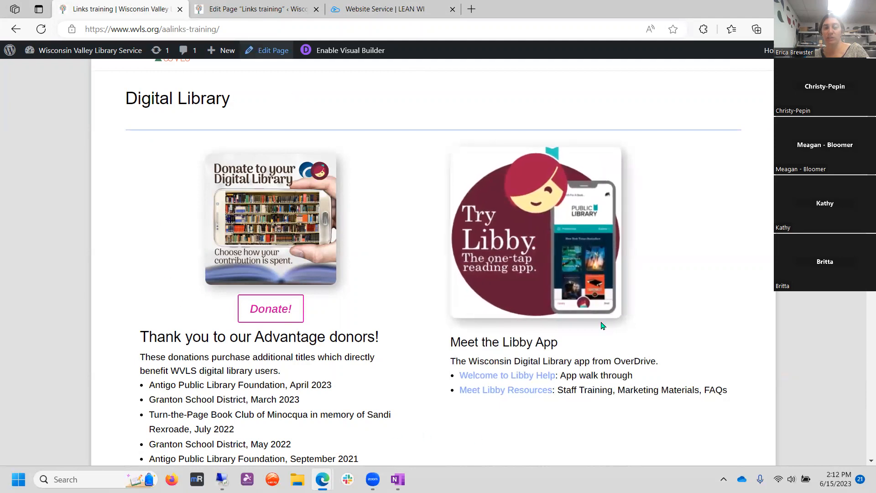
pyautogui.moveTo(542, 308)
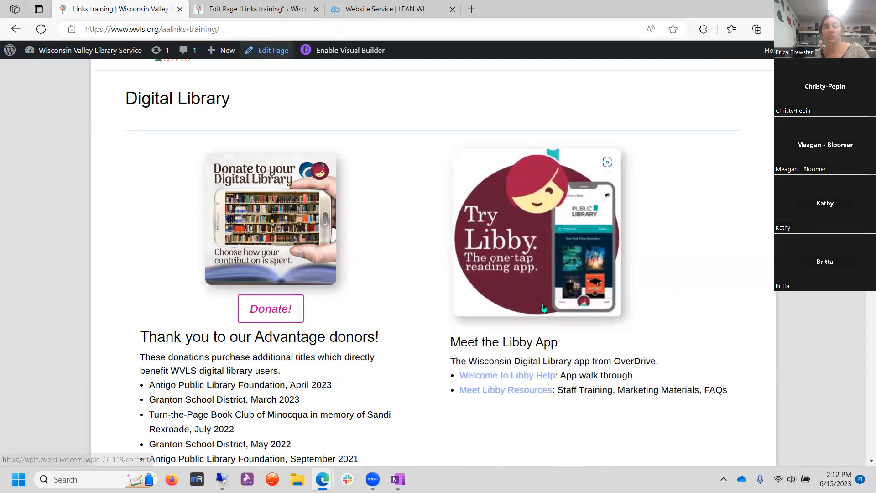
pyautogui.click(254, 9)
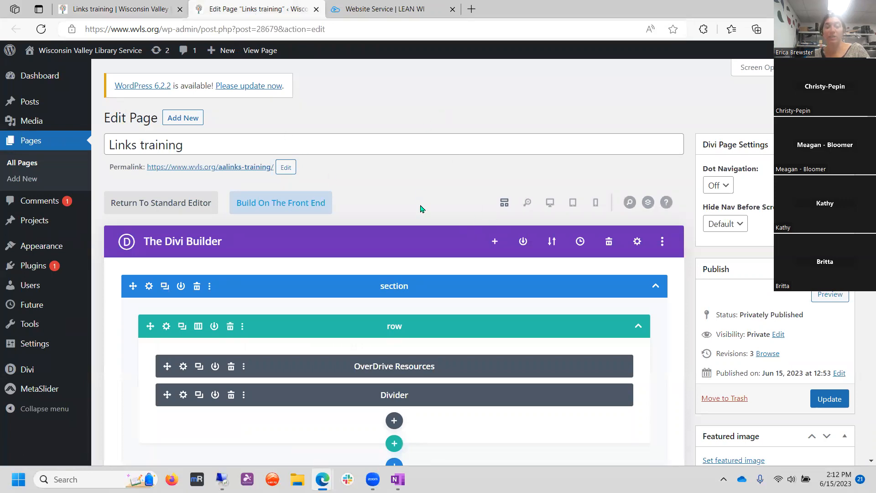
# - Scroll the Divi wireframe to inspect the Image, Button, donors and Meet Libby modules
pyautogui.scroll(-3)
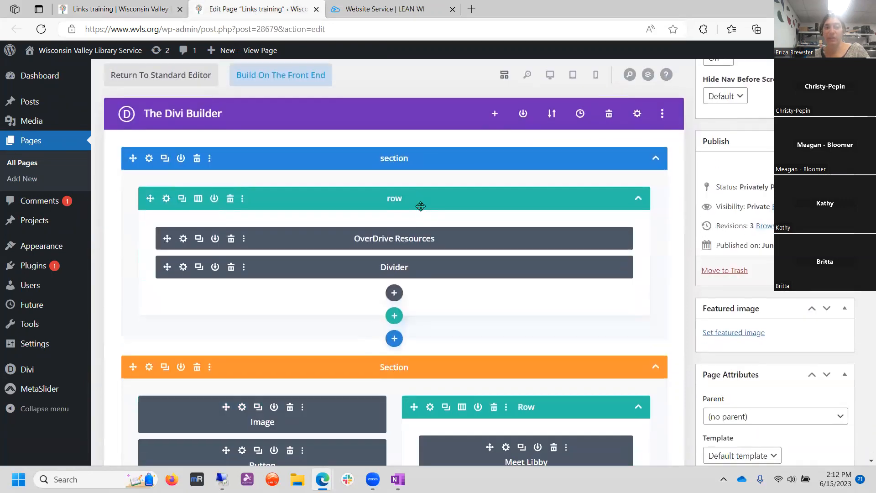
pyautogui.moveTo(603, 106)
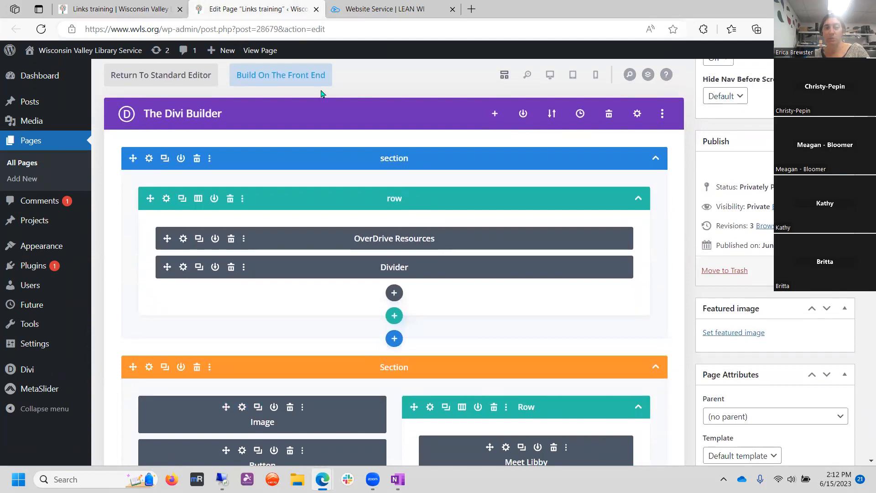
pyautogui.moveTo(388, 354)
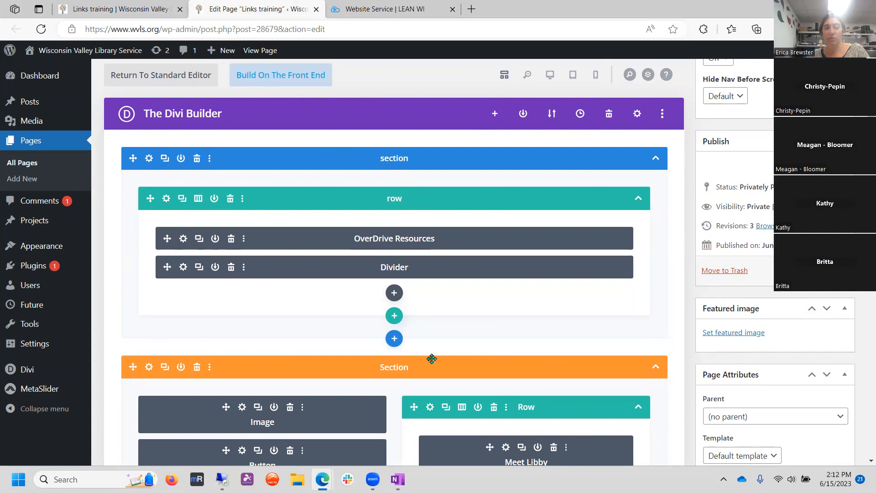
pyautogui.moveTo(564, 260)
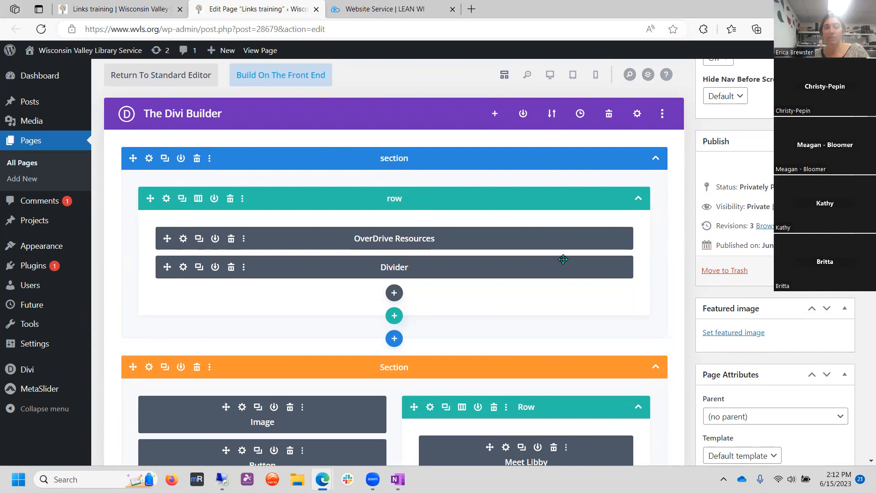
pyautogui.scroll(-3)
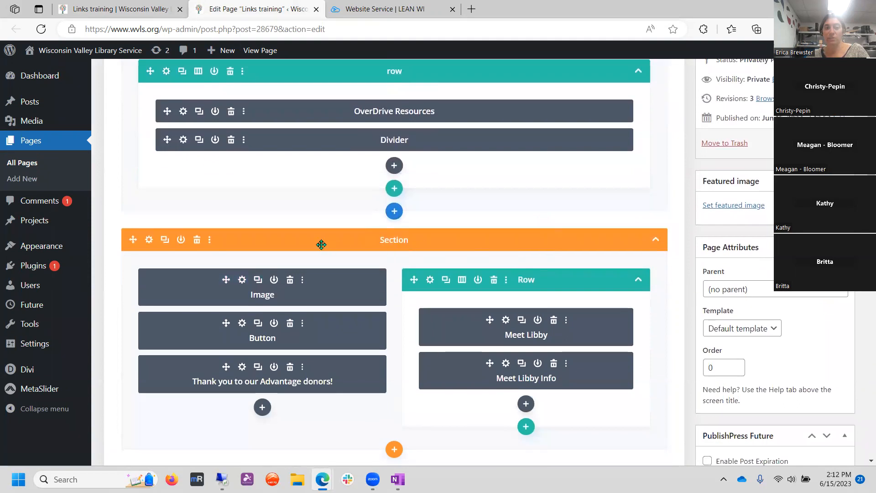
pyautogui.scroll(-3)
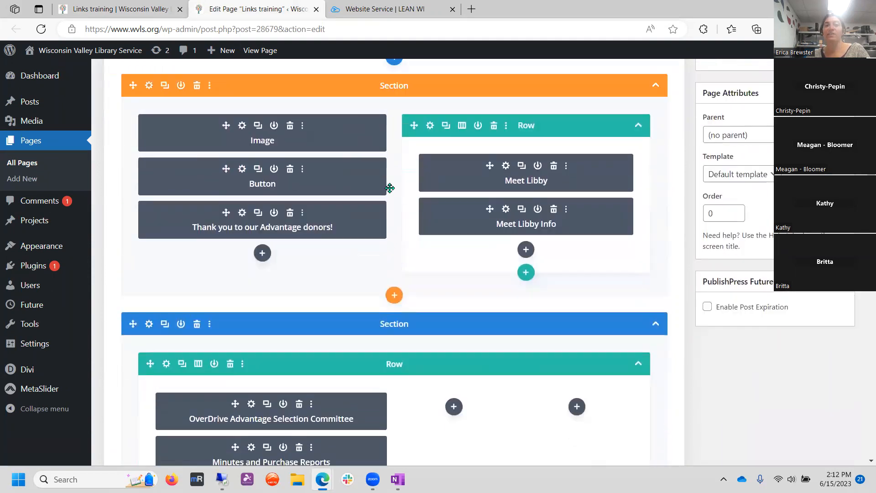
pyautogui.scroll(-3)
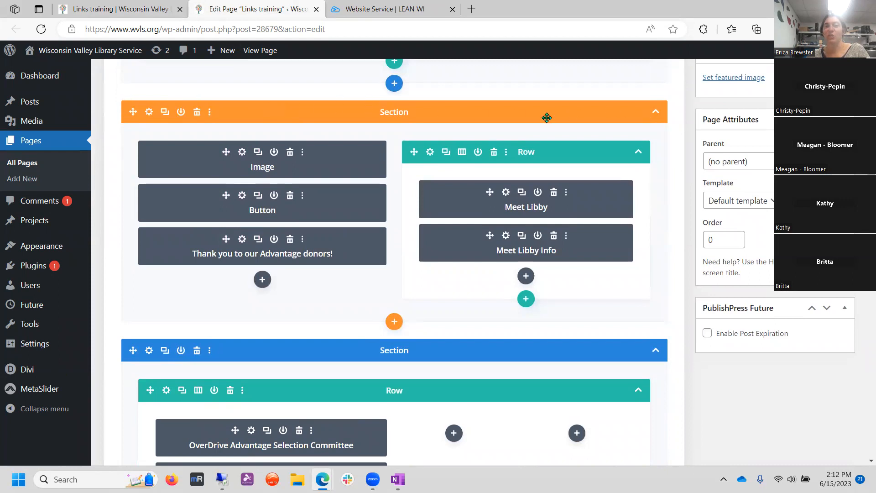
pyautogui.moveTo(284, 115)
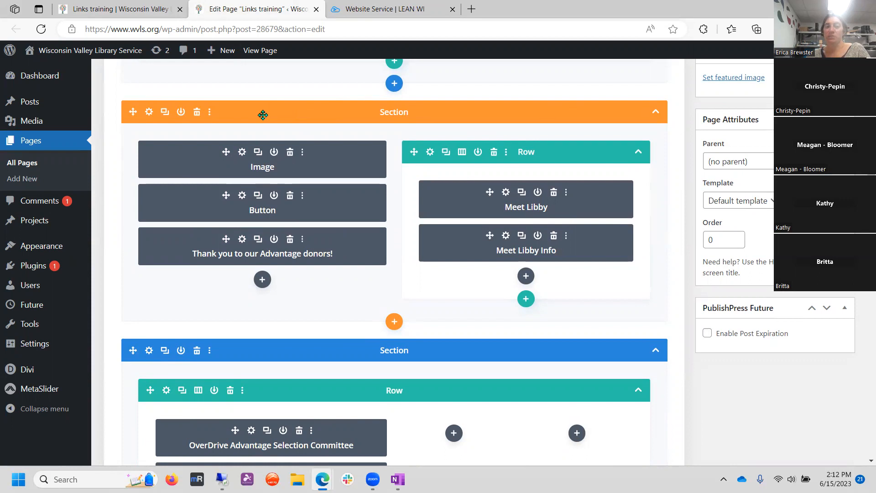
pyautogui.moveTo(400, 381)
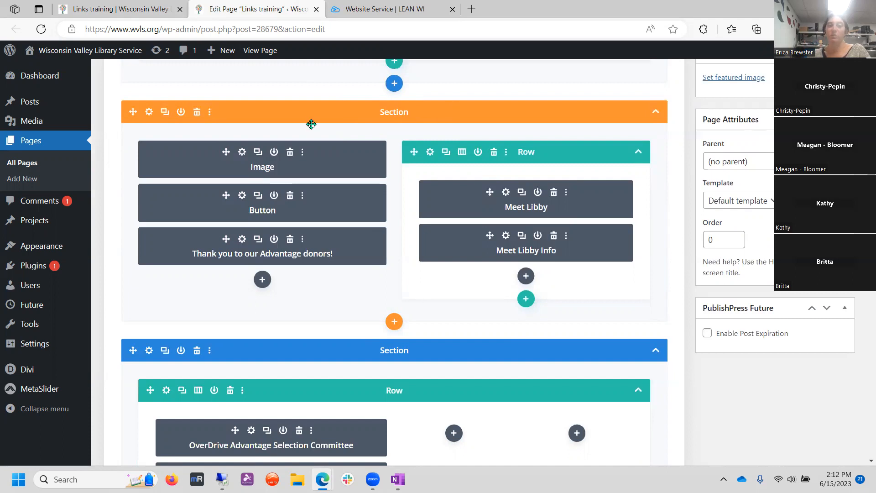
pyautogui.moveTo(625, 119)
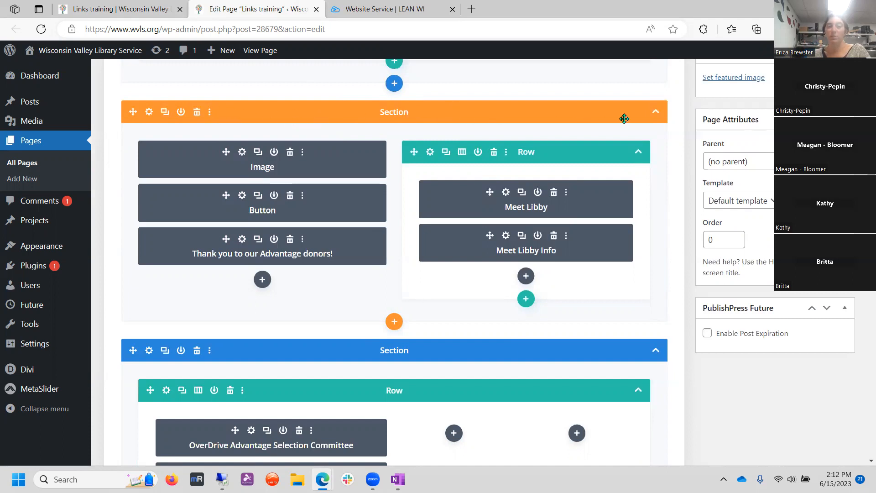
pyautogui.moveTo(135, 364)
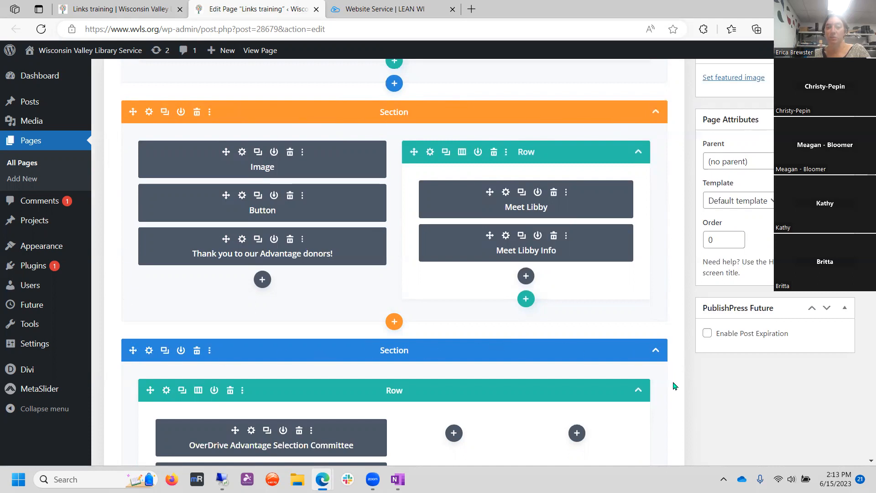
pyautogui.moveTo(547, 134)
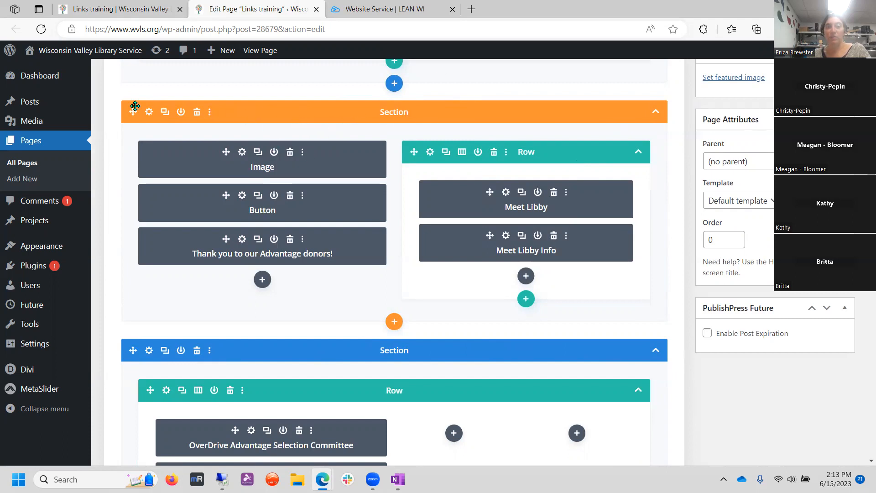
pyautogui.moveTo(315, 293)
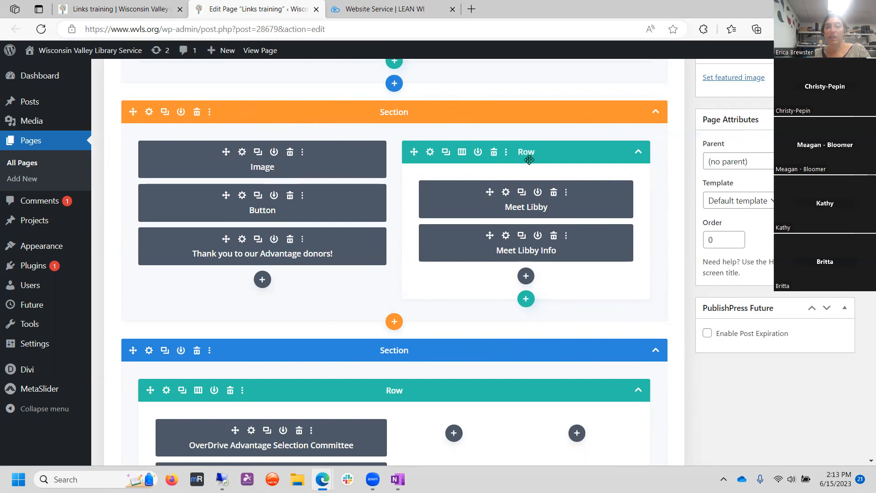
pyautogui.moveTo(620, 286)
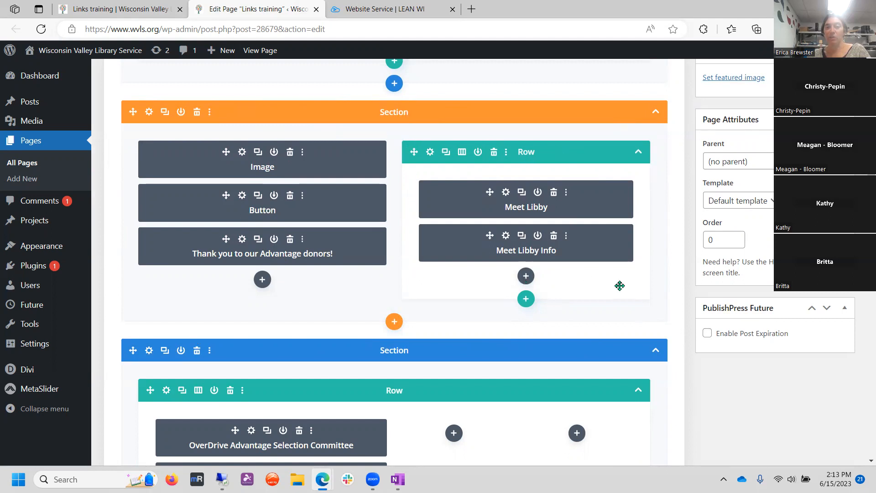
pyautogui.moveTo(560, 257)
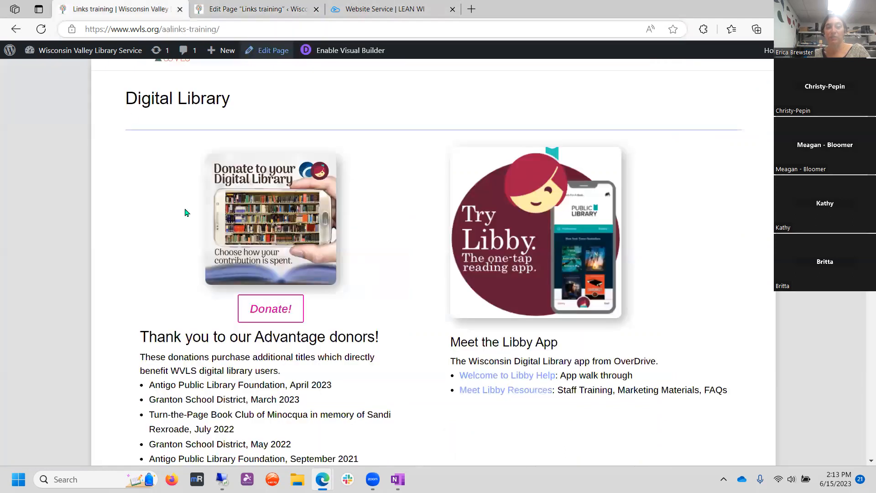
# - Scroll the live page and toggle between the page editor and live page tabs
pyautogui.scroll(-3)
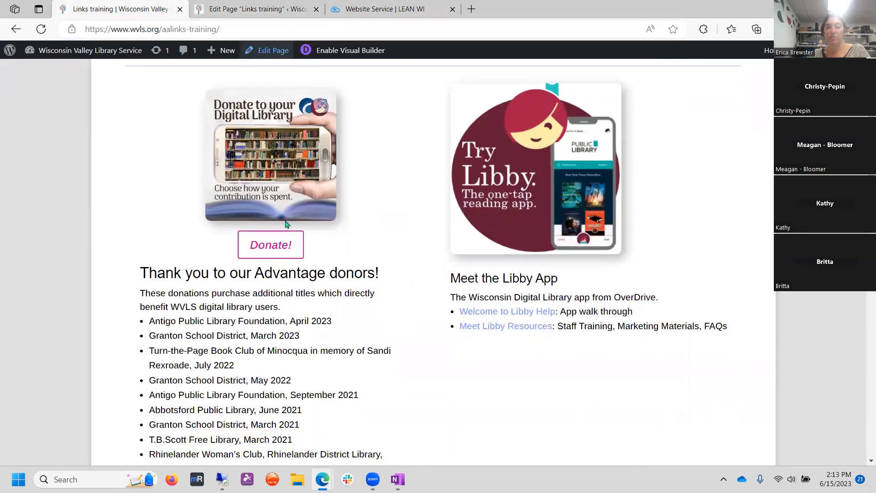
pyautogui.scroll(-3)
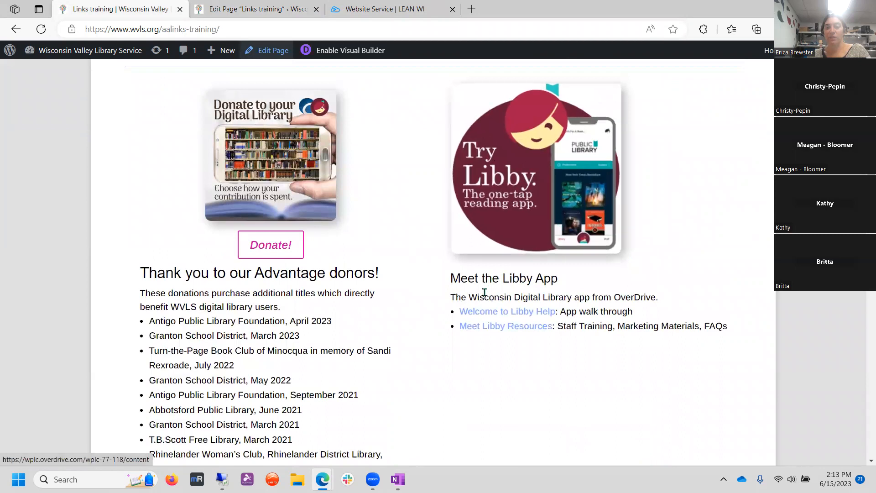
pyautogui.click(255, 9)
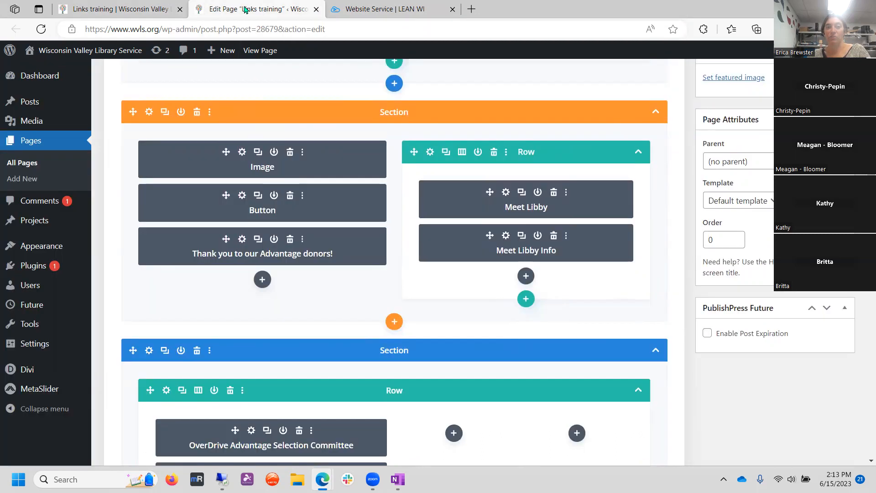
pyautogui.click(117, 9)
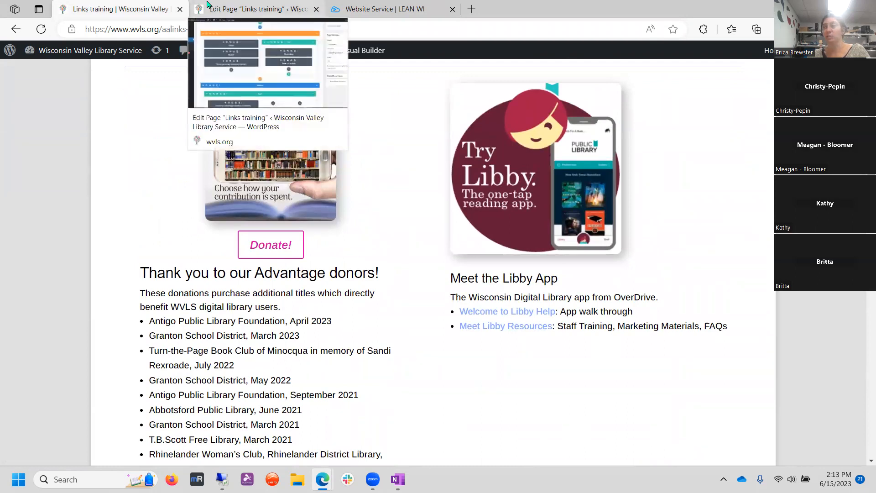
pyautogui.click(256, 10)
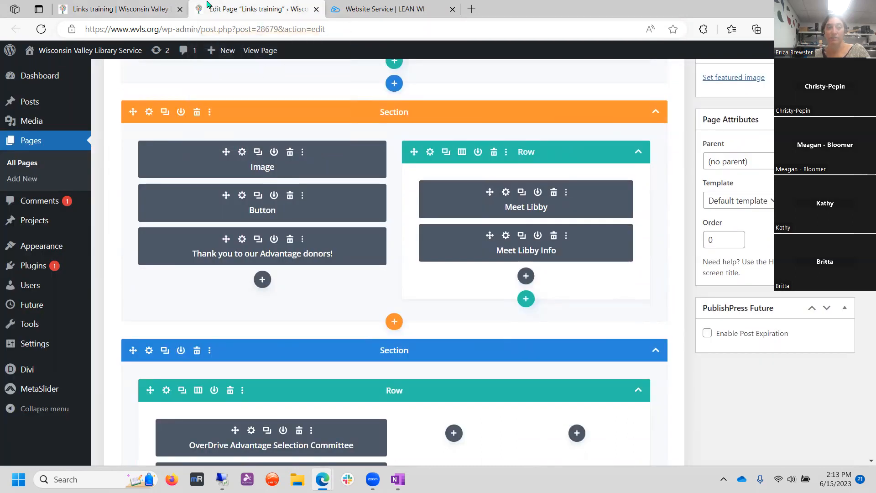
pyautogui.click(118, 9)
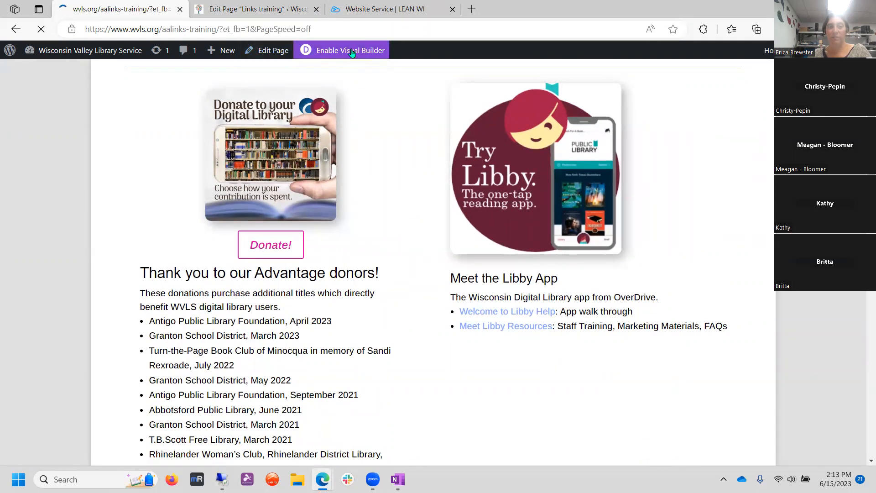
# - Enable the Visual Builder on the live page and scroll down as it loads
pyautogui.click(350, 50)
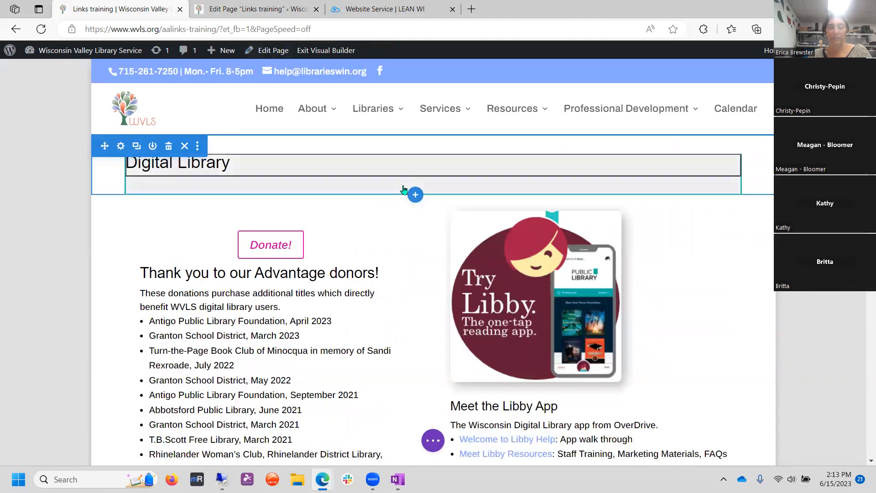
pyautogui.scroll(-3)
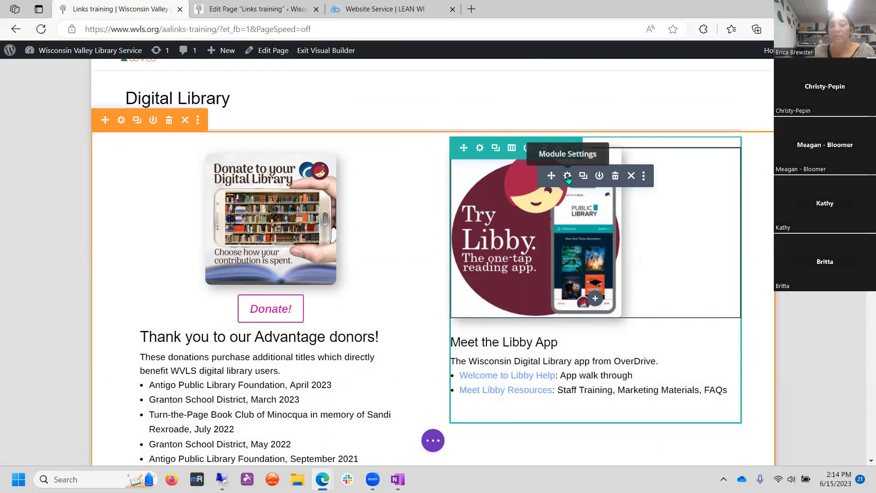
pyautogui.moveTo(357, 227)
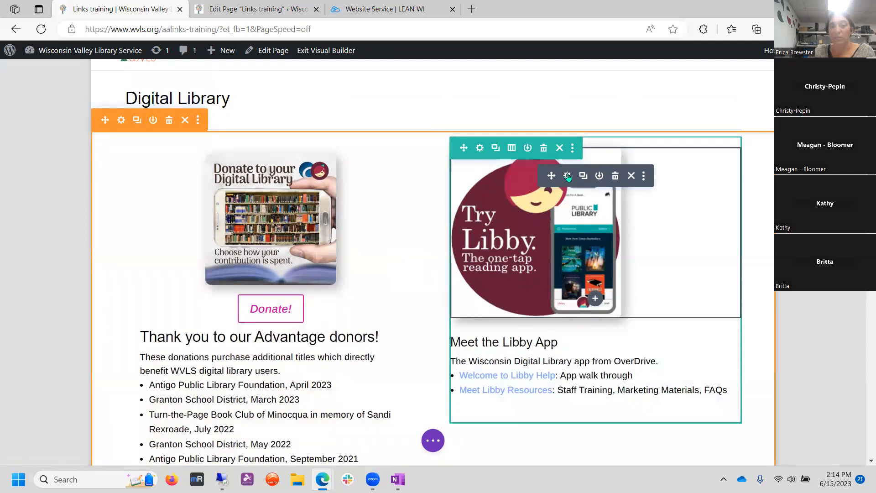
# - Open the Libby image module's settings, review them, and close the panel
pyautogui.click(567, 176)
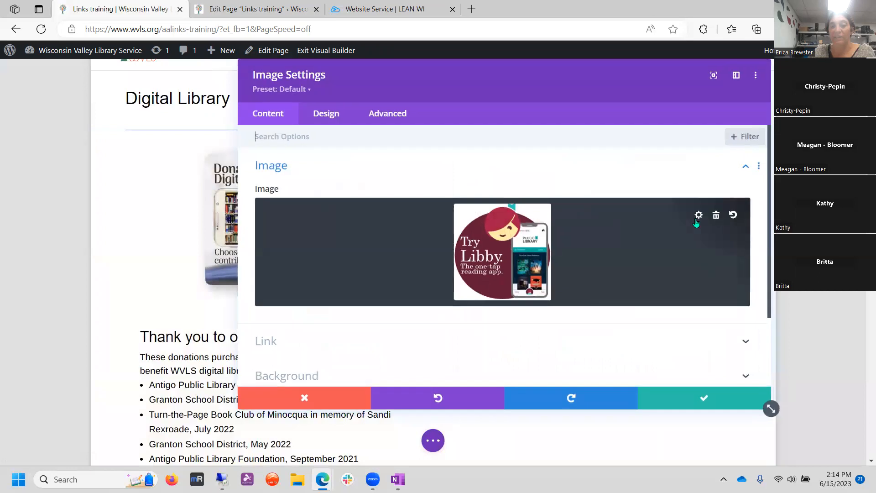
pyautogui.moveTo(337, 72)
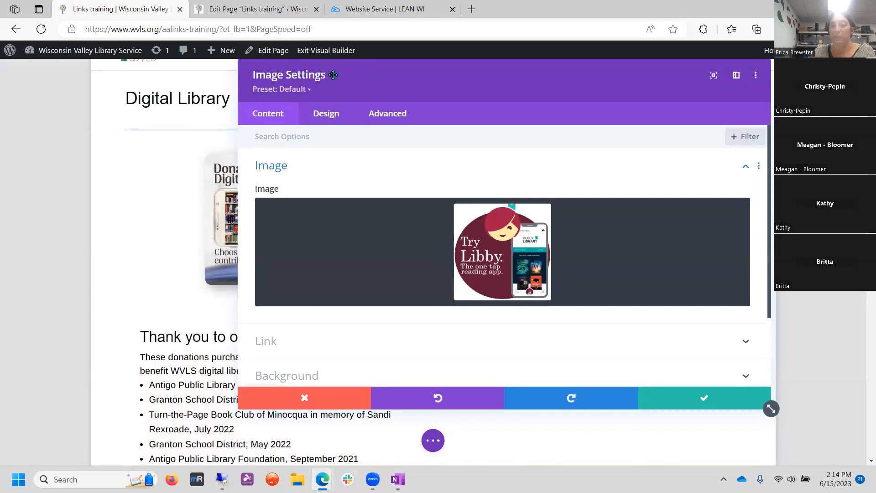
pyautogui.moveTo(499, 169)
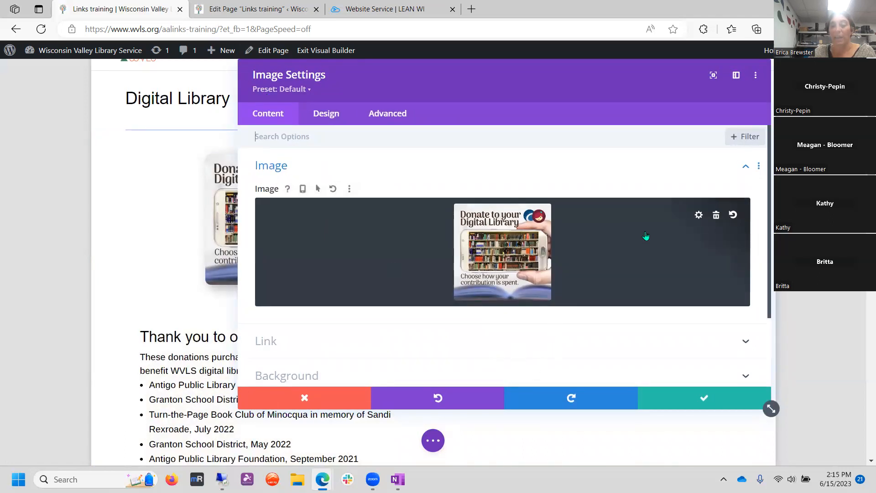
pyautogui.scroll(-3)
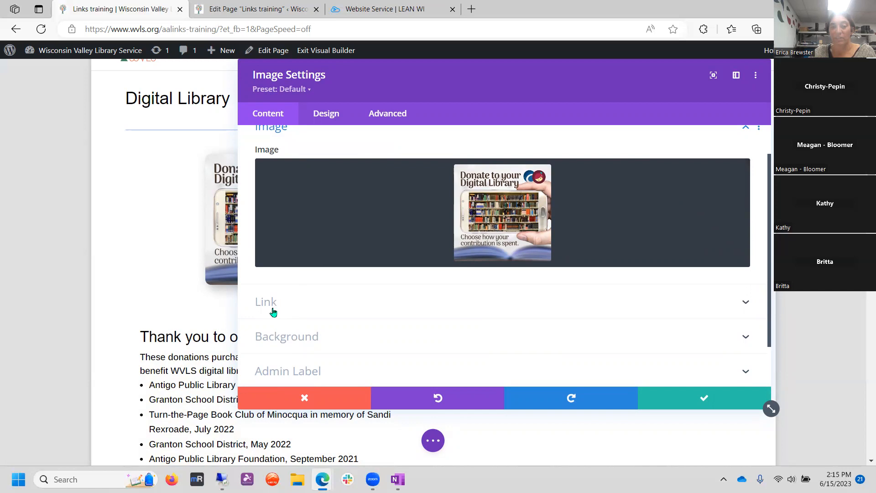
pyautogui.click(266, 302)
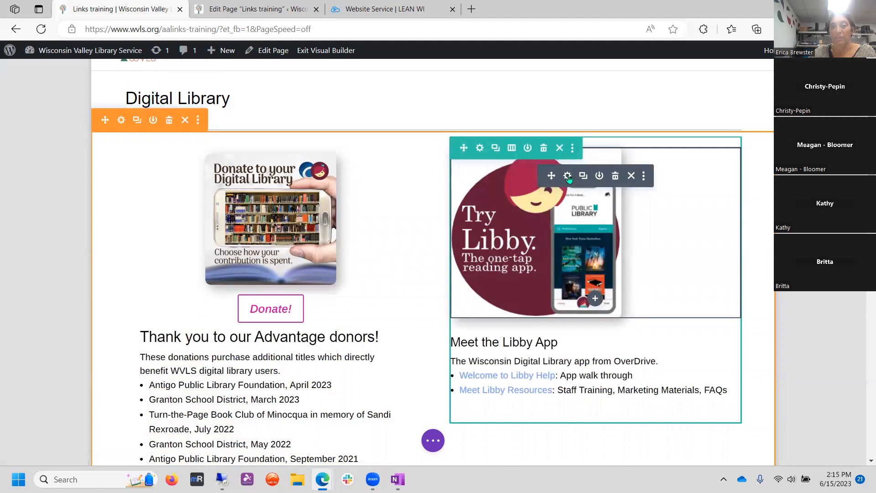
pyautogui.click(567, 176)
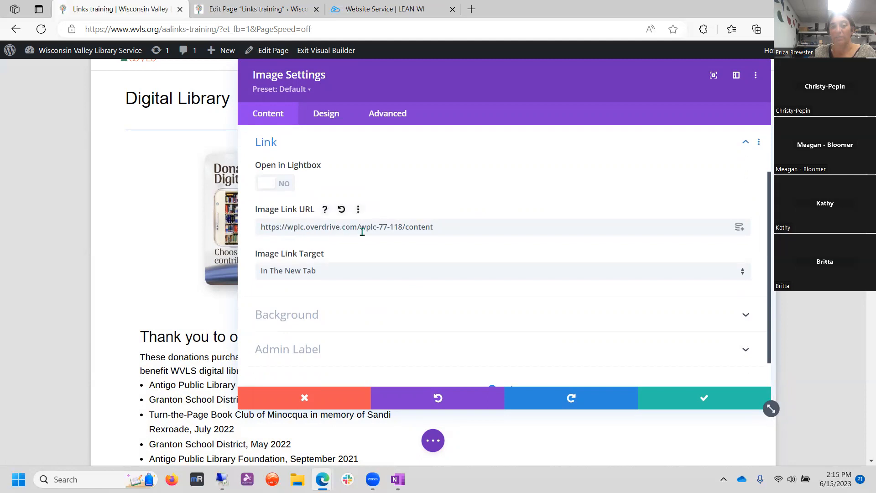
pyautogui.moveTo(332, 273)
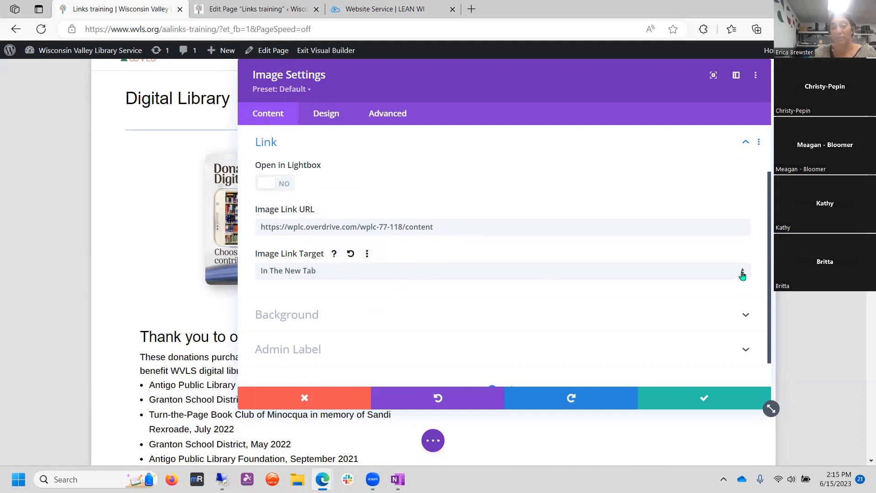
pyautogui.click(743, 271)
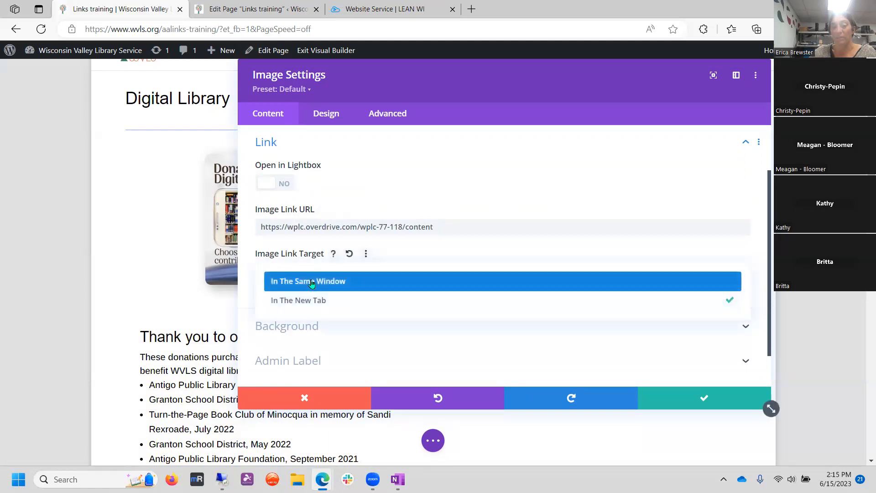
pyautogui.click(298, 300)
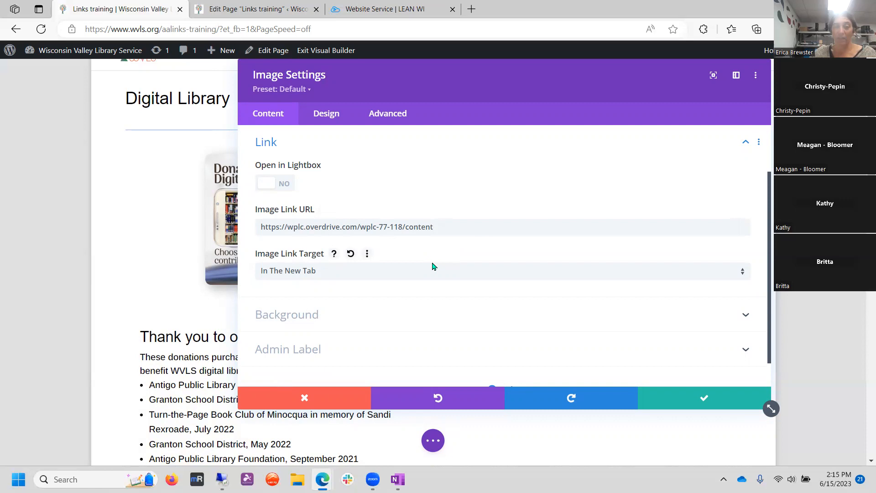
pyautogui.moveTo(429, 271)
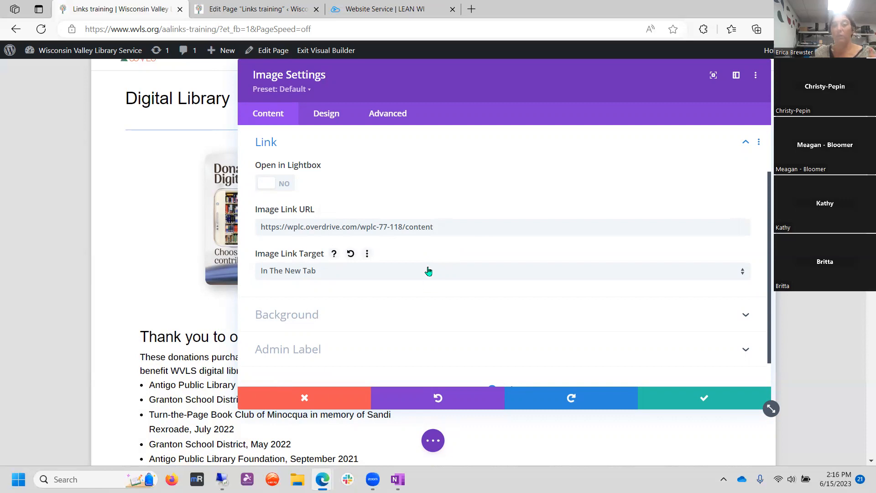
pyautogui.click(502, 270)
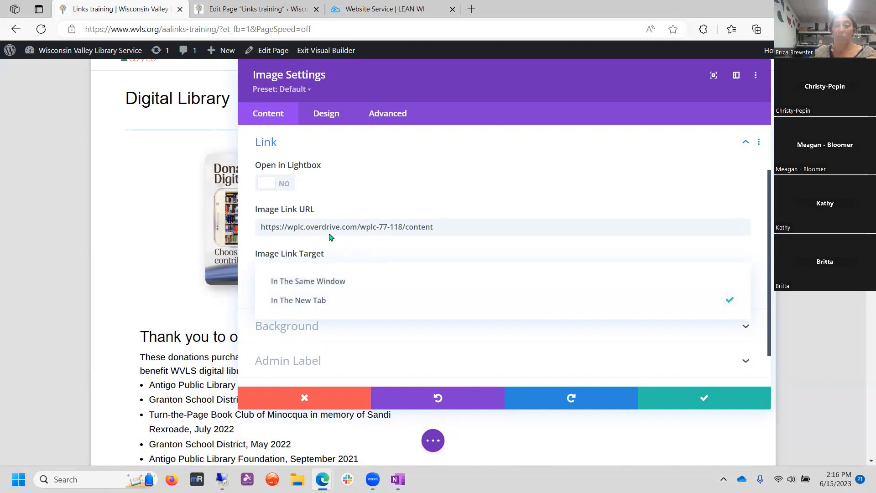
pyautogui.moveTo(324, 232)
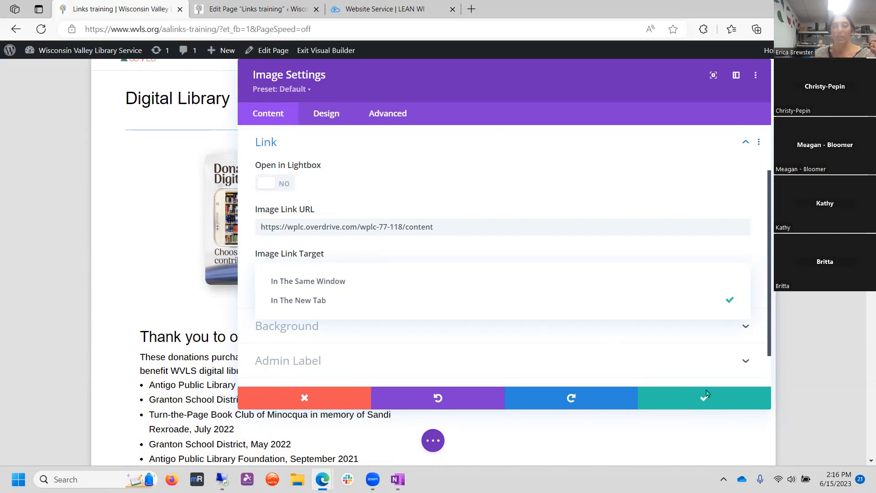
pyautogui.moveTo(709, 392)
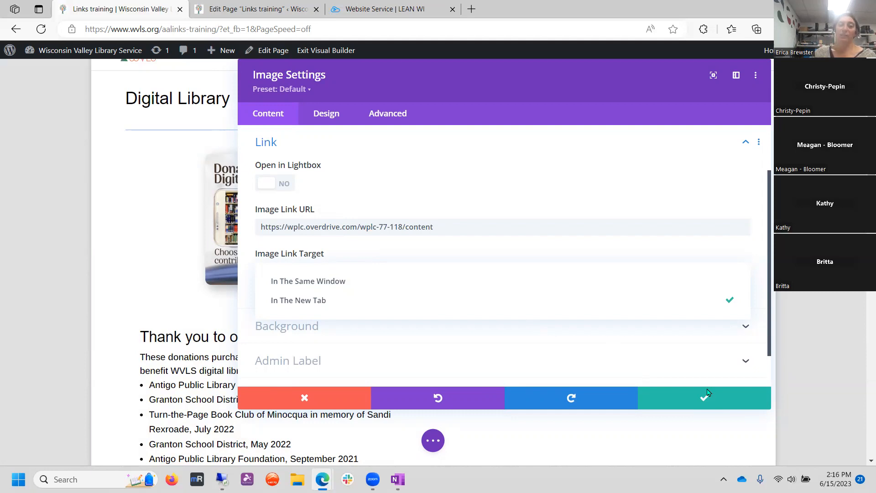
pyautogui.click(16, 29)
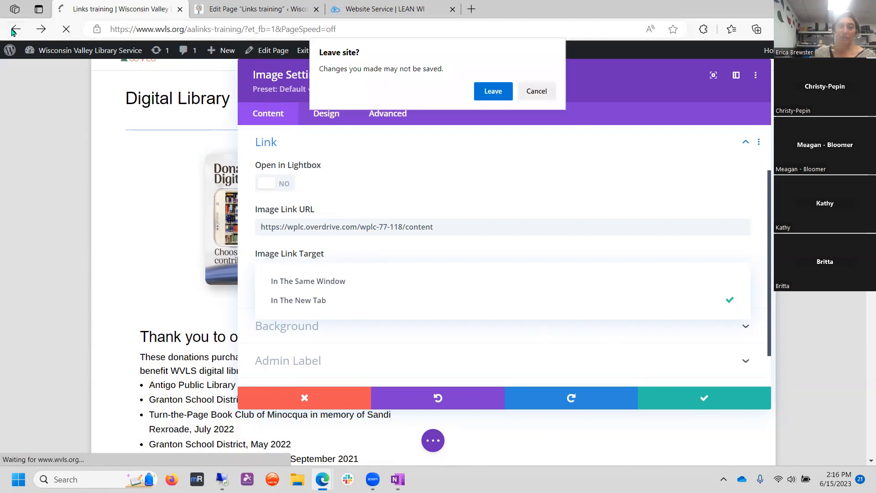
pyautogui.click(16, 30)
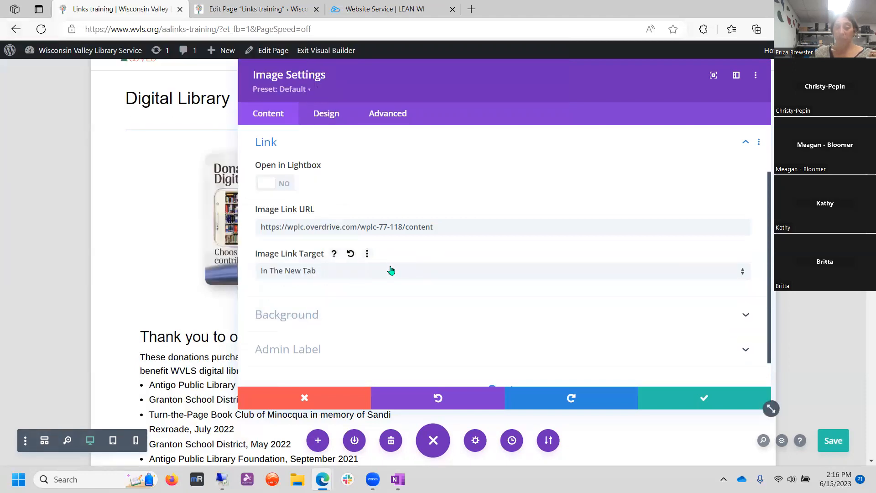
pyautogui.click(391, 271)
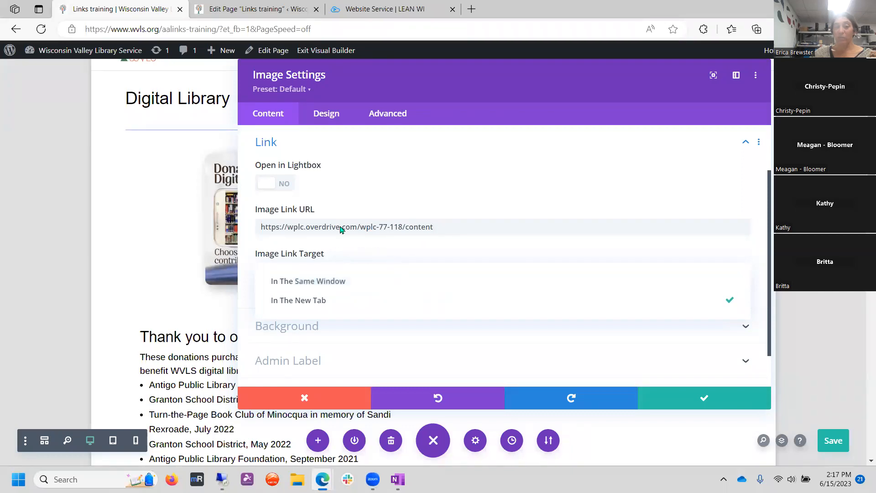
pyautogui.click(298, 301)
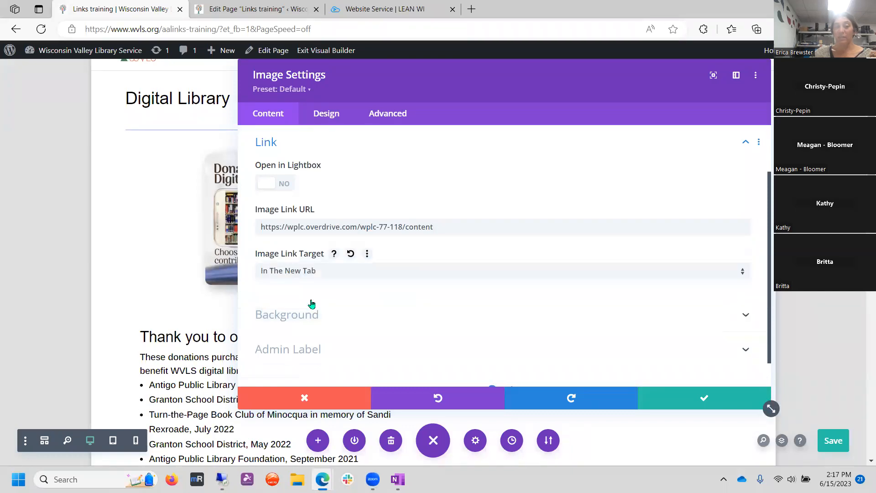
pyautogui.moveTo(337, 281)
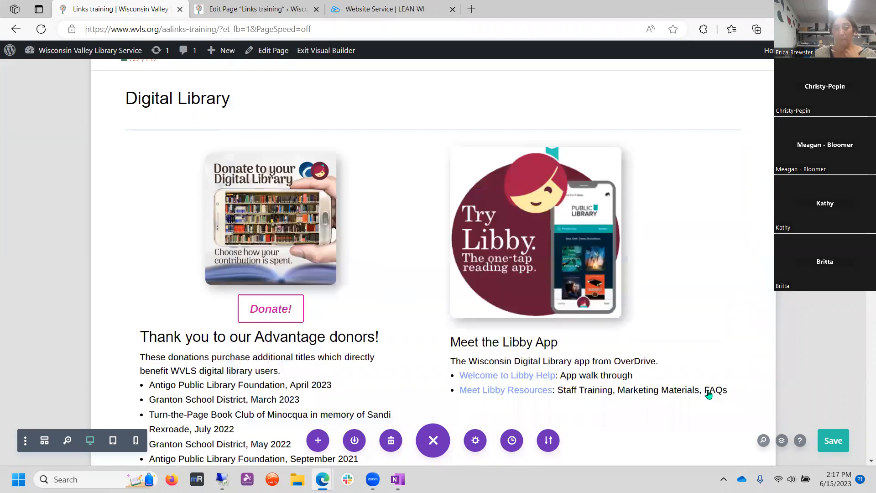
pyautogui.scroll(-3)
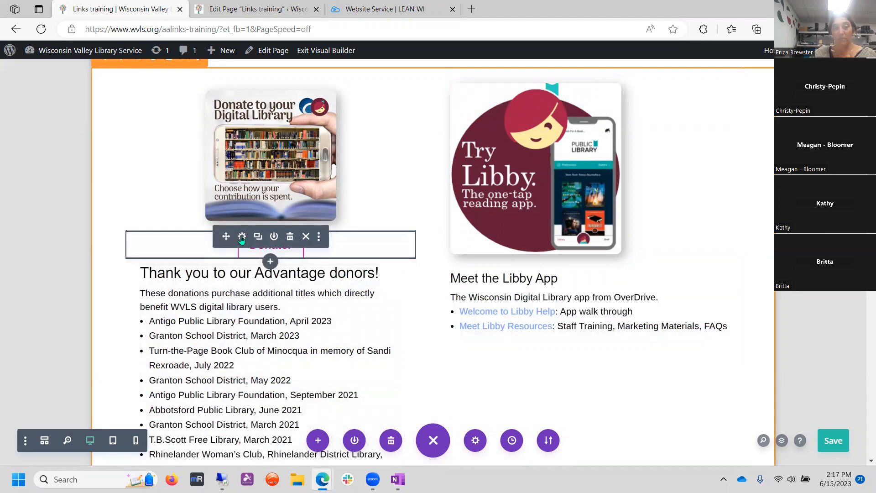
pyautogui.click(242, 236)
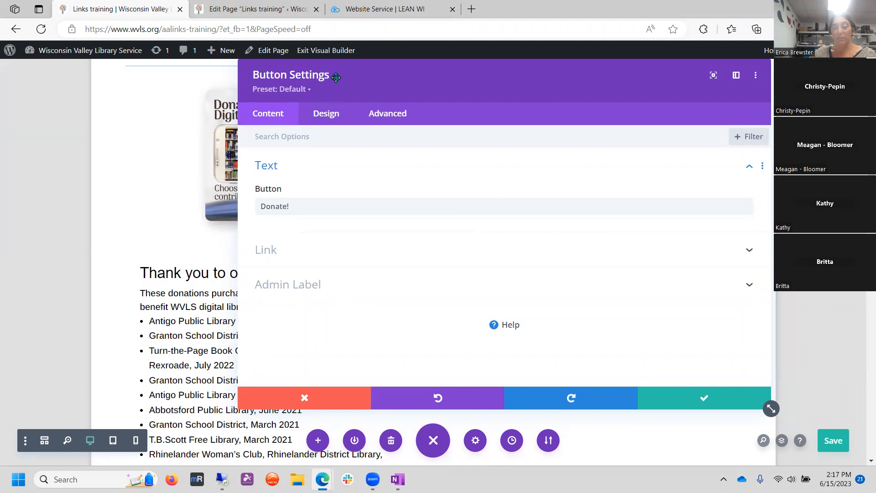
pyautogui.click(282, 136)
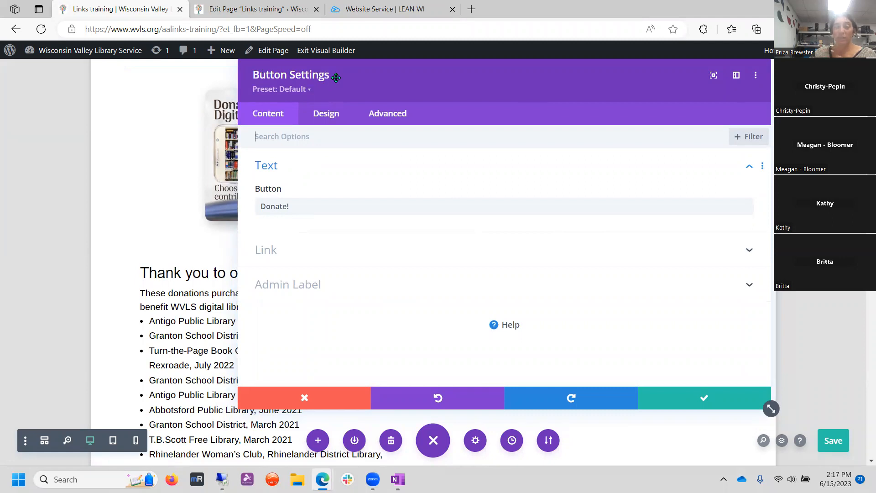
pyautogui.moveTo(303, 61)
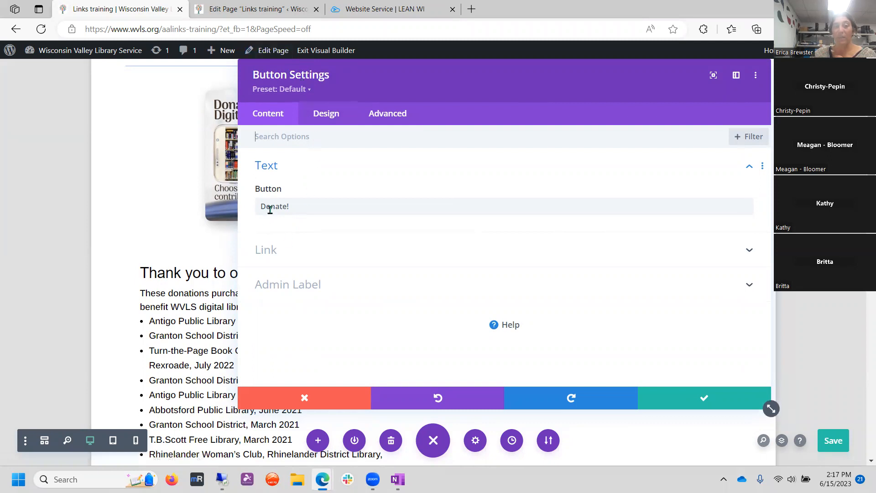
pyautogui.click(267, 249)
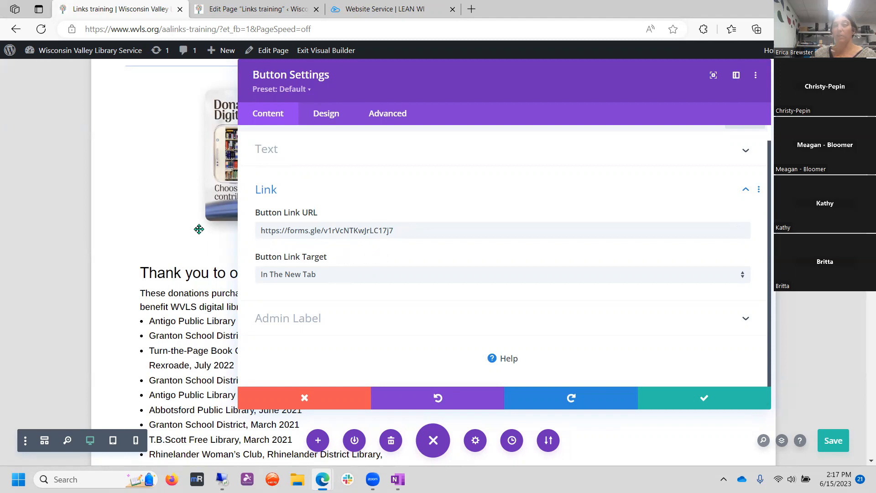
pyautogui.moveTo(207, 229)
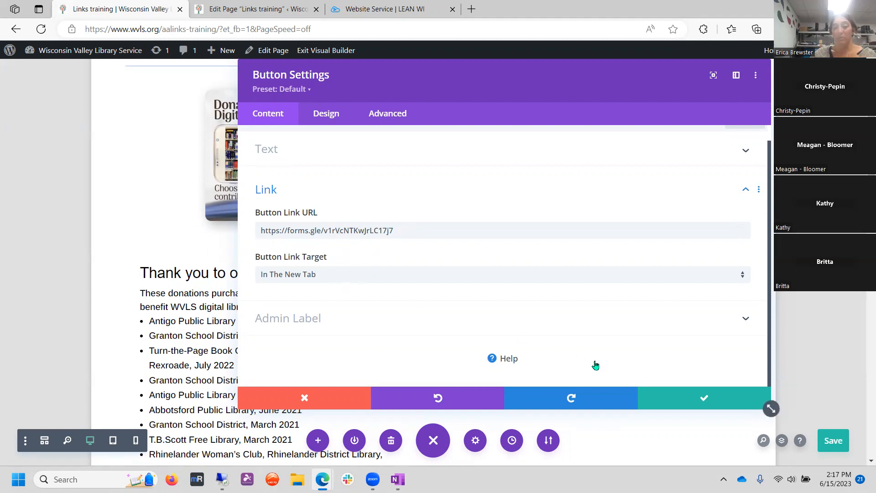
pyautogui.click(703, 398)
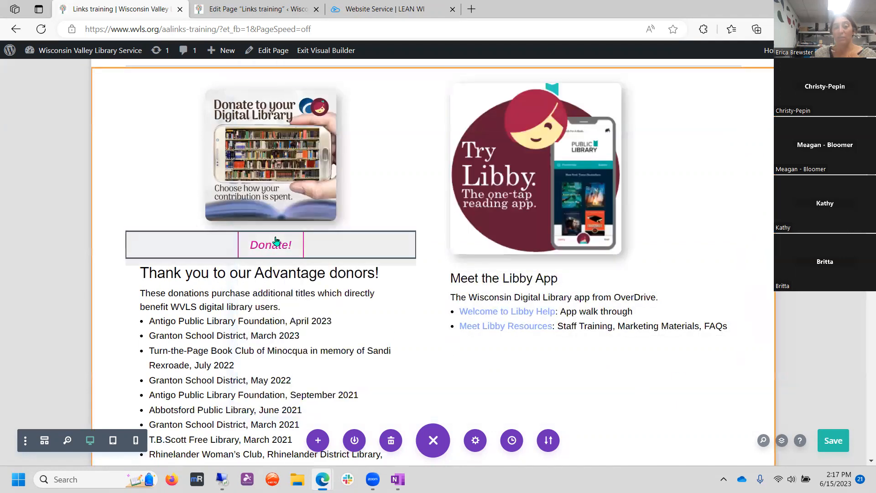
# - Open the Meet the Libby App text settings and select 'Welcome to Libby Help' in its body
pyautogui.click(511, 289)
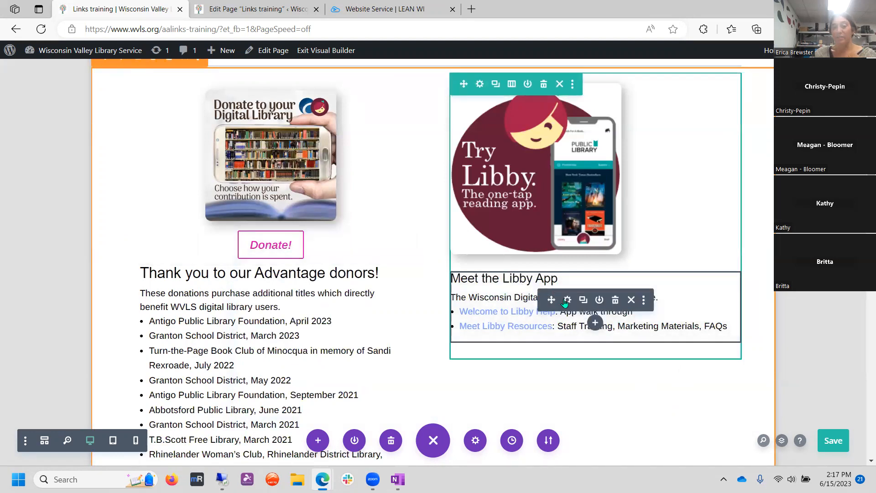
pyautogui.click(567, 299)
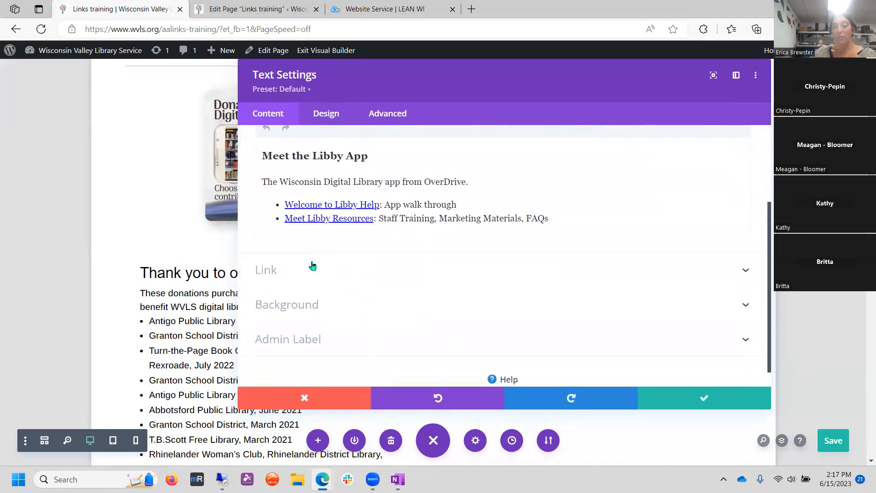
pyautogui.click(266, 270)
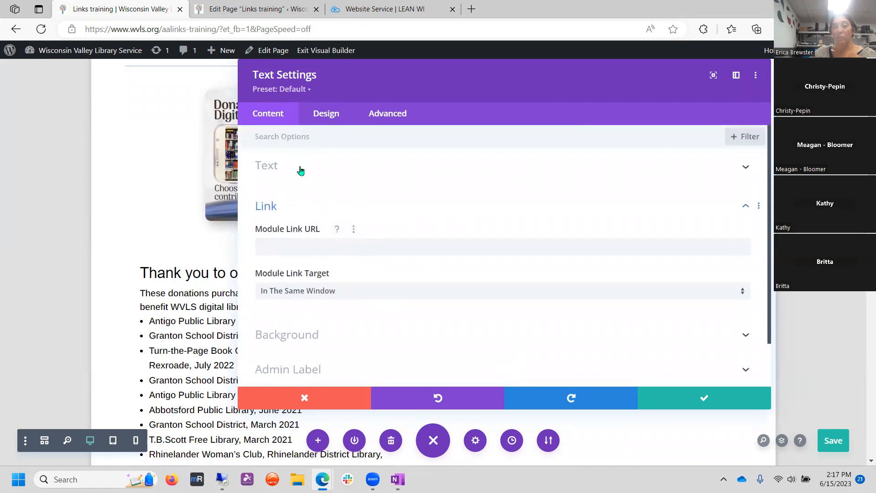
pyautogui.click(266, 164)
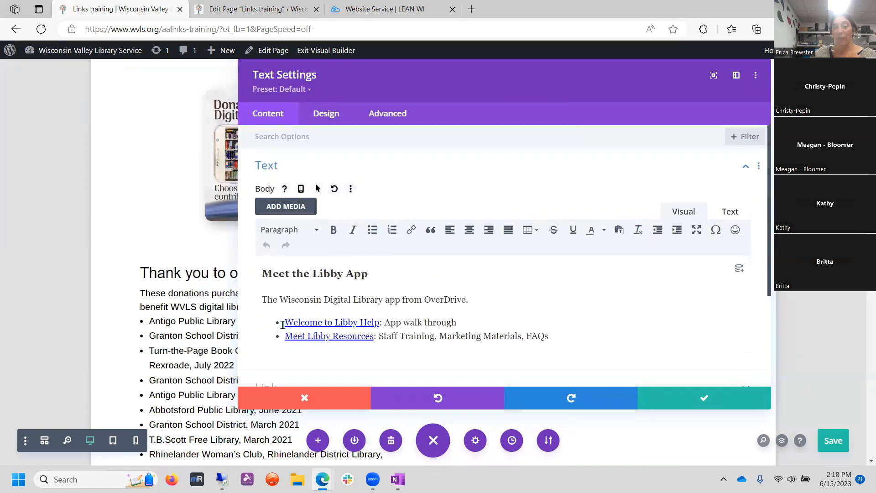
pyautogui.moveTo(284, 322); pyautogui.dragTo(379, 322)
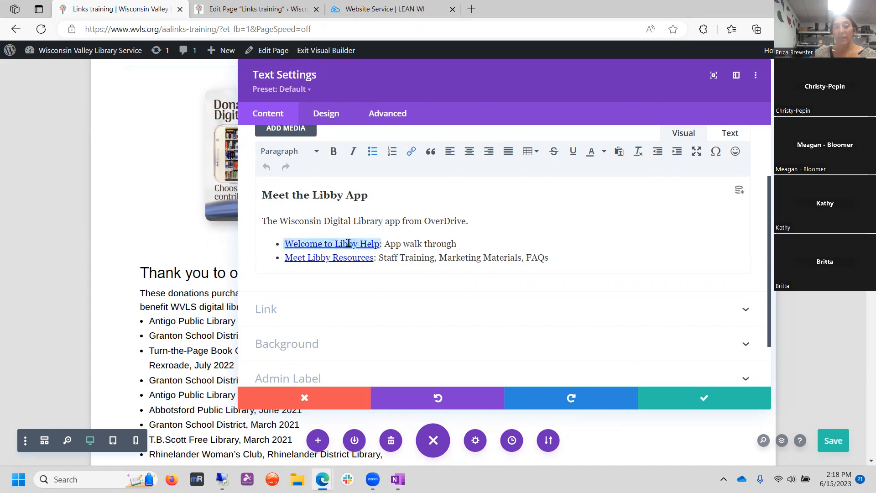
pyautogui.moveTo(411, 152)
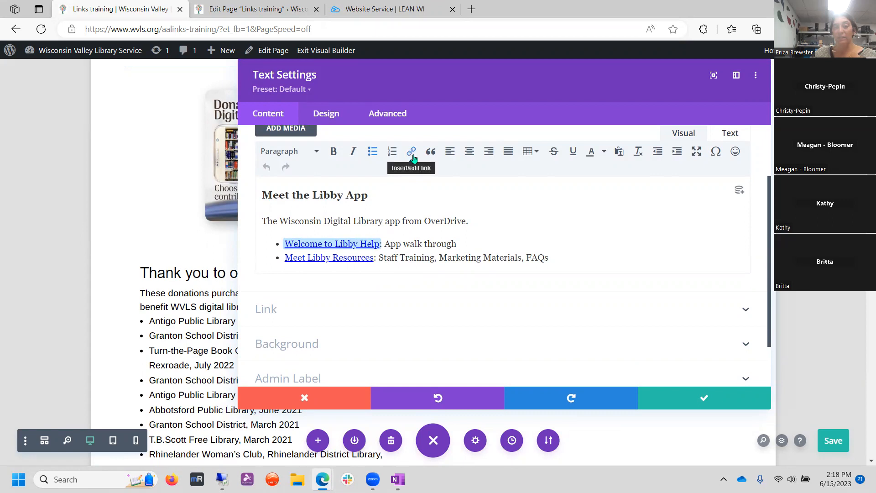
pyautogui.moveTo(715, 151)
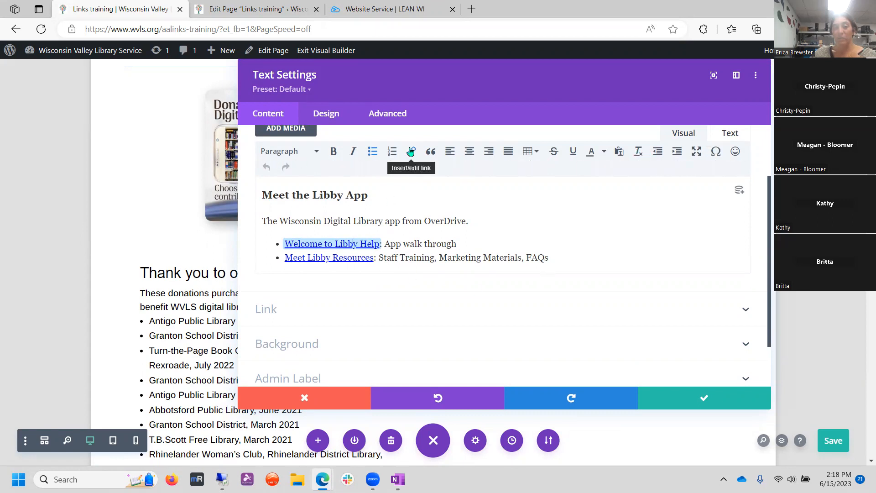
# - Set 'Welcome to Libby Help' and 'Meet Libby Resources' to open in new windows, then save
pyautogui.click(411, 151)
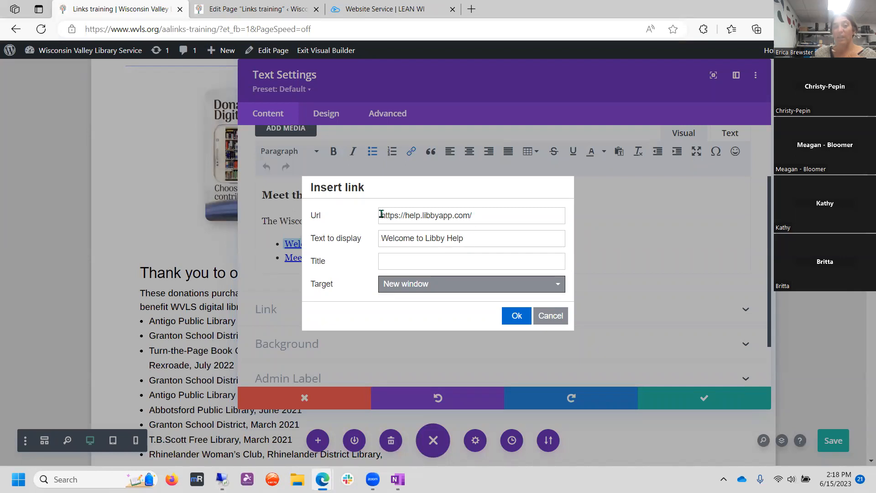
pyautogui.moveTo(492, 223)
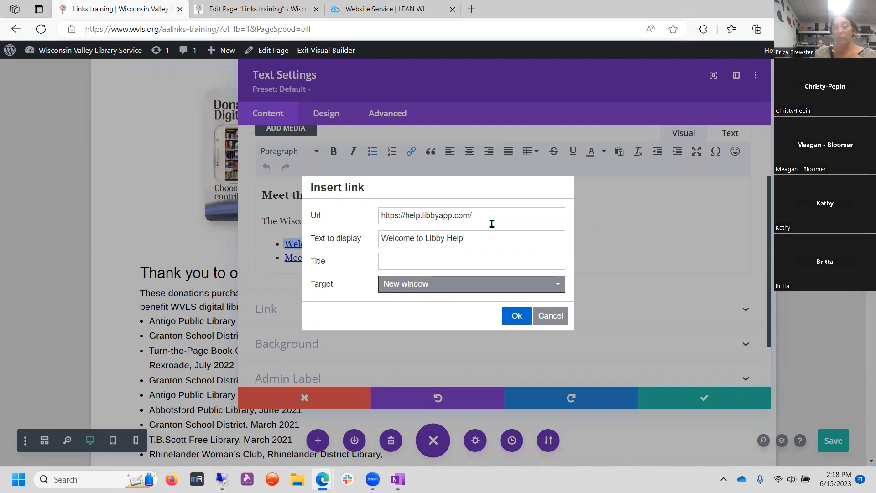
pyautogui.click(471, 283)
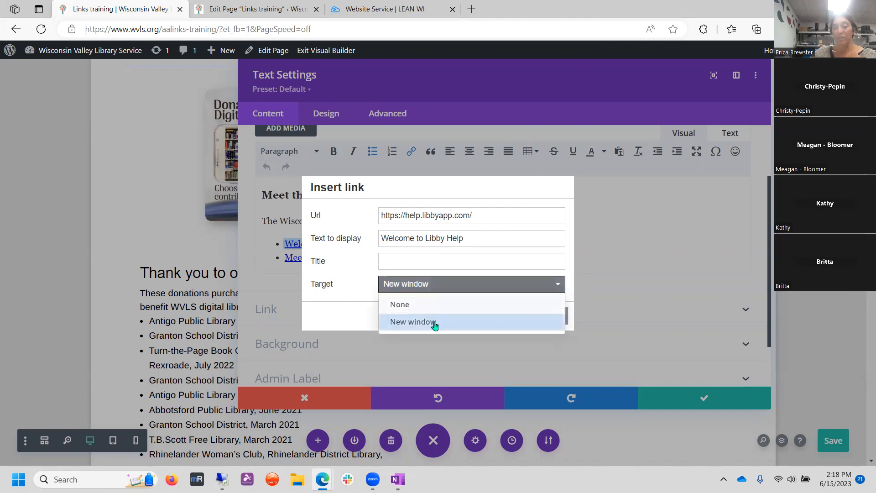
pyautogui.click(413, 321)
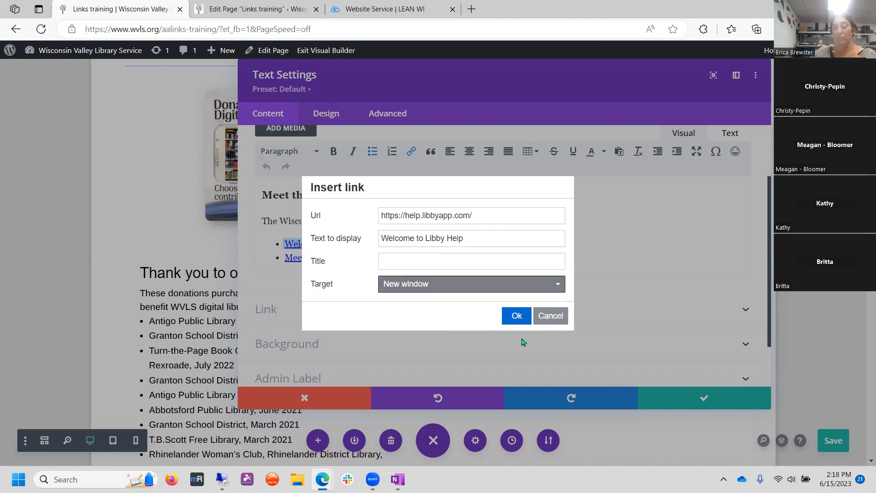
pyautogui.click(516, 316)
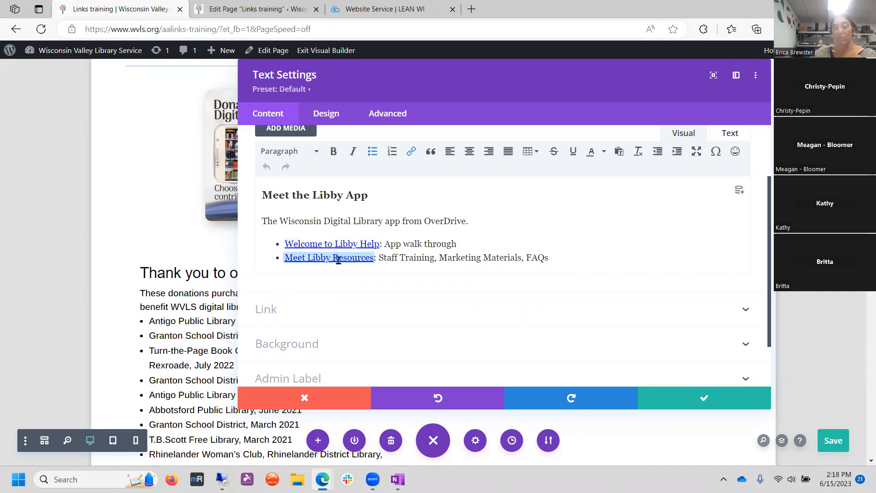
pyautogui.moveTo(412, 151)
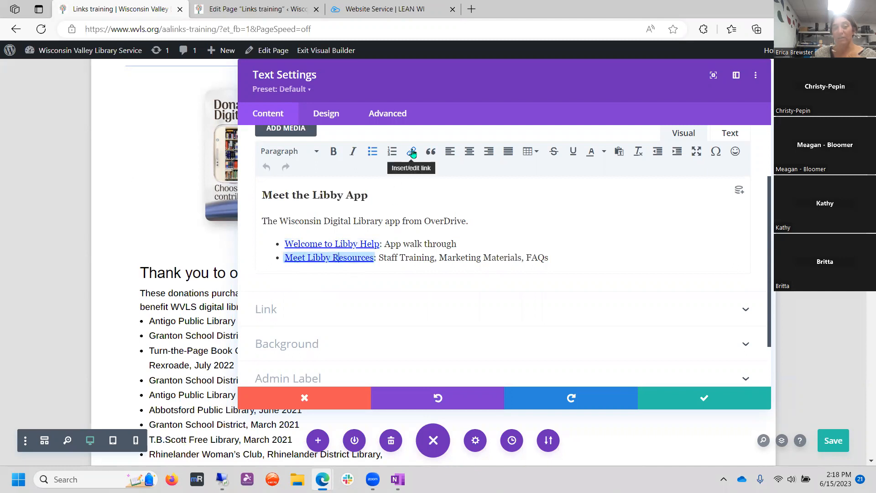
pyautogui.click(411, 152)
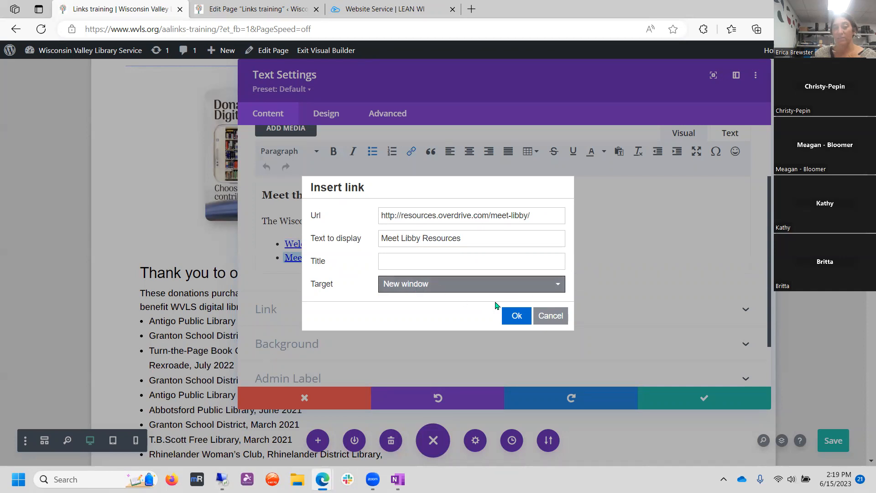
pyautogui.click(516, 315)
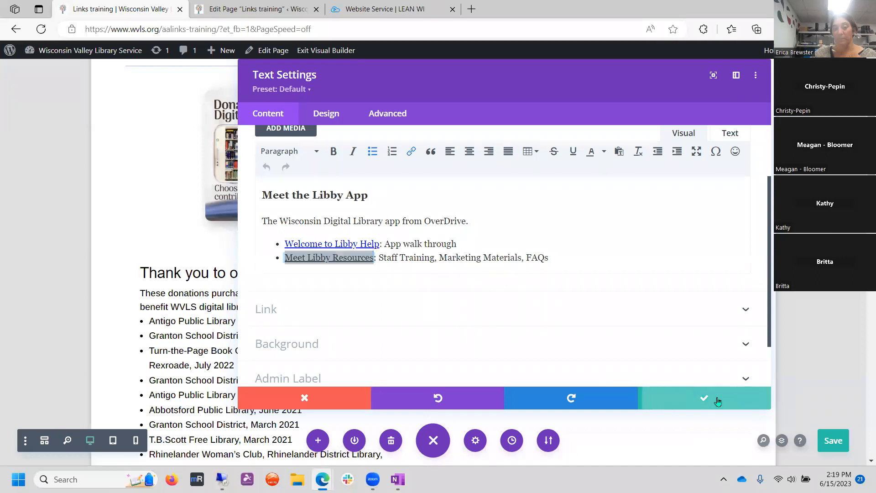
pyautogui.click(704, 398)
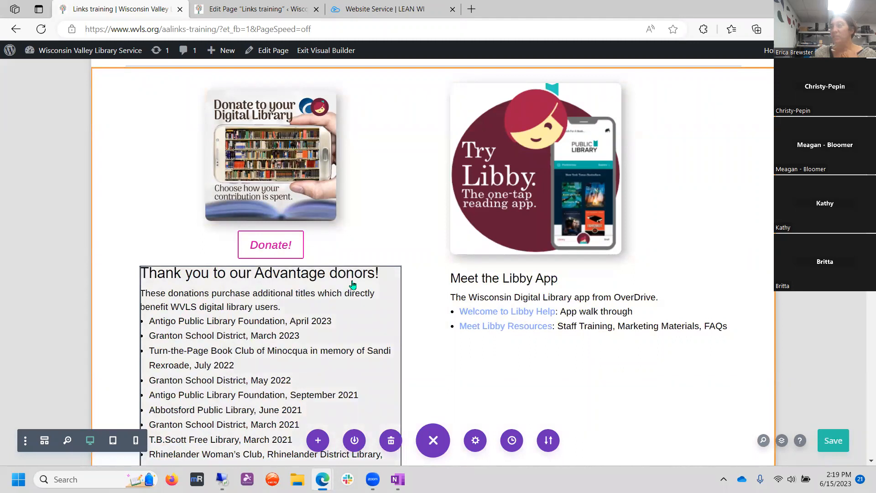
# - Scroll down to the WVLS OverDrive Advantage Account section
pyautogui.click(832, 441)
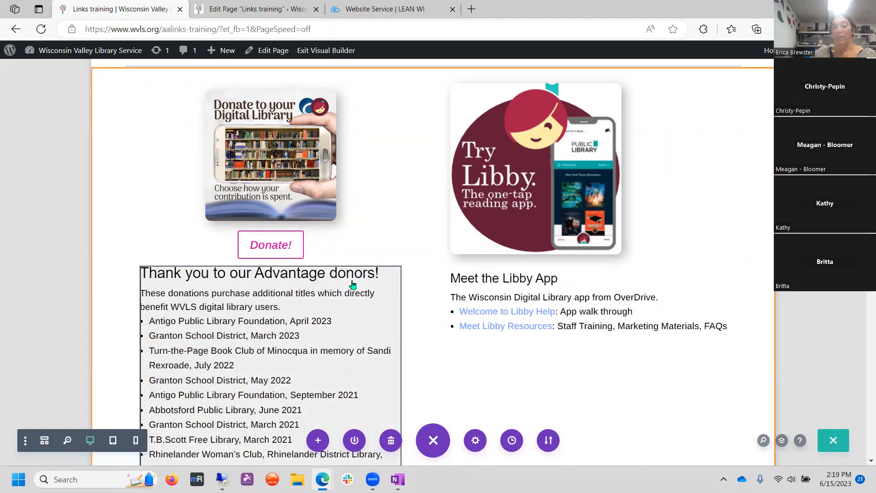
pyautogui.click(271, 245)
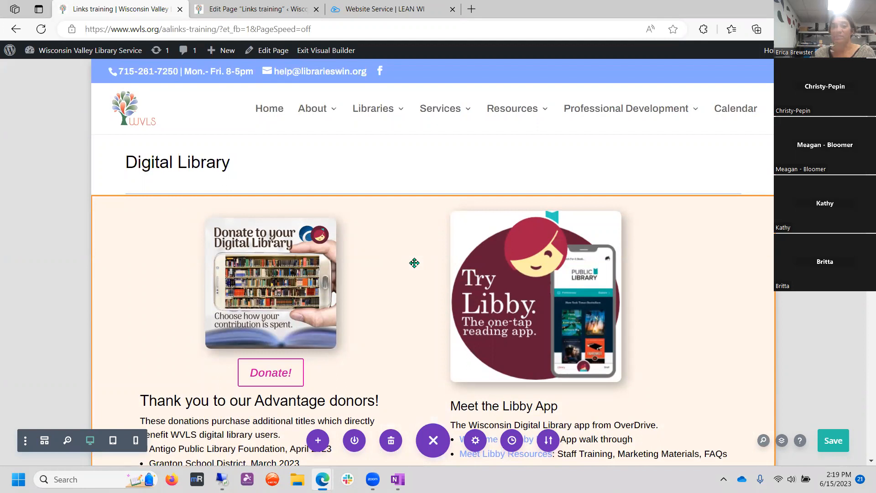
pyautogui.moveTo(72, 221)
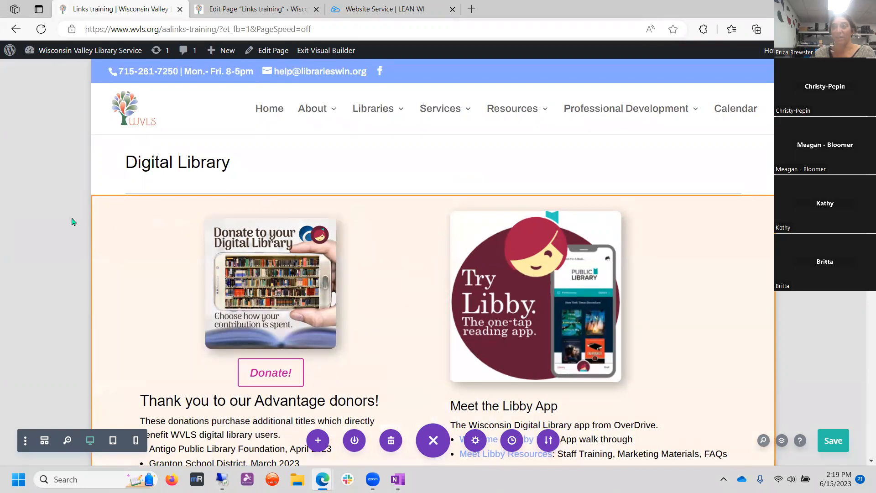
pyautogui.scroll(-3)
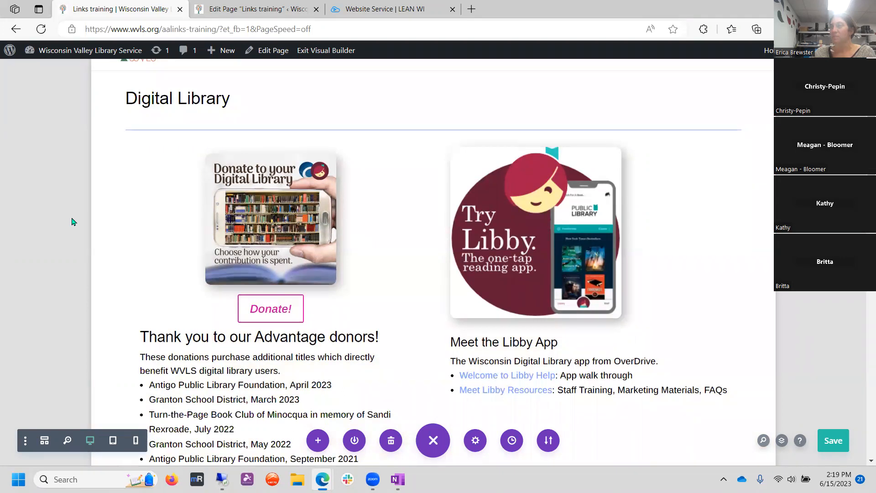
pyautogui.scroll(-3)
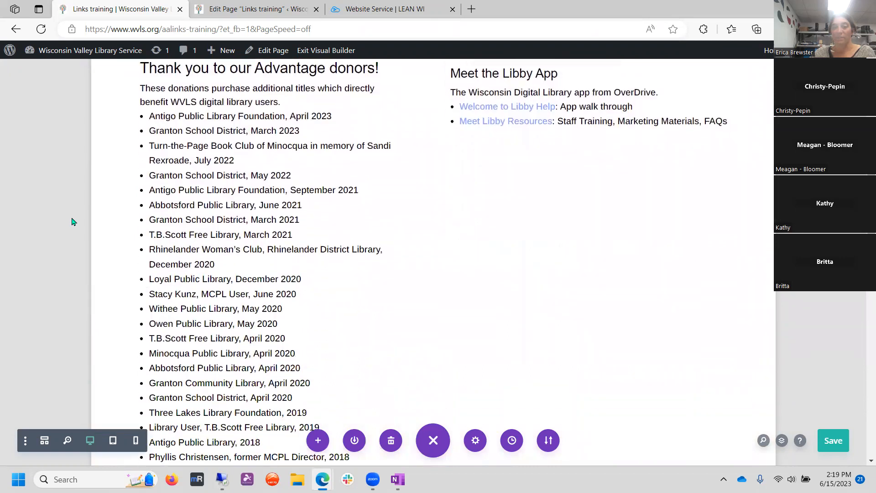
pyautogui.scroll(-3)
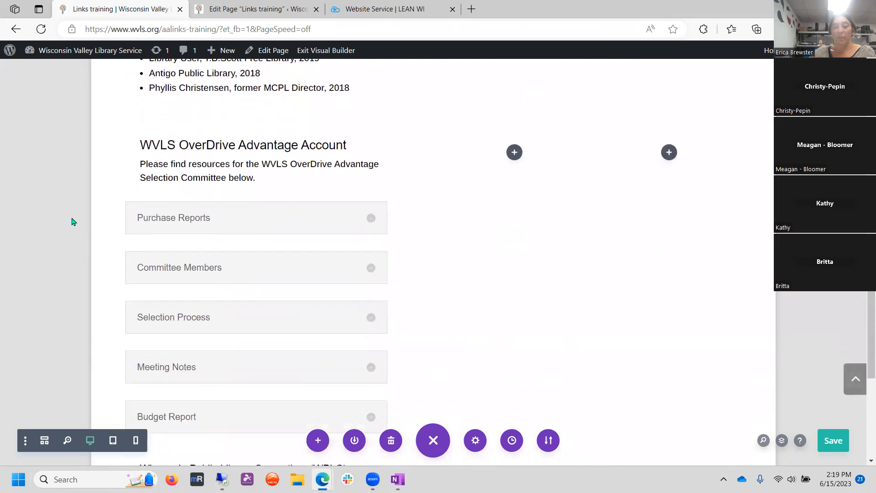
pyautogui.scroll(-3)
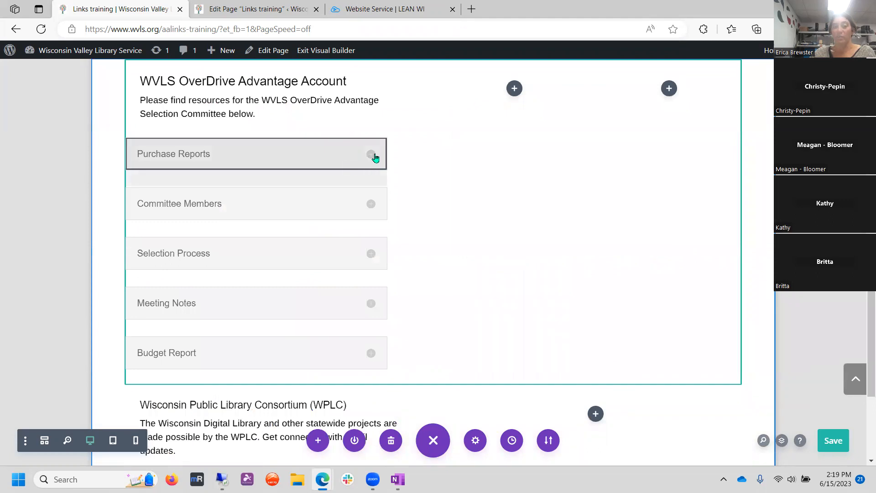
# - Open the Purchase Reports toggle and scroll through its monthly report links
pyautogui.click(370, 154)
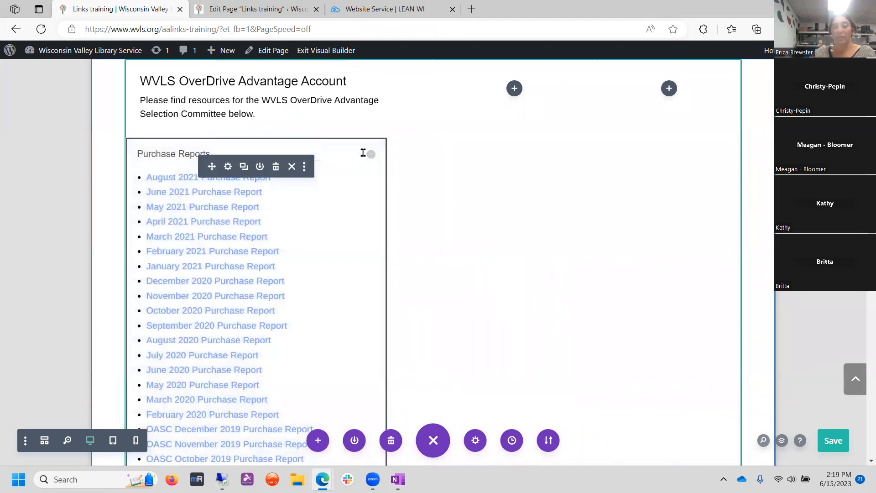
pyautogui.click(371, 157)
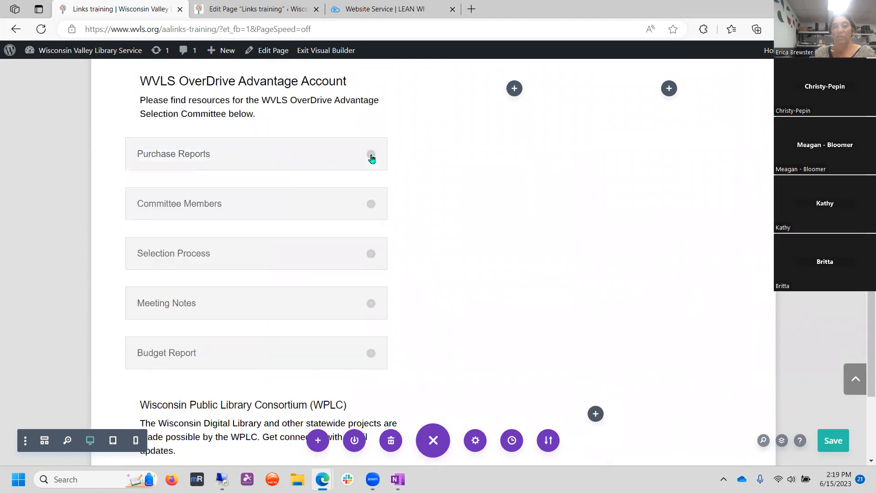
pyautogui.click(371, 158)
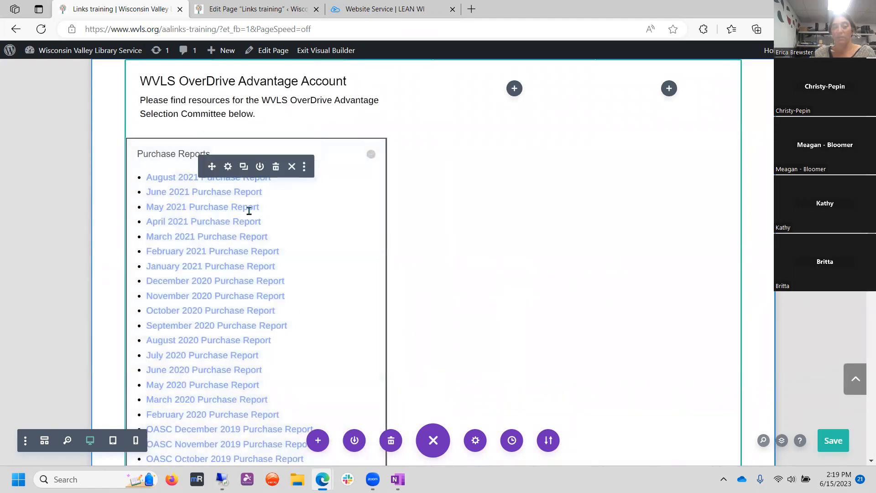
pyautogui.scroll(-3)
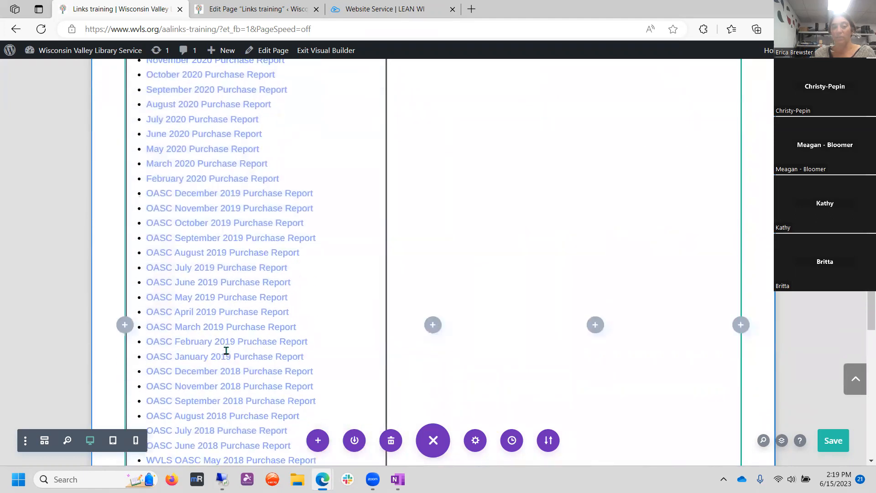
pyautogui.scroll(-3)
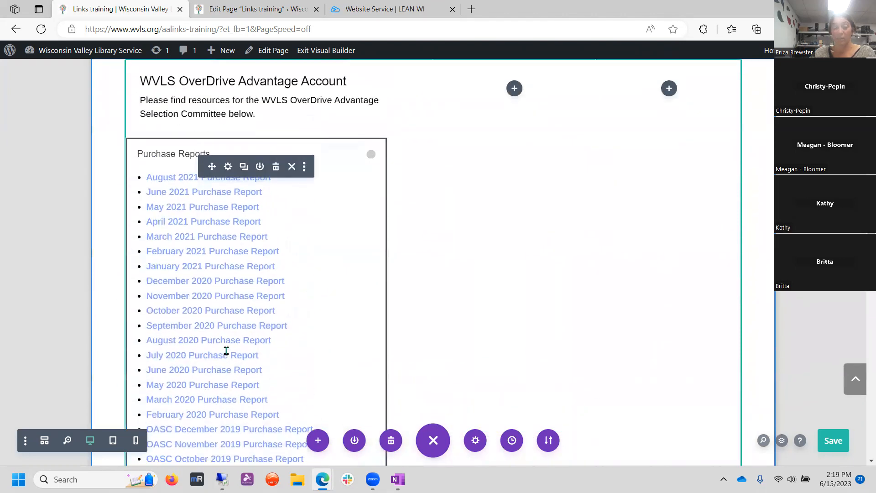
pyautogui.moveTo(114, 192)
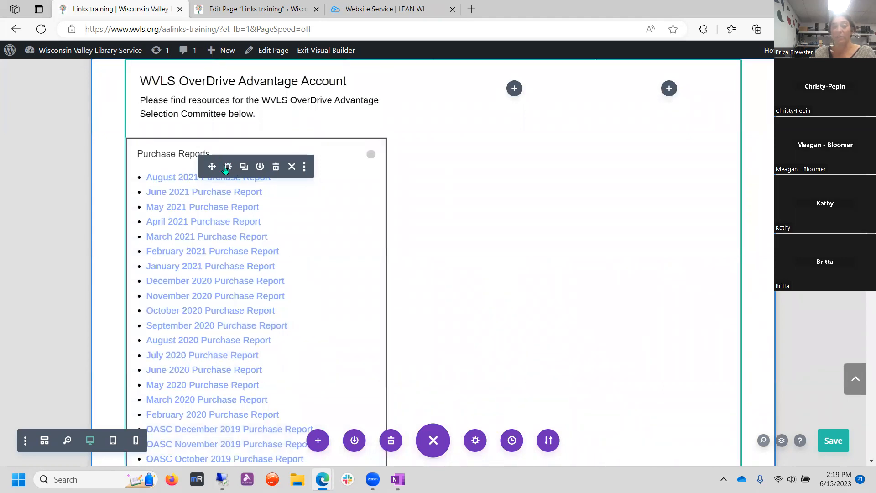
# - Open the Purchase Reports Toggle Settings and scroll to its body list of report links
pyautogui.click(228, 167)
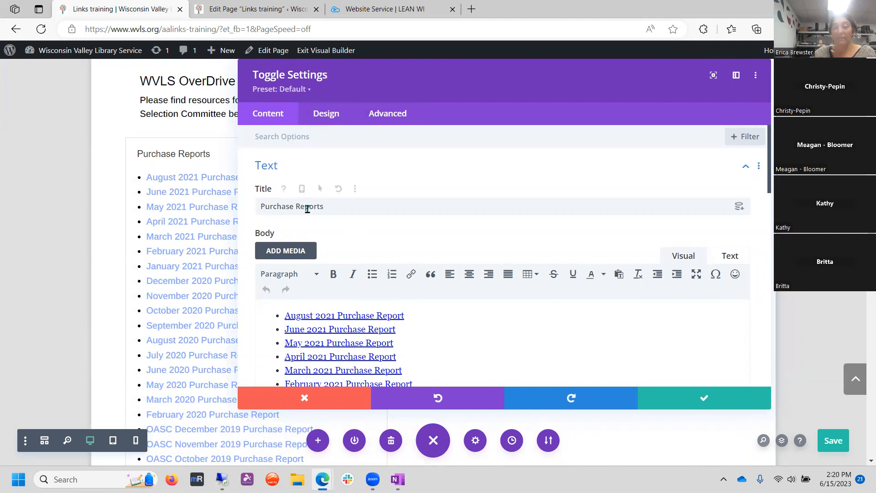
pyautogui.scroll(-3)
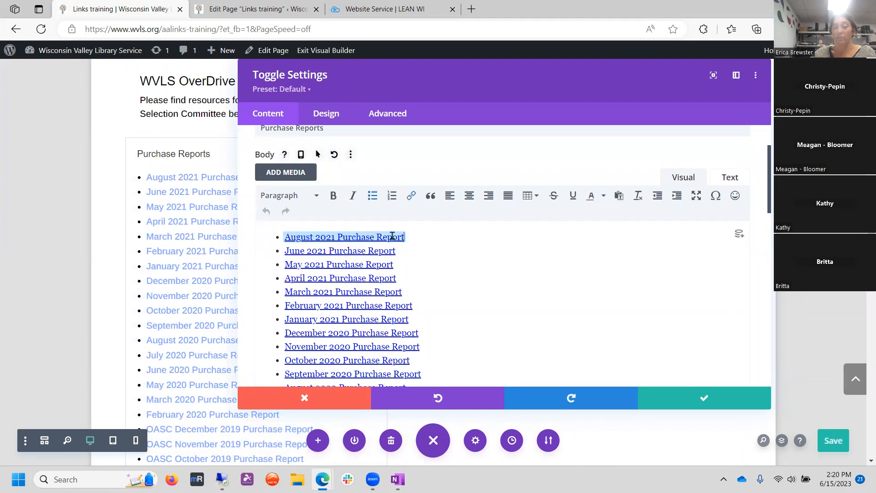
pyautogui.scroll(-3)
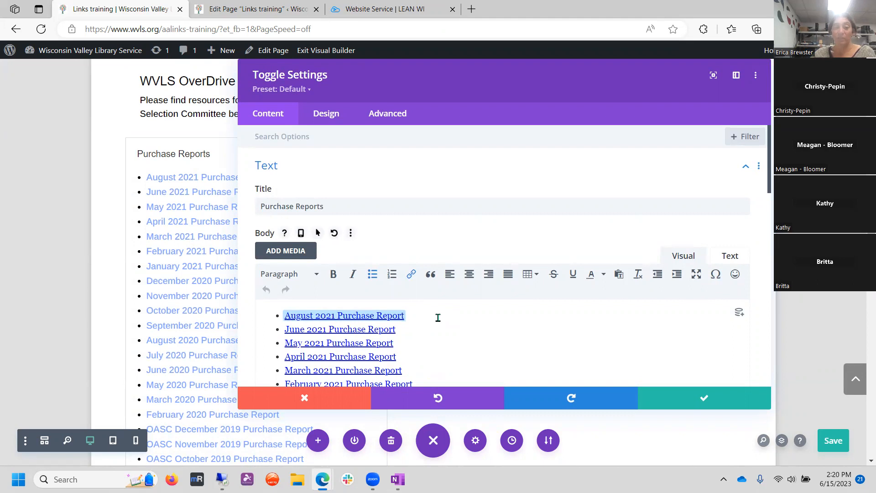
pyautogui.moveTo(411, 274)
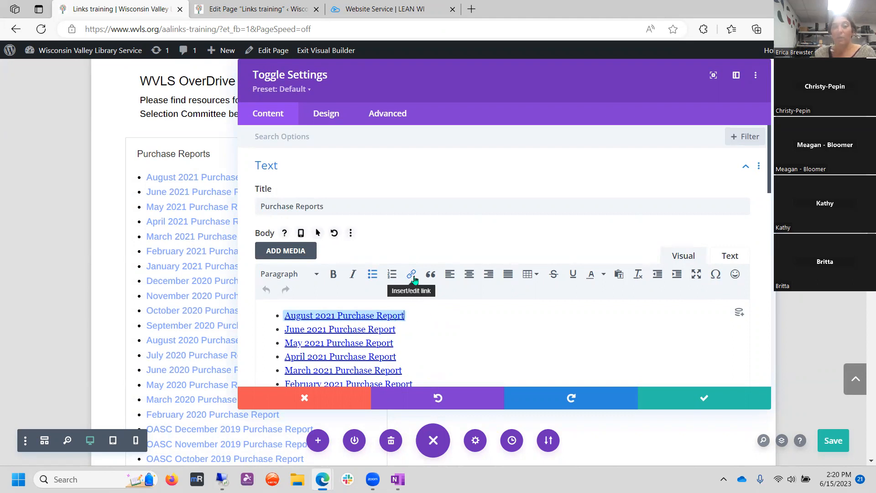
# - Inspect the August 2021 Purchase Report link's xlsx URL and set its target to None
pyautogui.click(412, 274)
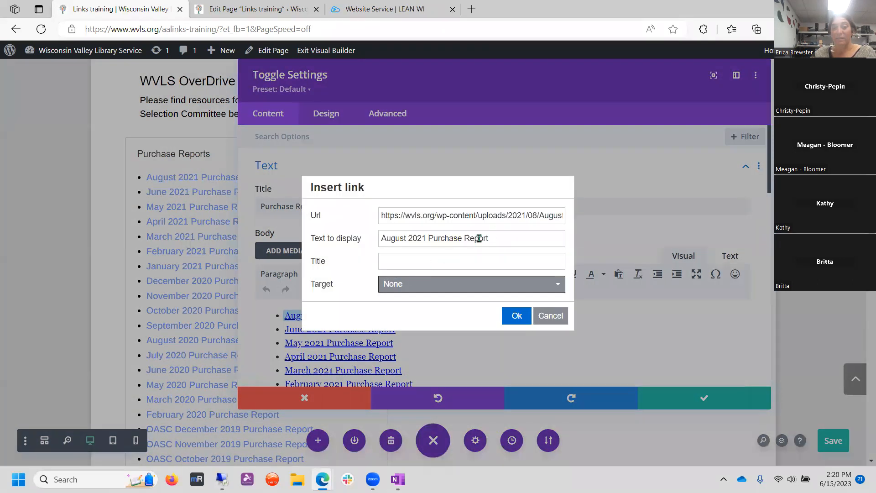
pyautogui.doubleClick(488, 215)
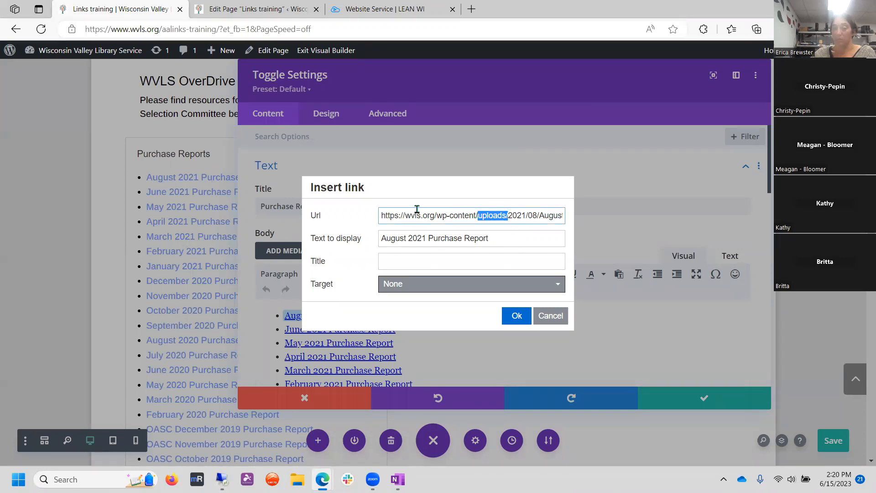
pyautogui.moveTo(534, 261)
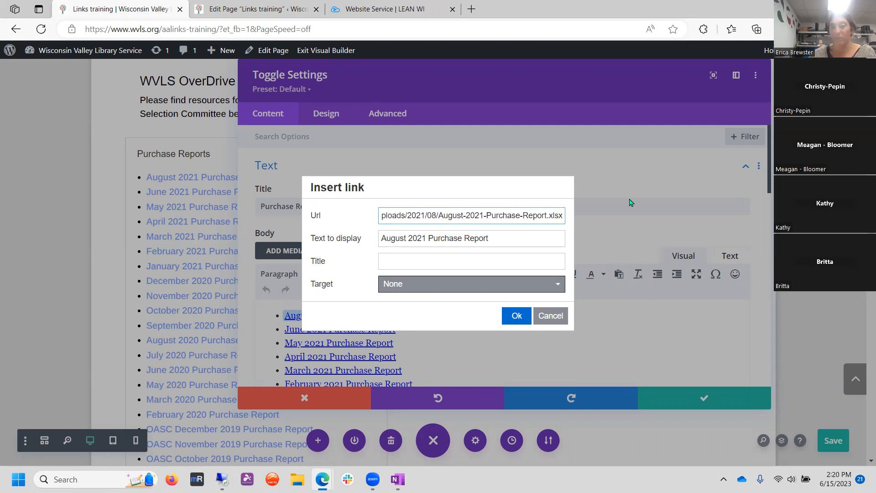
pyautogui.doubleClick(553, 215)
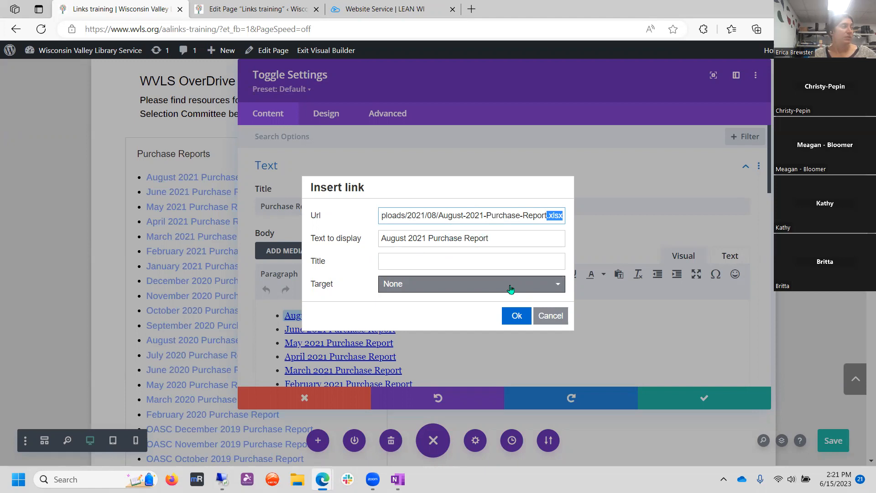
pyautogui.moveTo(508, 291)
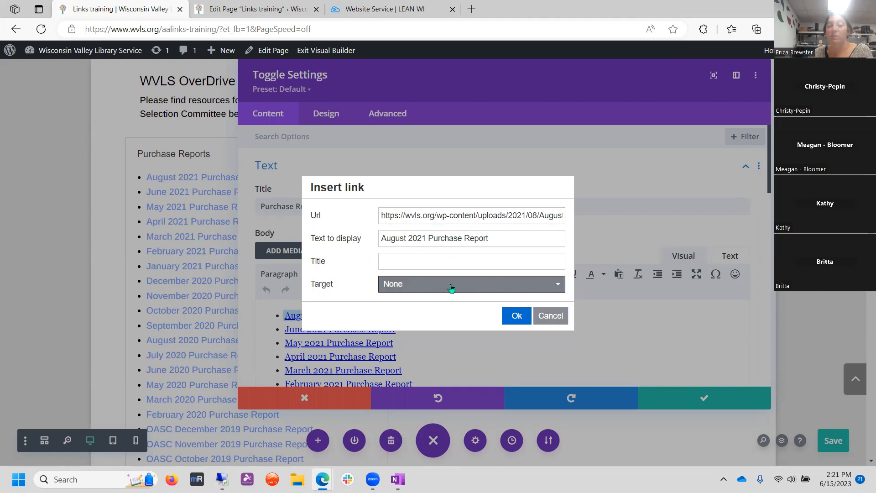
pyautogui.click(471, 283)
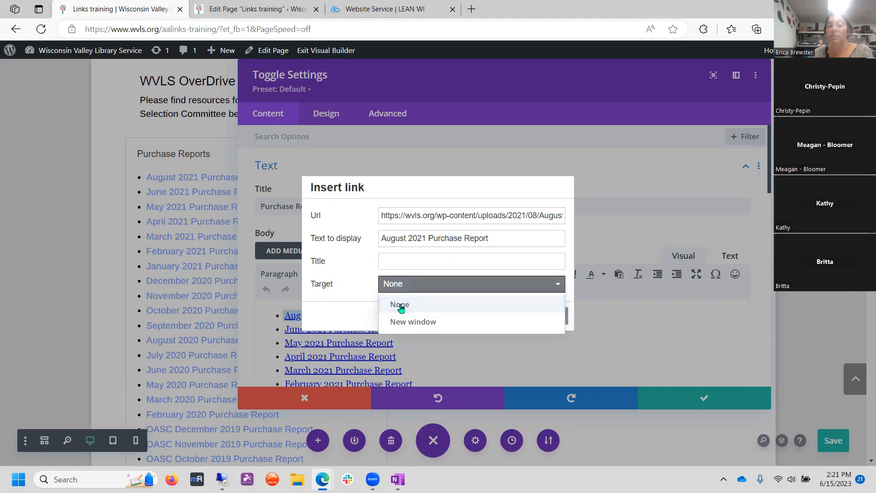
pyautogui.click(399, 304)
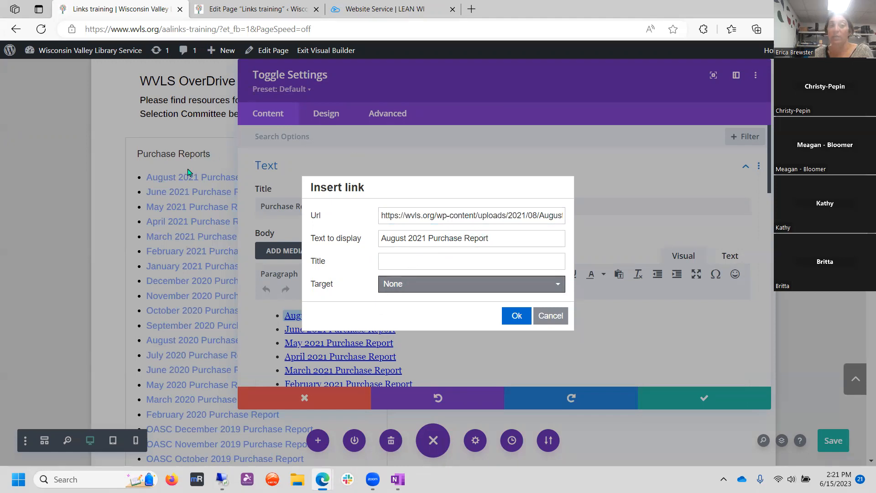
pyautogui.moveTo(696, 234)
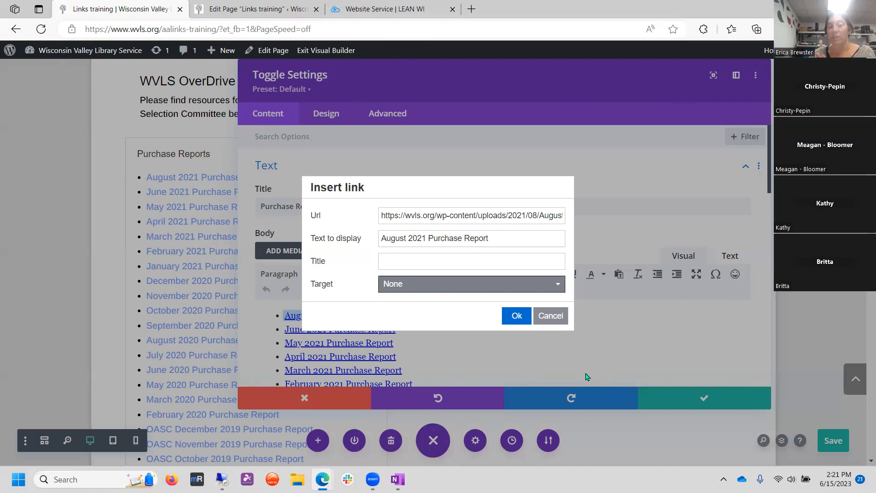
pyautogui.moveTo(588, 374)
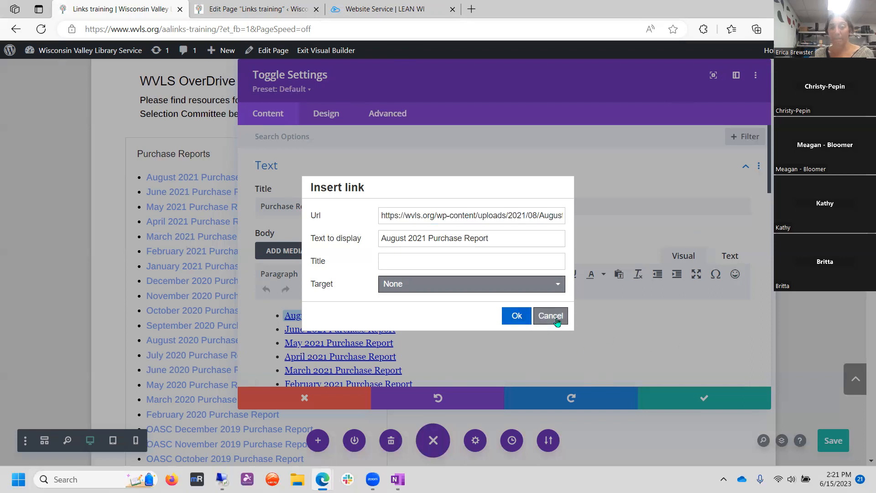
# - Cancel the August 2021 Purchase Report link dialog without changing anything
pyautogui.click(550, 316)
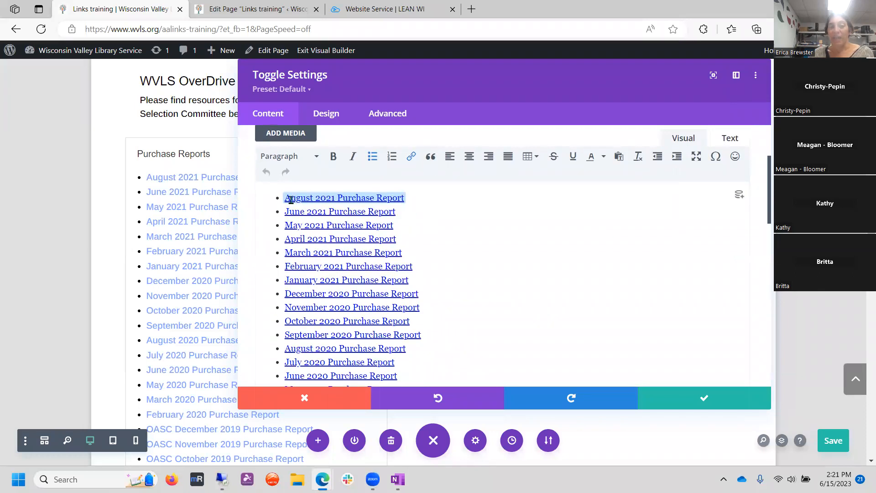
pyautogui.moveTo(633, 210)
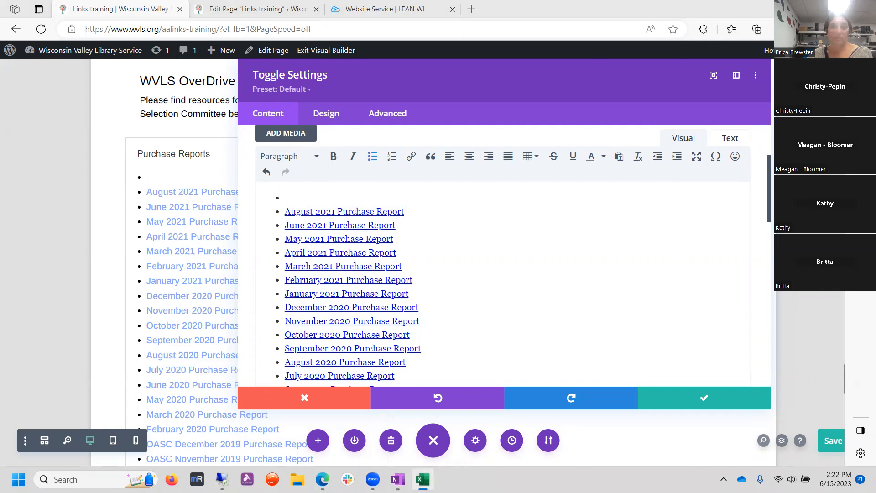
# - Create a blank Excel workbook and type 'Purchase report 2022' into A1
pyautogui.click(422, 479)
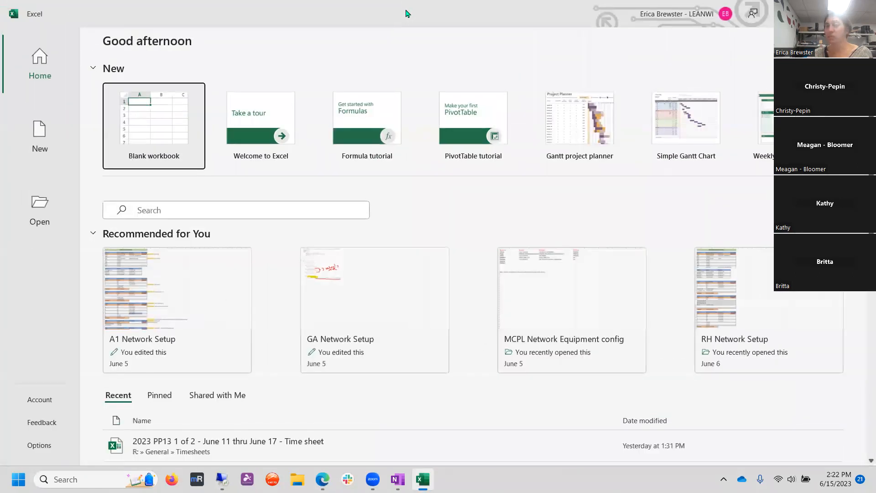
pyautogui.click(154, 125)
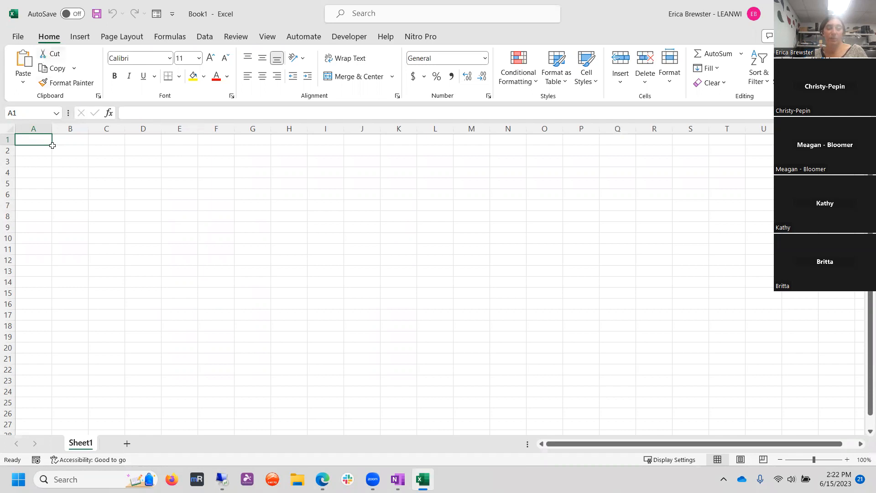
pyautogui.write('Purchase report 2022')
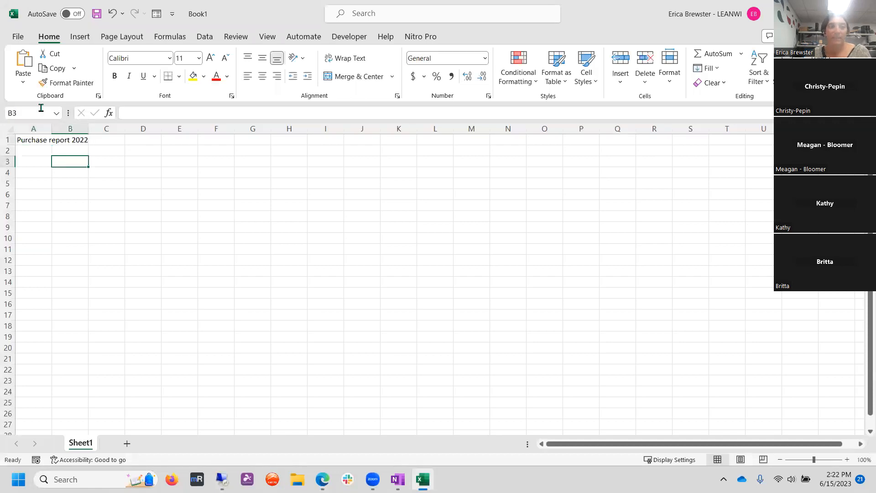
# - Save the workbook to Downloads under the name 'June 2022 Purchase Report'
pyautogui.click(18, 36)
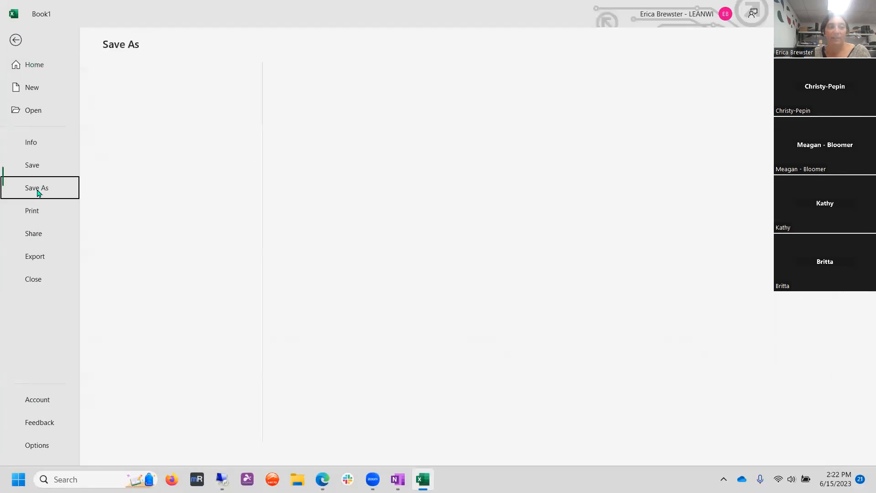
pyautogui.click(37, 188)
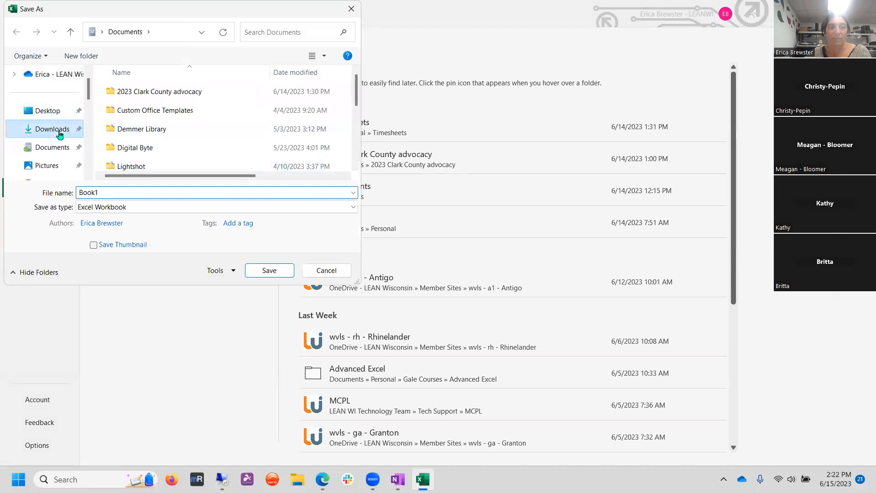
pyautogui.click(53, 129)
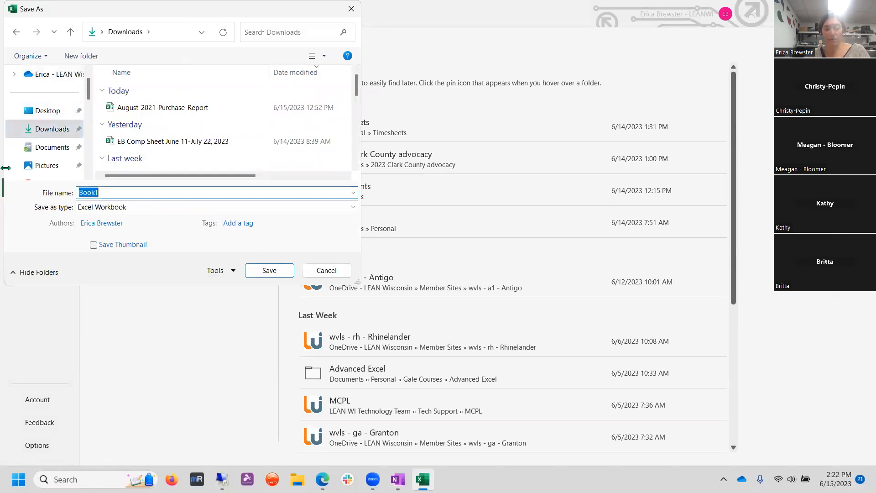
pyautogui.write('WPL')
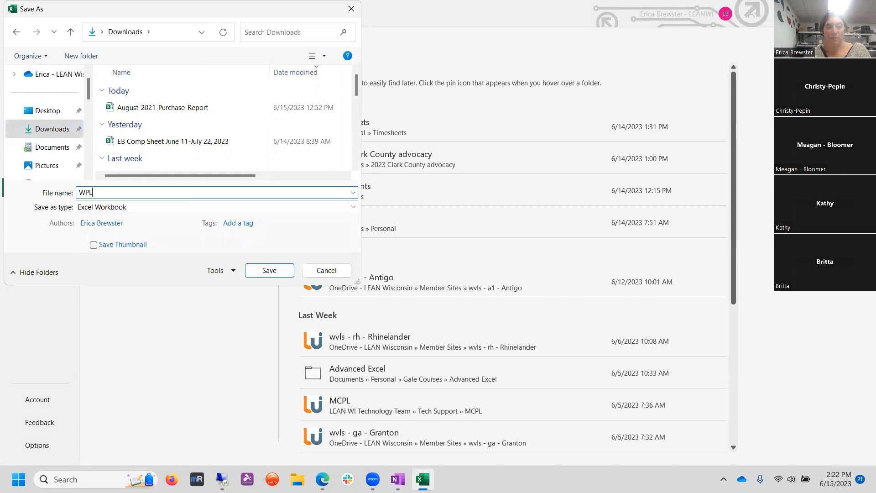
pyautogui.press('alt+tab')
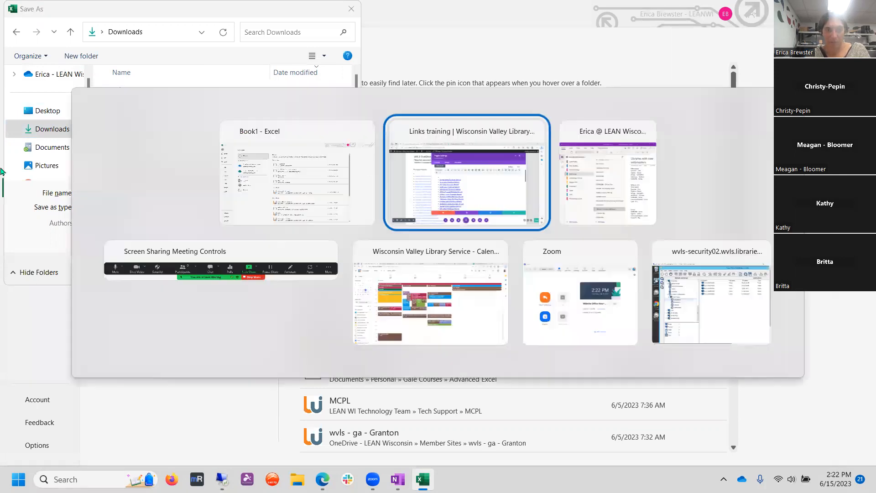
pyautogui.click(467, 174)
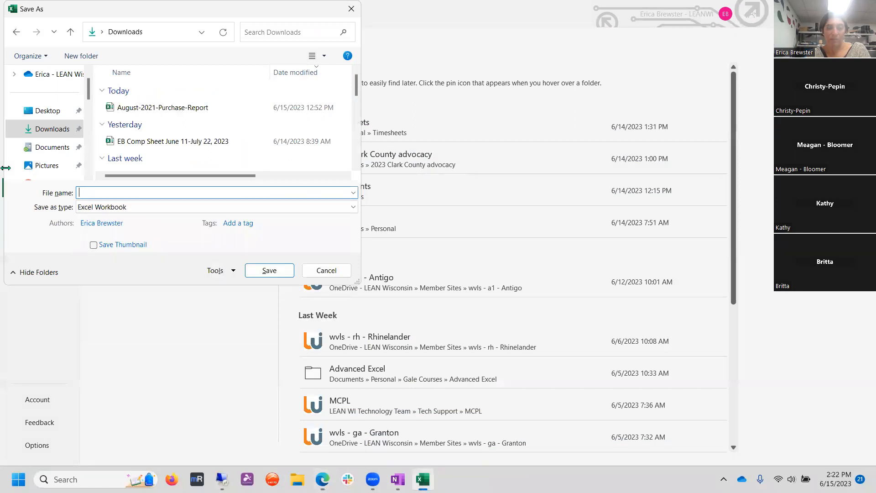
pyautogui.write('Jun')
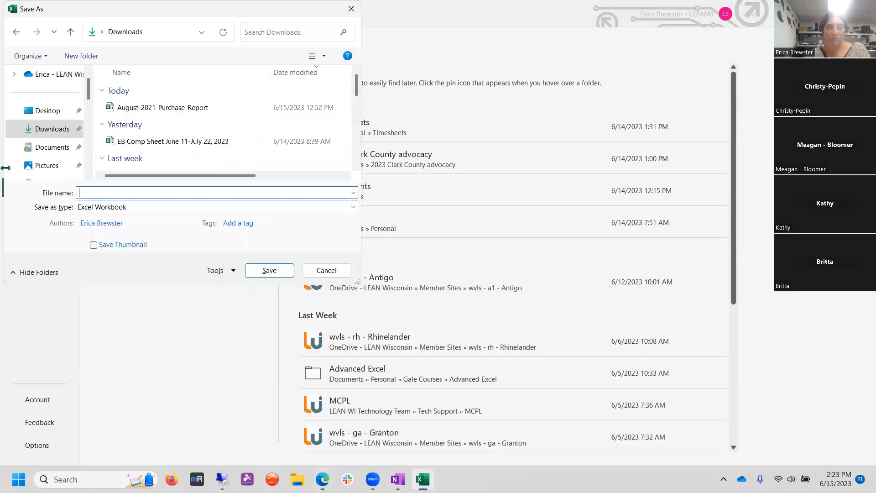
pyautogui.write('June 2022')
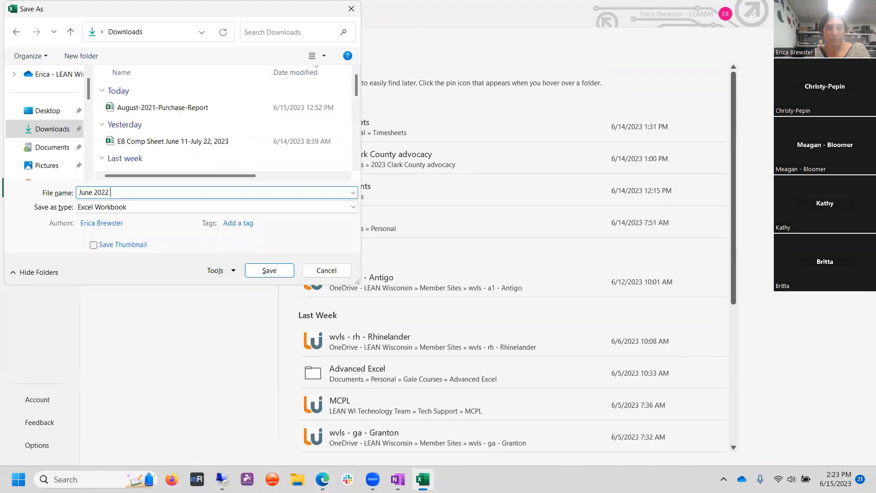
pyautogui.write('Purchase Report')
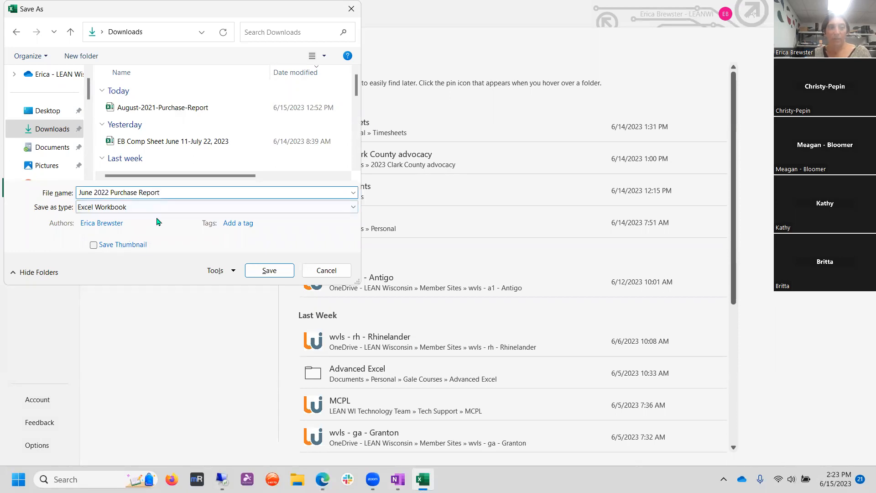
pyautogui.click(269, 270)
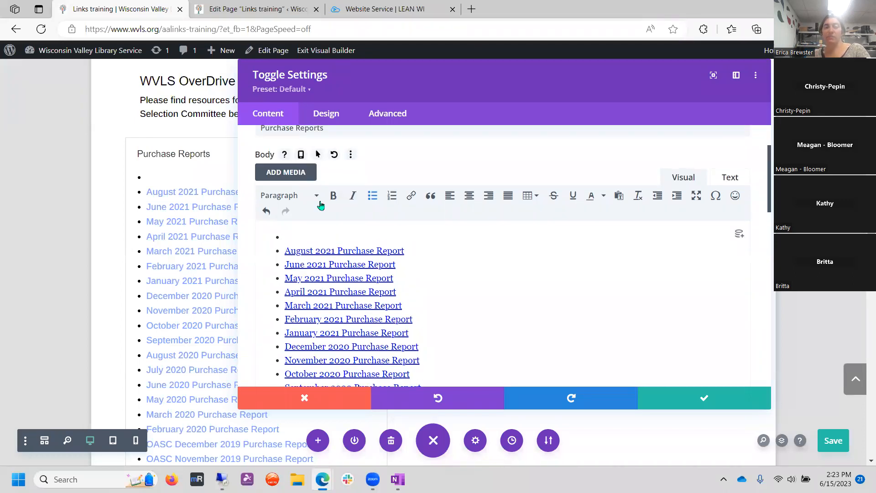
# - Put the cursor in the empty bullet, view the Media Library, then return to Links training
pyautogui.click(291, 236)
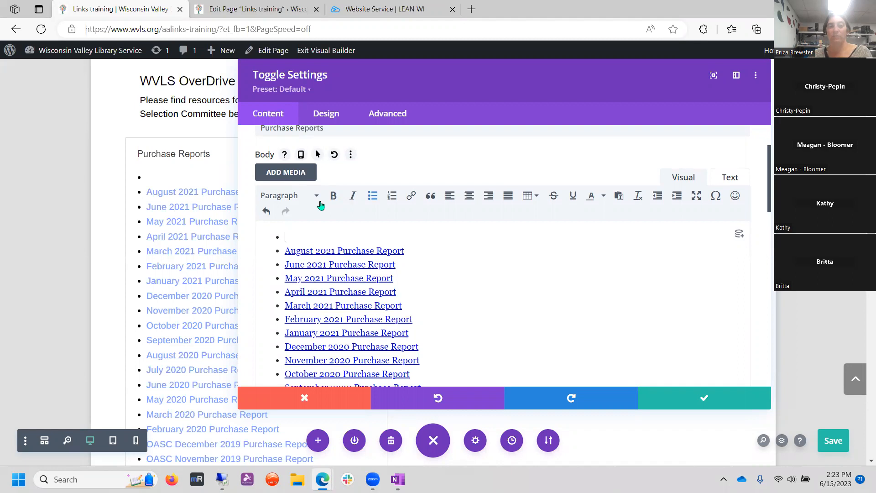
pyautogui.moveTo(288, 181)
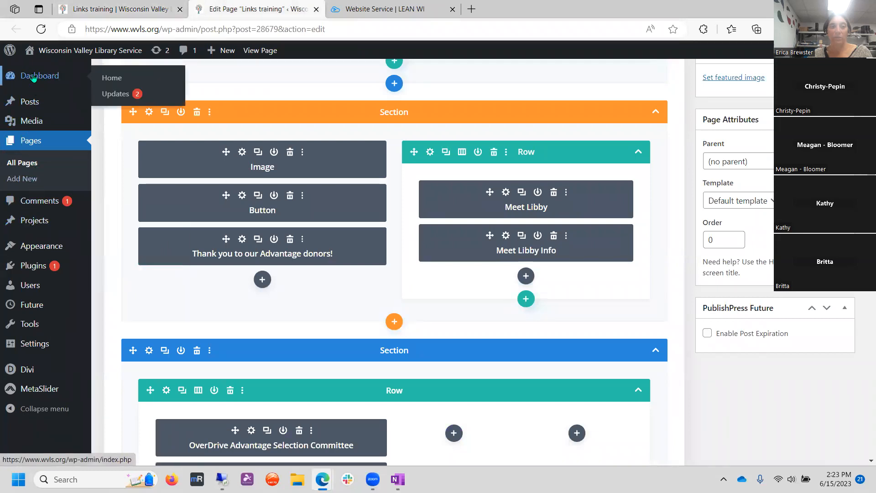
pyautogui.click(31, 120)
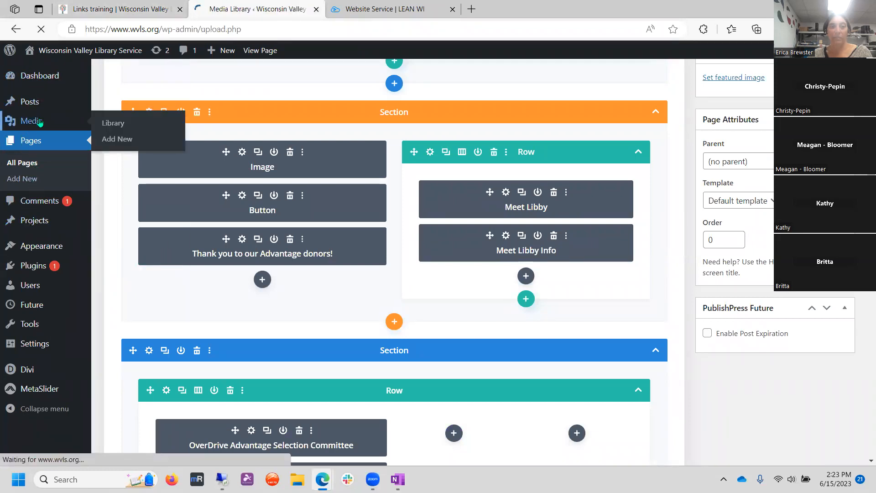
pyautogui.click(112, 122)
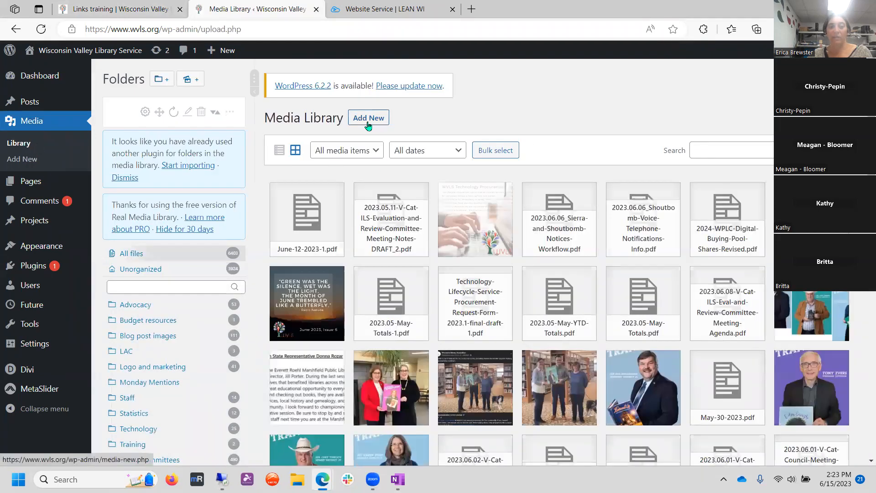
pyautogui.moveTo(301, 101)
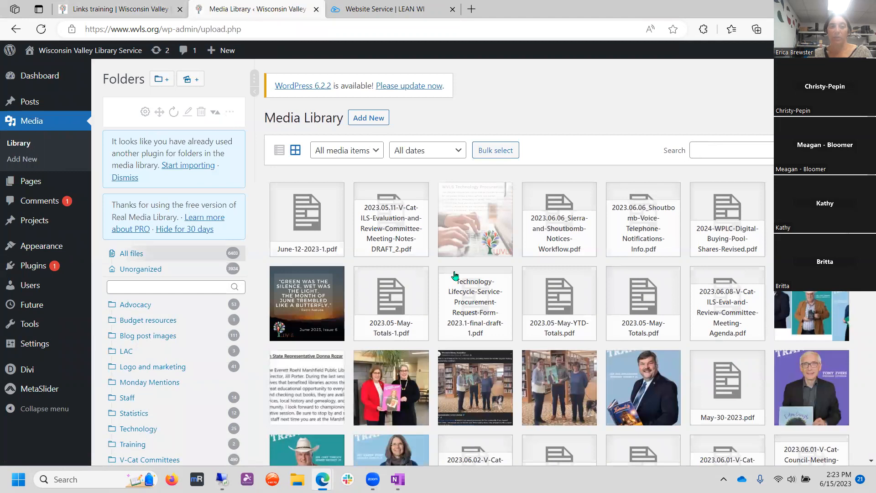
pyautogui.moveTo(439, 273)
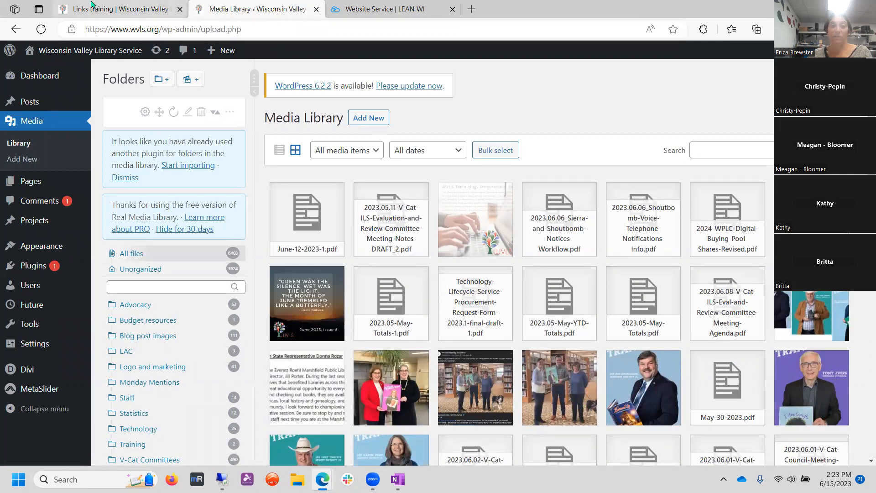
pyautogui.click(118, 9)
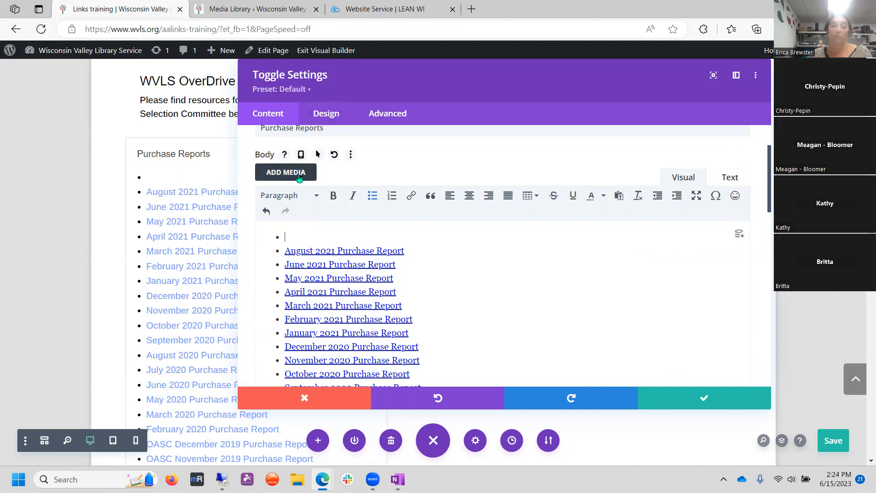
# - Upload the June 2022 Purchase Report workbook via the media picker and insert it as the first bullet
pyautogui.click(286, 171)
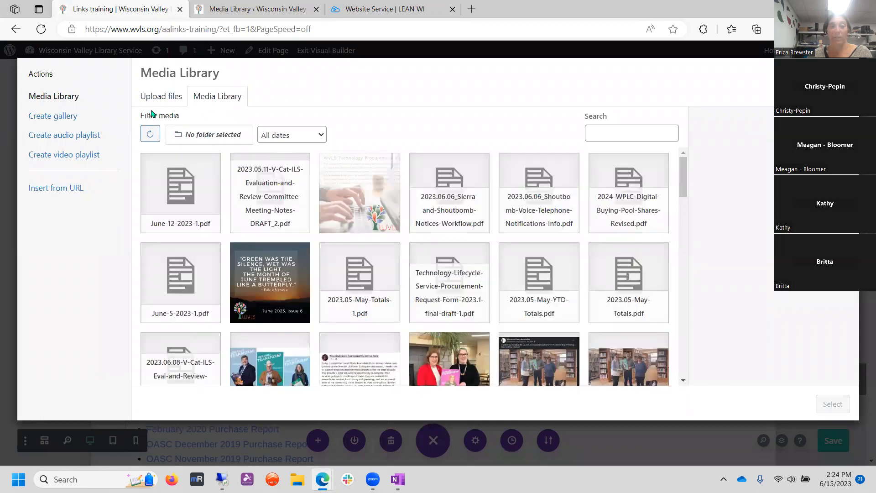
pyautogui.click(161, 96)
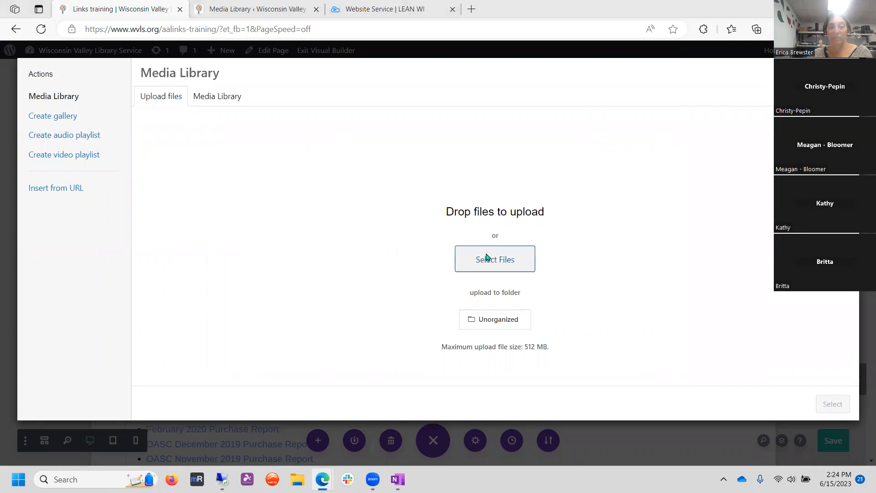
pyautogui.click(493, 259)
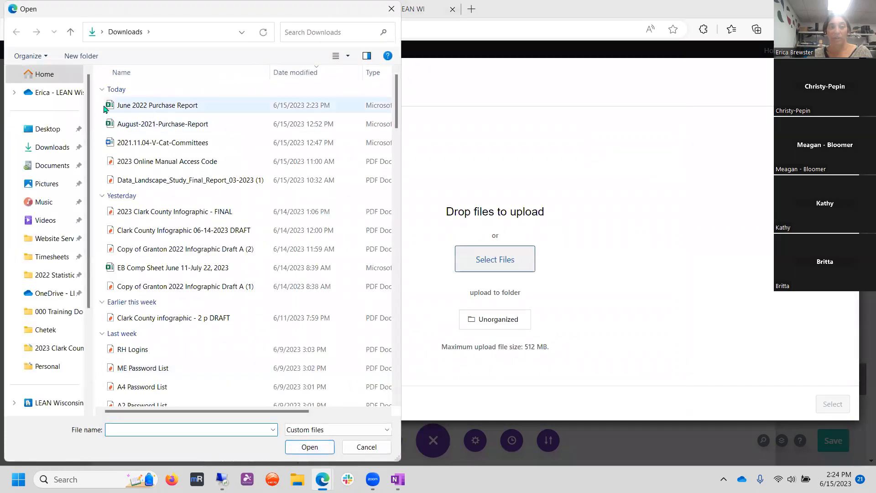
pyautogui.click(157, 105)
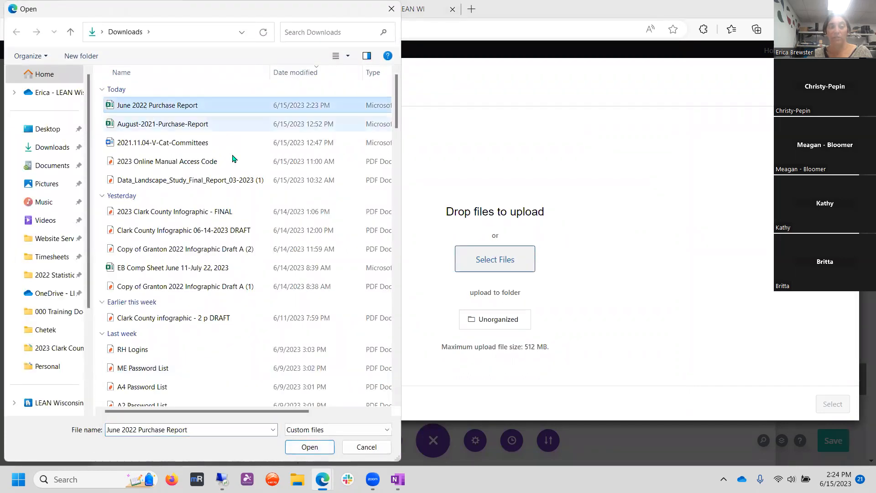
pyautogui.click(309, 446)
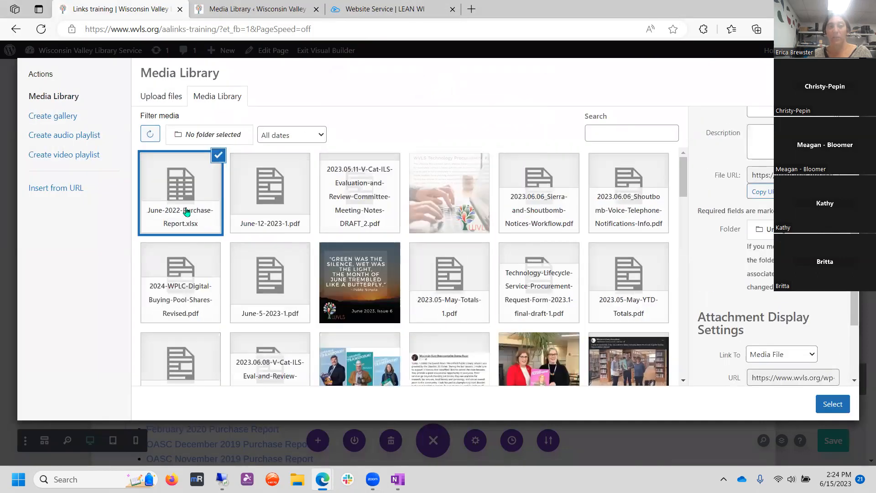
pyautogui.moveTo(180, 218)
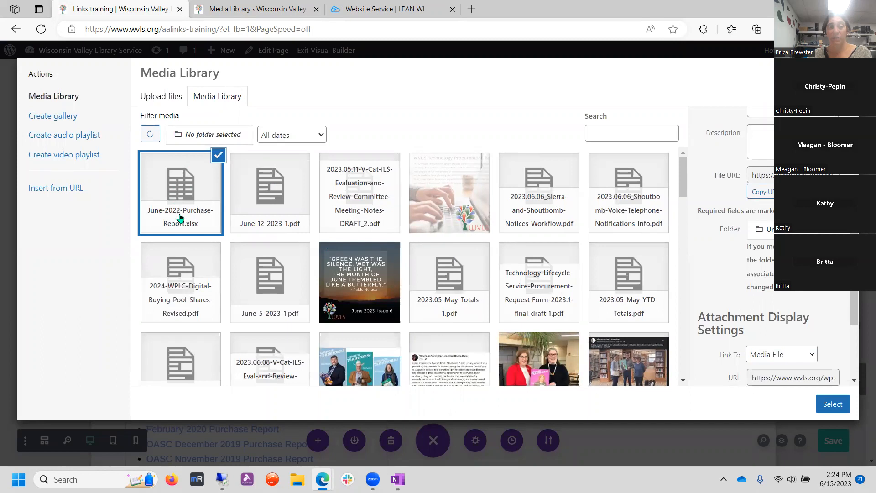
pyautogui.moveTo(189, 230)
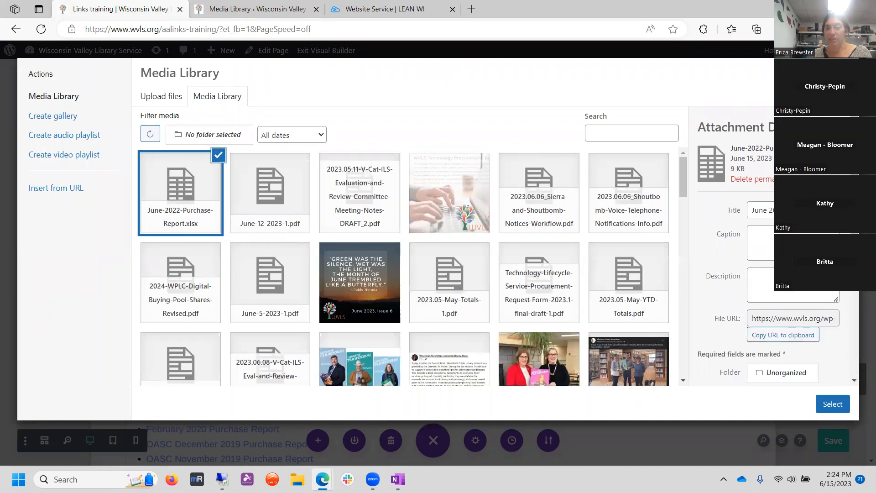
pyautogui.scroll(-3)
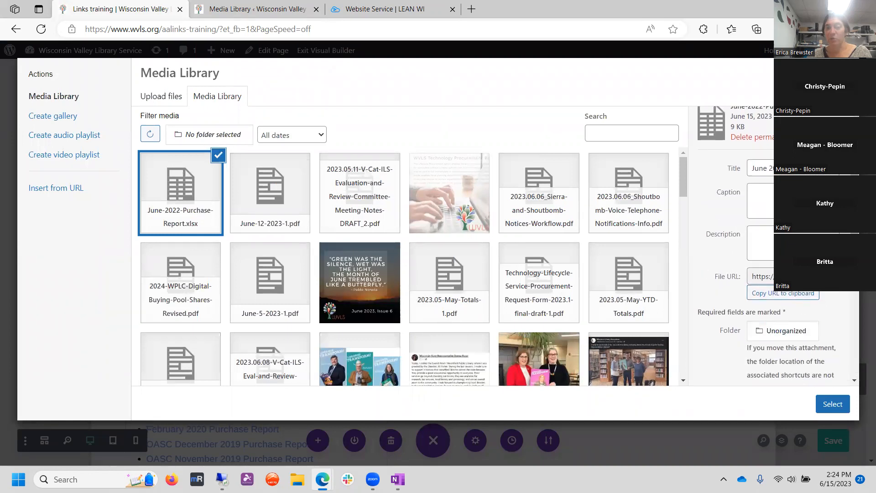
pyautogui.scroll(-3)
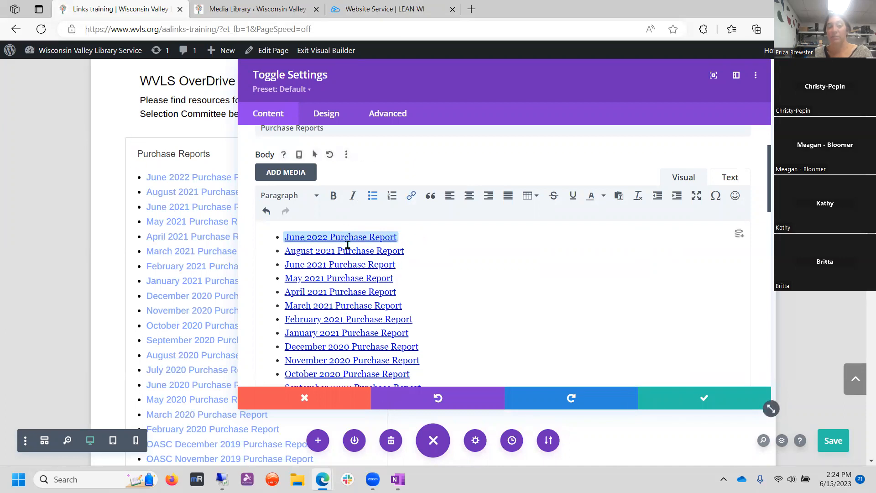
pyautogui.moveTo(411, 196)
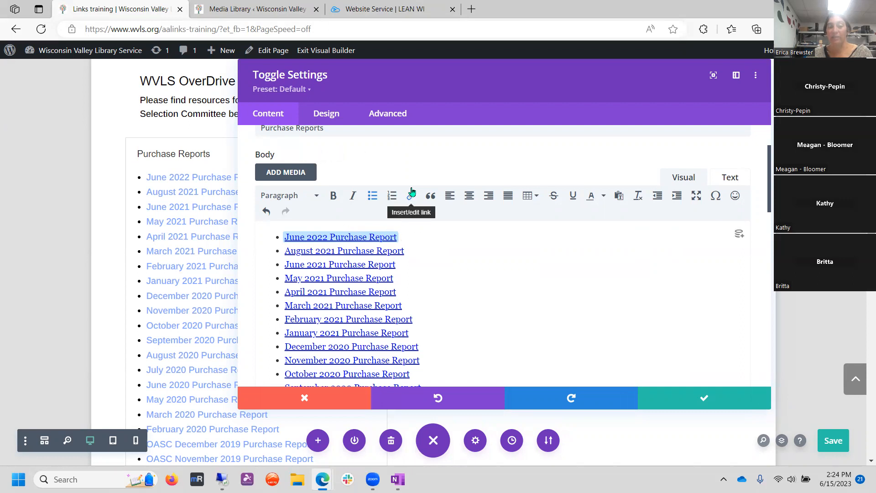
# - Change the first link's display text from 'June' to 'Spring 2022 Purchase Report'
pyautogui.click(411, 194)
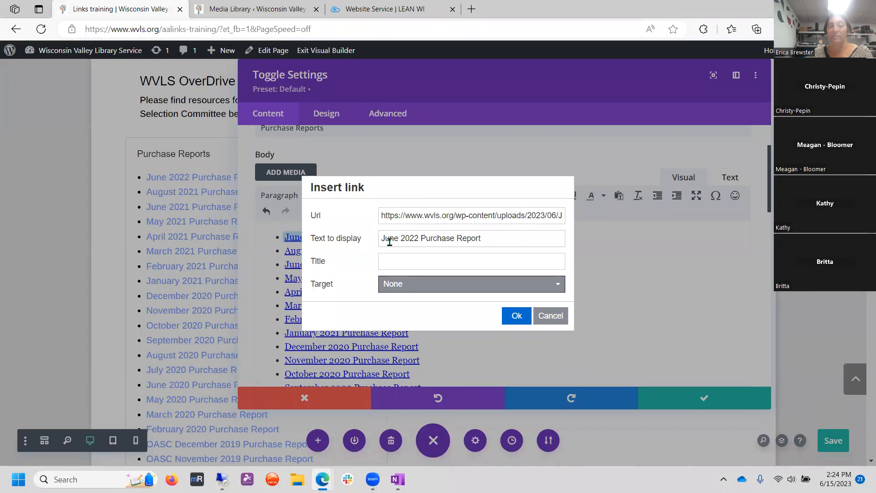
pyautogui.doubleClick(390, 238)
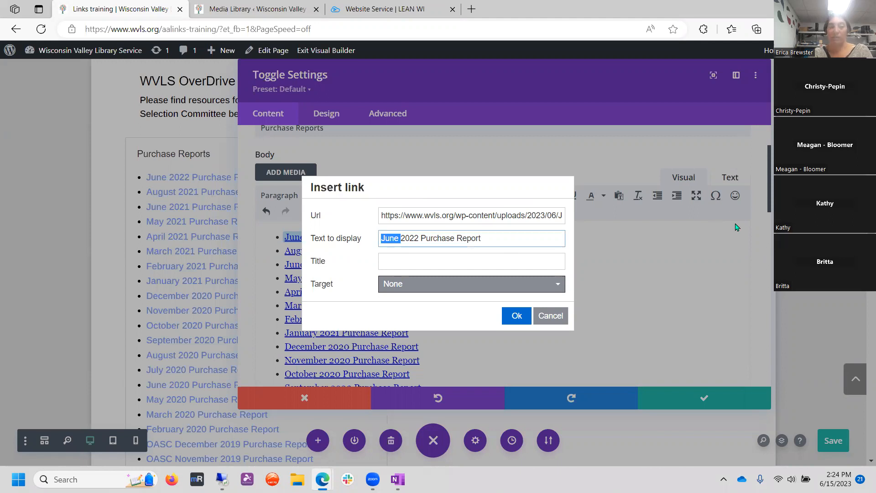
pyautogui.write('Spring')
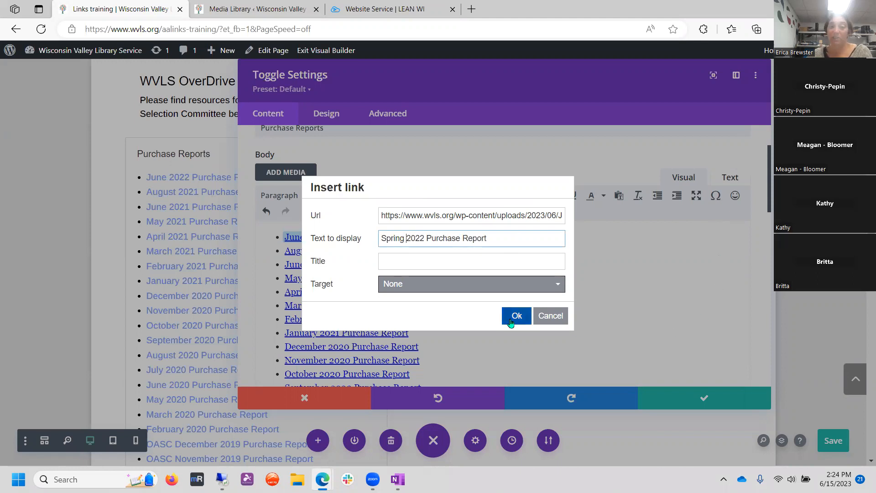
pyautogui.click(516, 316)
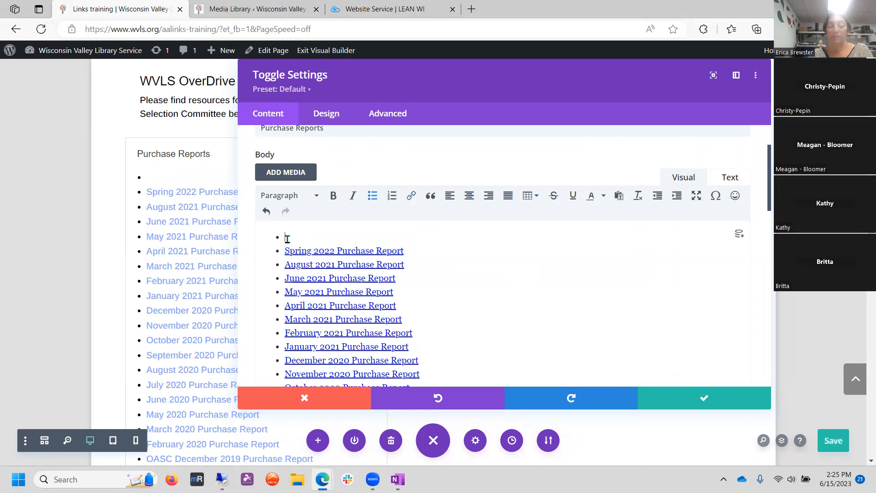
# - Type a new bullet starting 'Click here to download our s' and select it
pyautogui.write('Click')
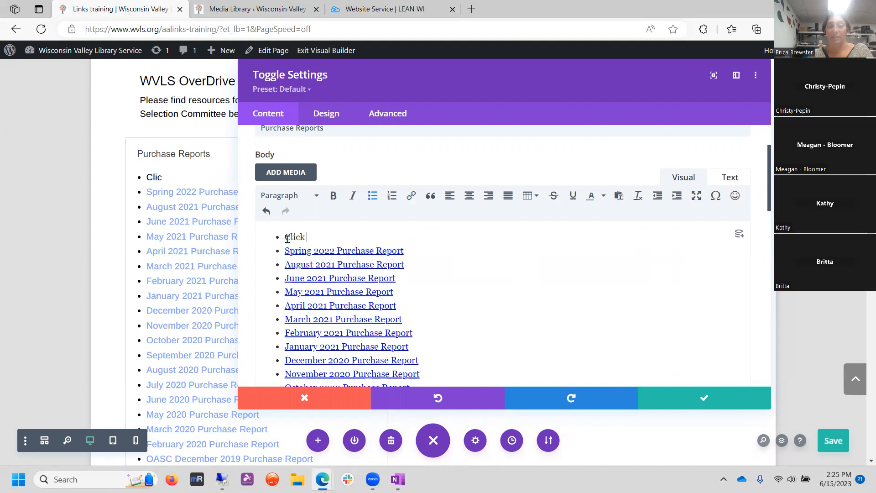
pyautogui.write('here to down')
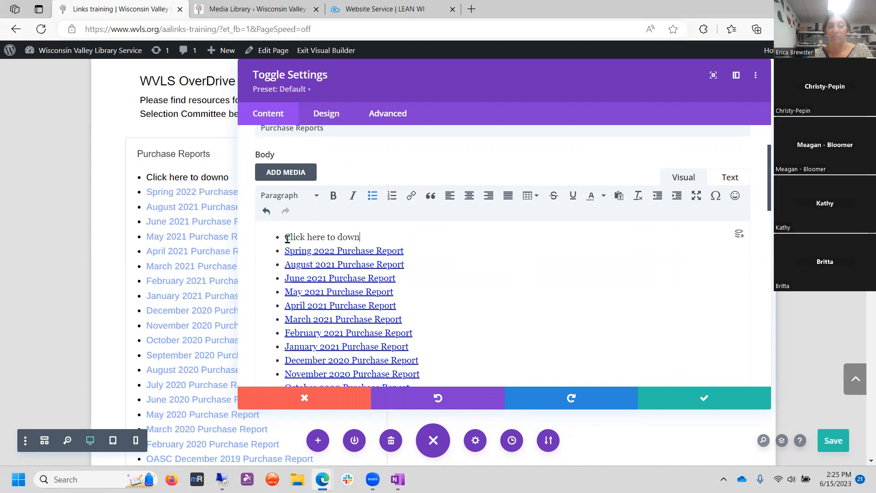
pyautogui.write('load our summer reading broch')
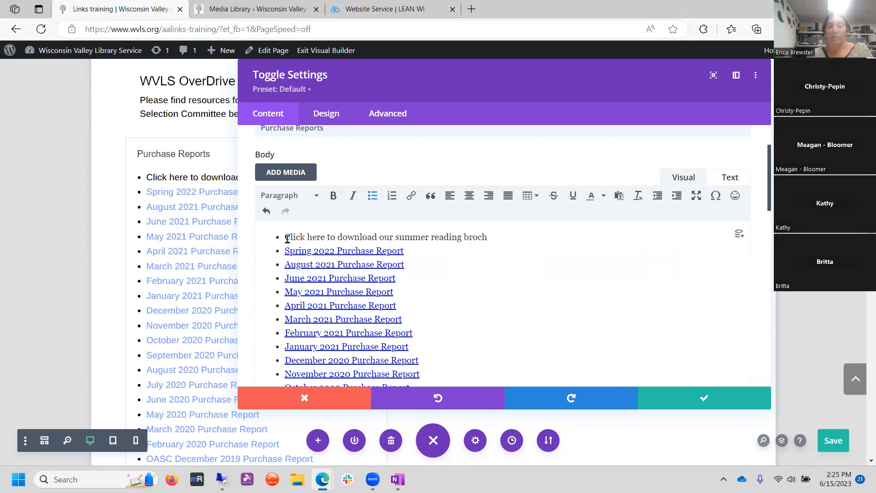
pyautogui.moveTo(328, 237); pyautogui.dragTo(502, 237)
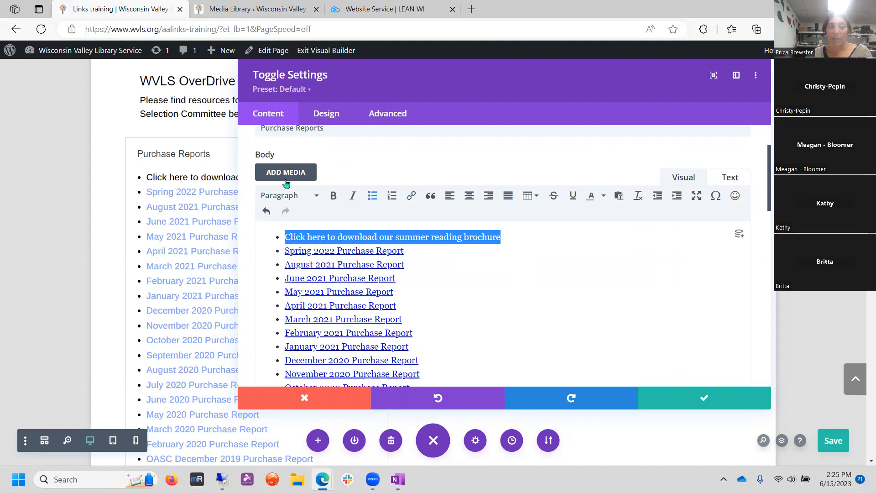
# - Upload the SRP-Activities-2023 PDF through the media picker and insert it as a link
pyautogui.click(285, 172)
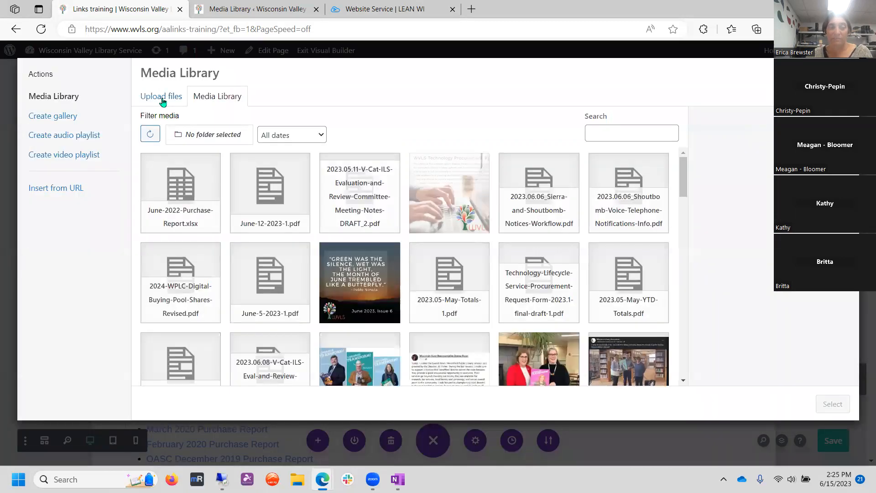
pyautogui.click(161, 96)
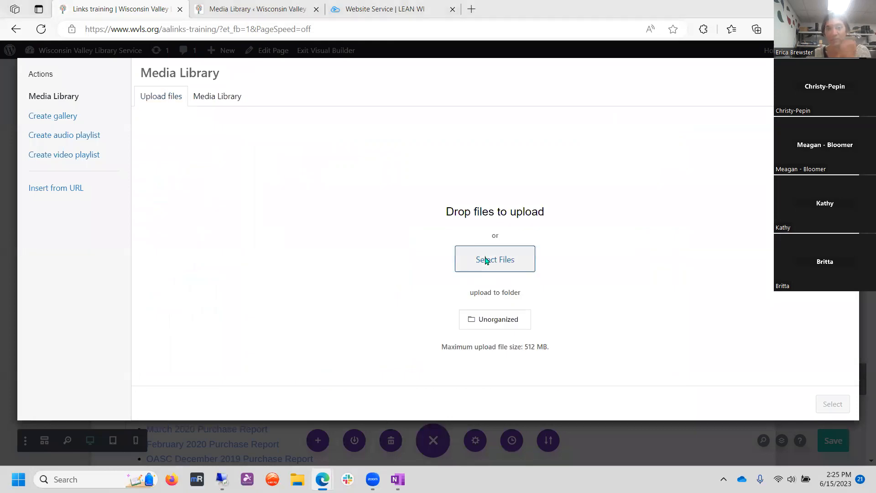
pyautogui.click(494, 259)
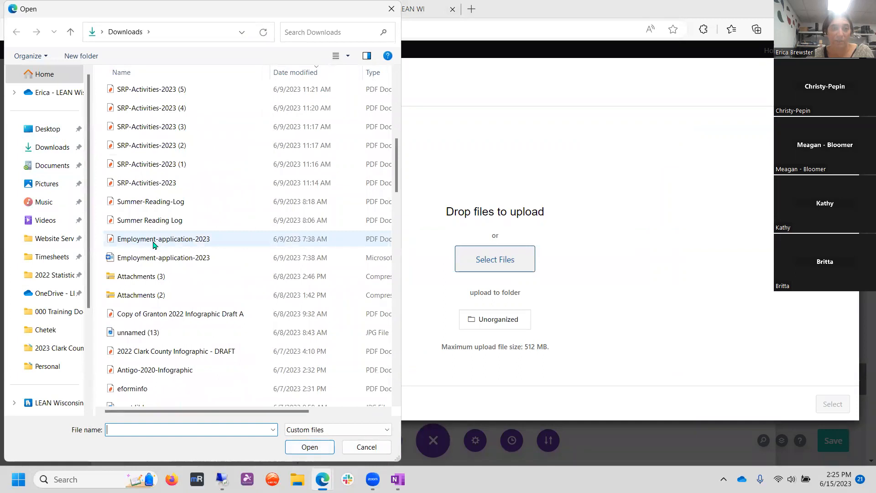
pyautogui.click(146, 183)
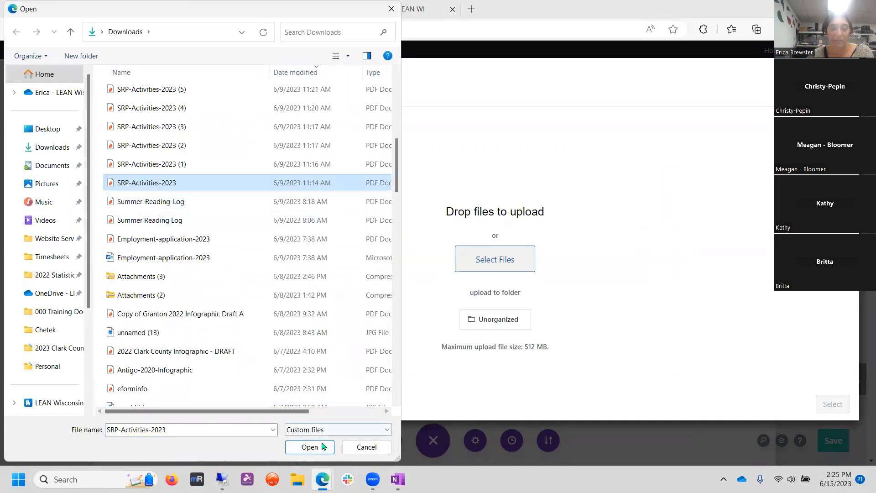
pyautogui.click(309, 448)
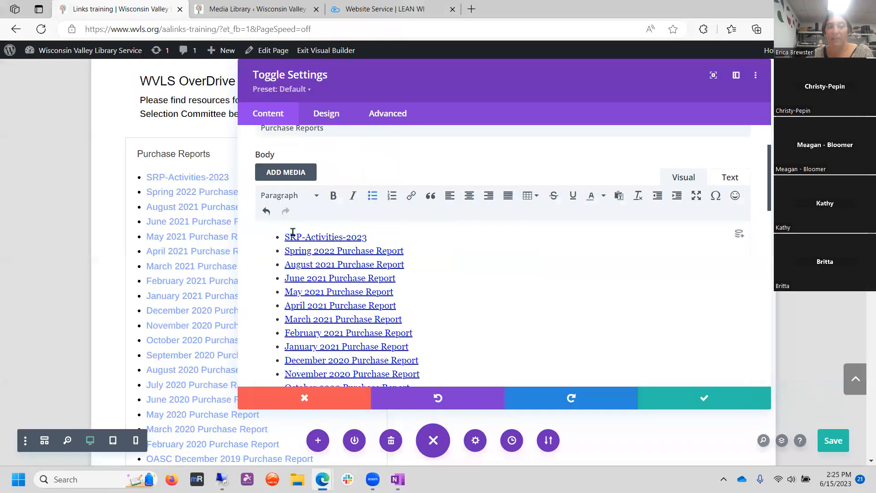
# - Retype the top link as 'Click here to download our Summer Reading Brochure' and confirm its link settings
pyautogui.doubleClick(326, 236)
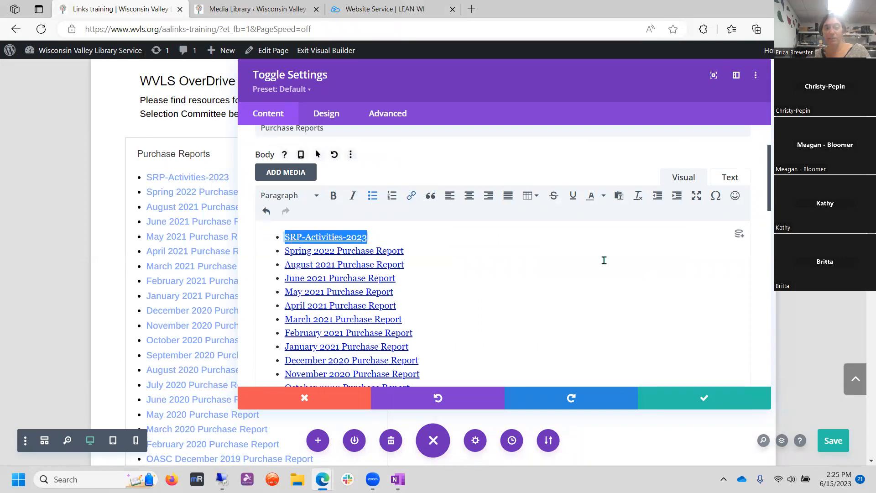
pyautogui.write('C')
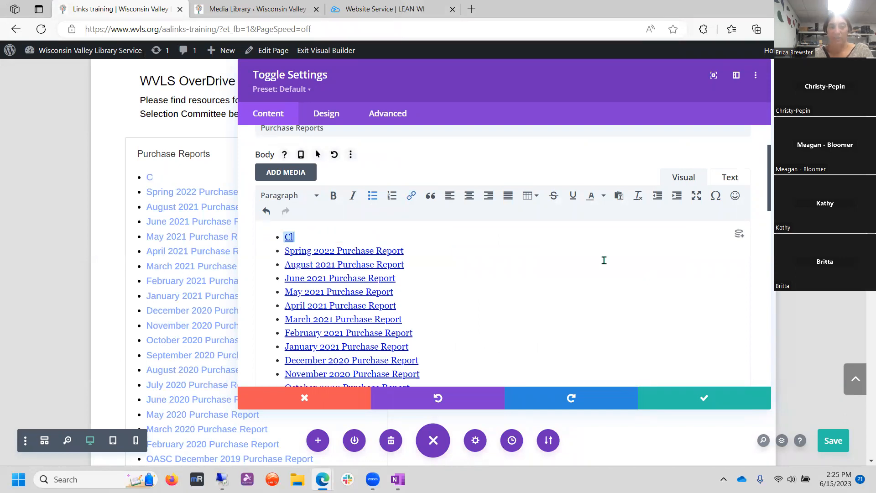
pyautogui.write('lick here to download o')
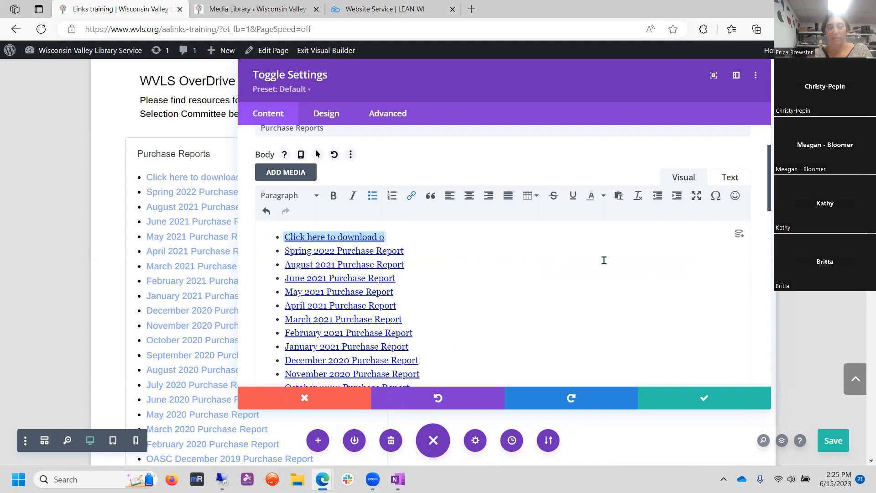
pyautogui.write('ur Summer Read')
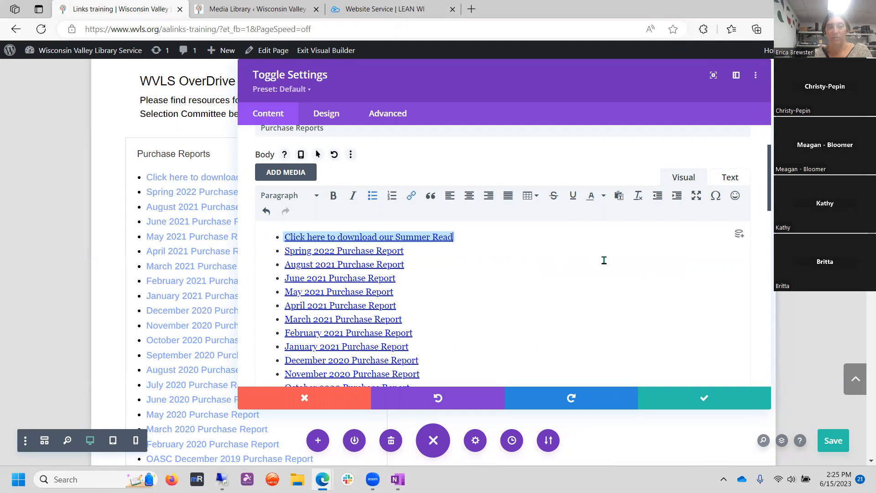
pyautogui.write('ing Brochur')
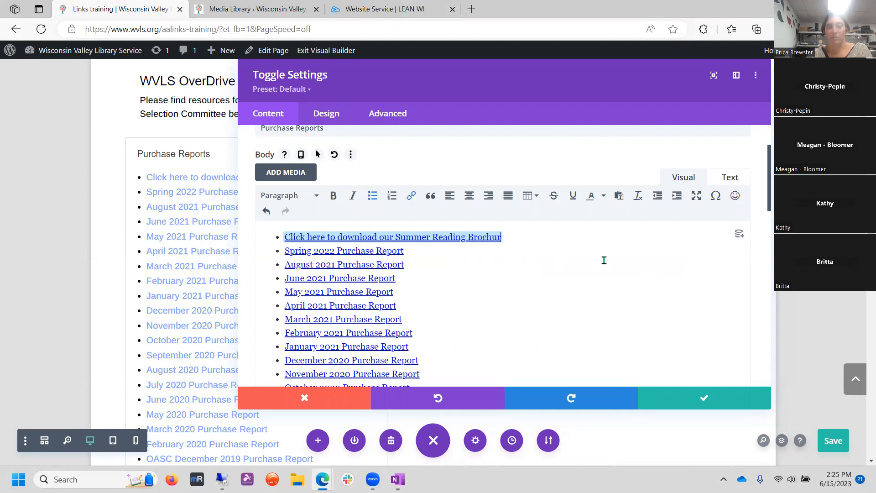
pyautogui.moveTo(412, 194)
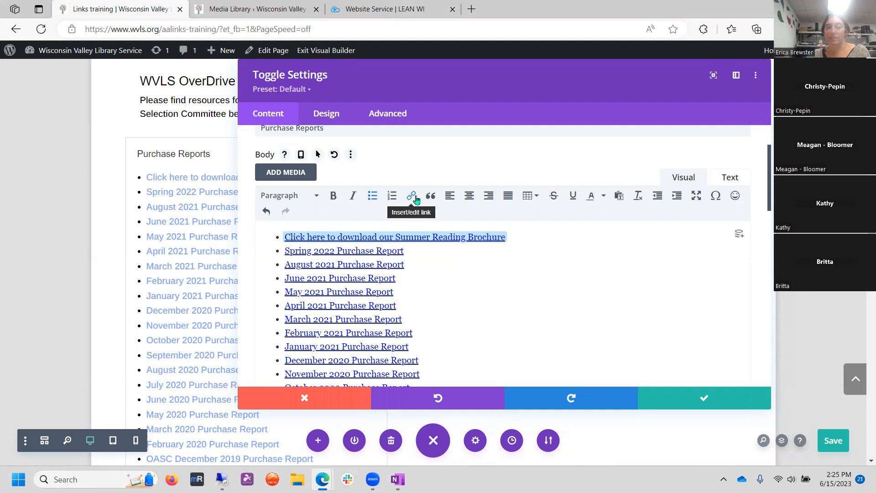
pyautogui.click(413, 196)
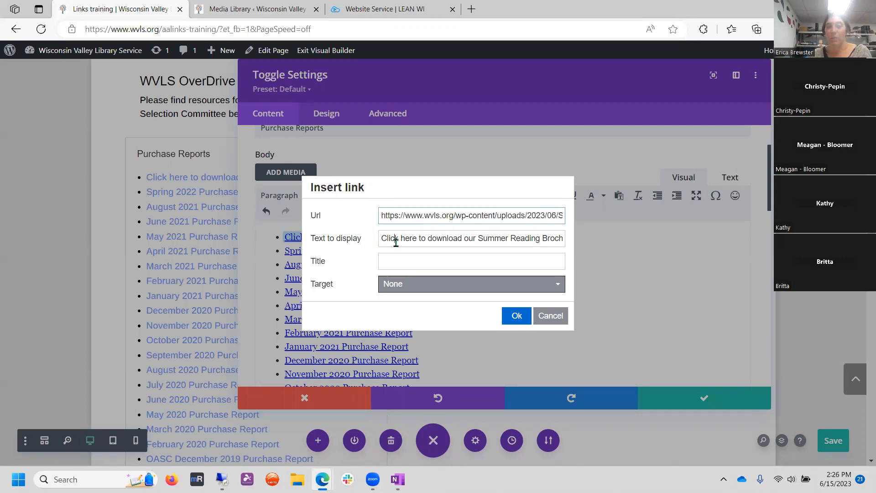
pyautogui.tripleClick(471, 238)
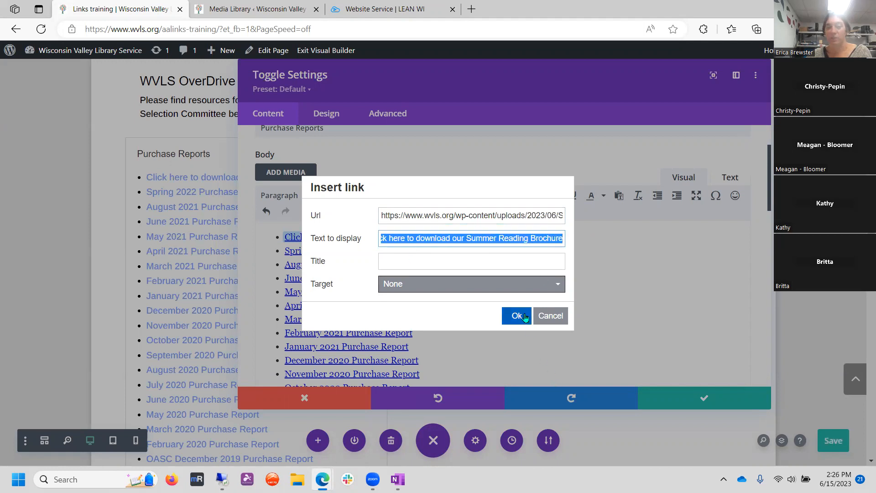
pyautogui.click(516, 316)
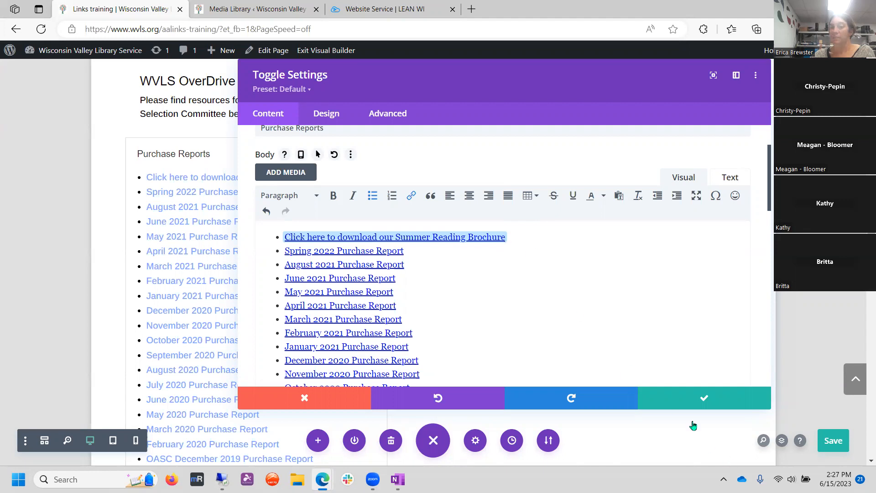
# - Save the toggle edits, exit the visual builder, and expand Purchase Reports on the live page
pyautogui.click(704, 398)
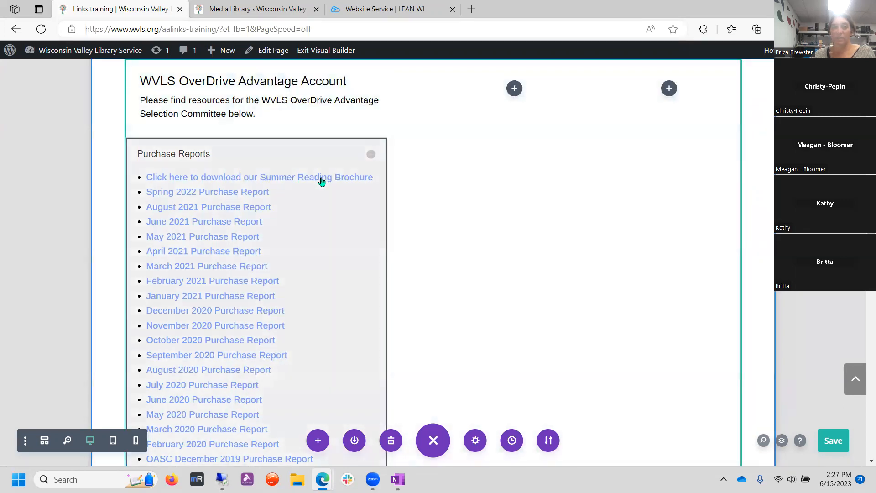
pyautogui.moveTo(204, 204)
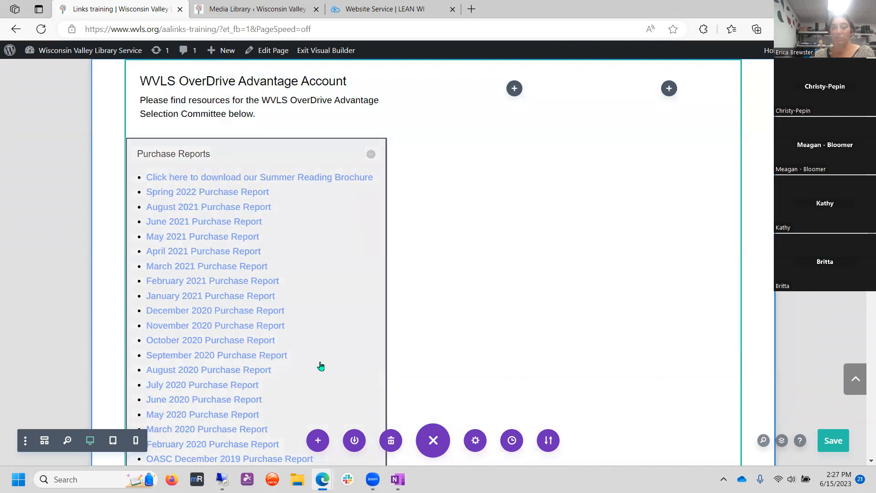
pyautogui.click(832, 441)
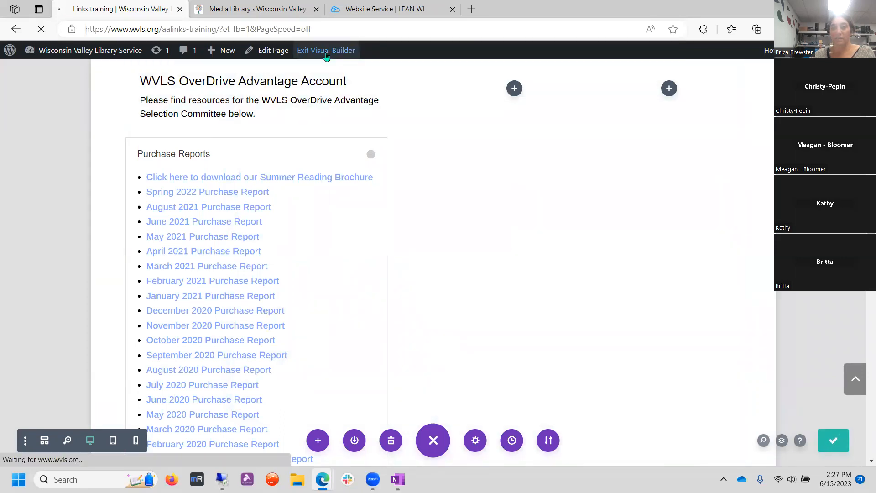
pyautogui.click(326, 51)
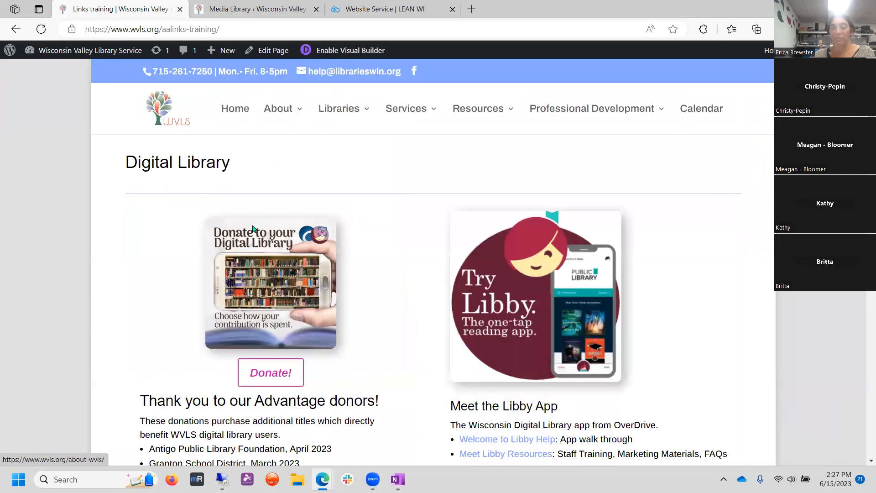
pyautogui.scroll(-3)
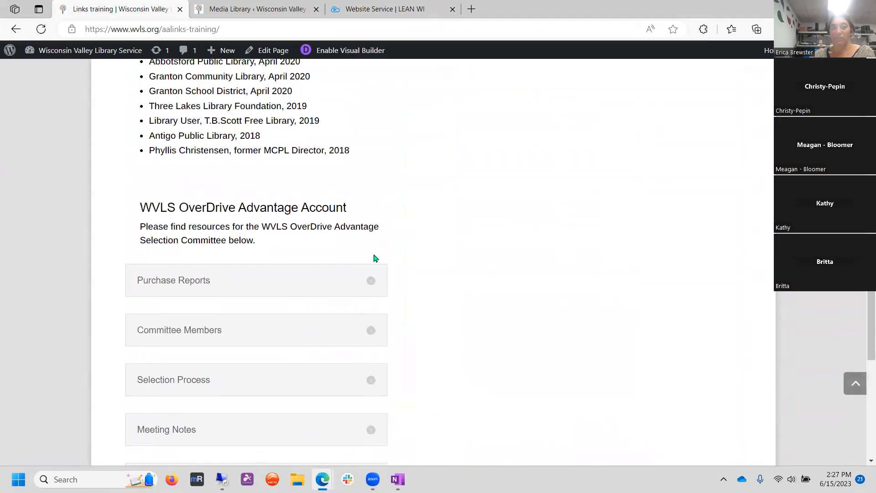
pyautogui.click(174, 280)
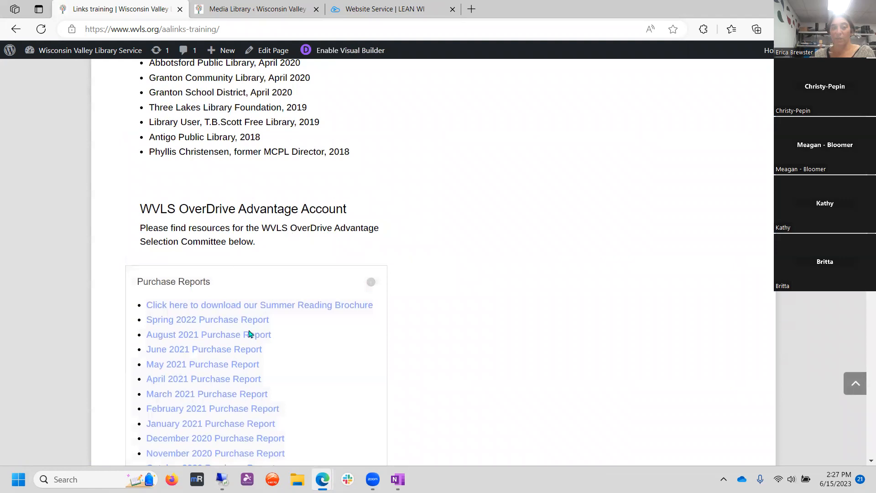
pyautogui.moveTo(345, 308)
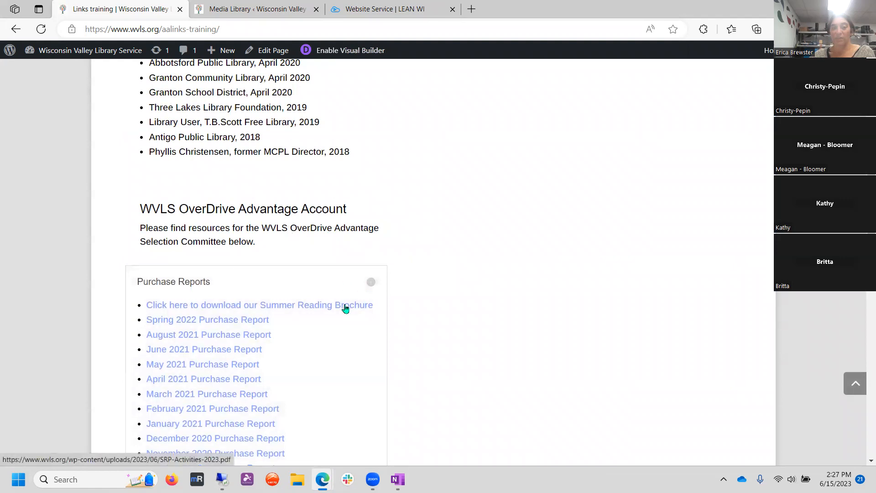
# - Open the June 2022 Purchase Report workbook in a new tab, then return to Links training
pyautogui.click(756, 29)
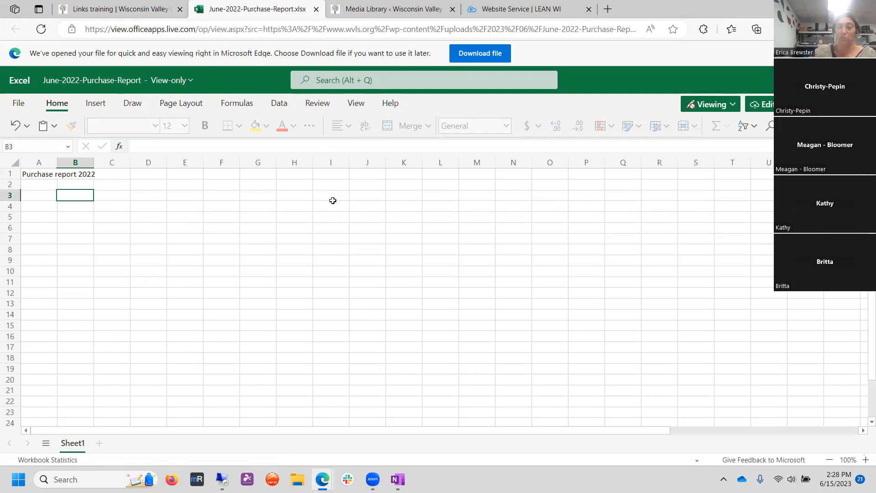
pyautogui.moveTo(307, 319)
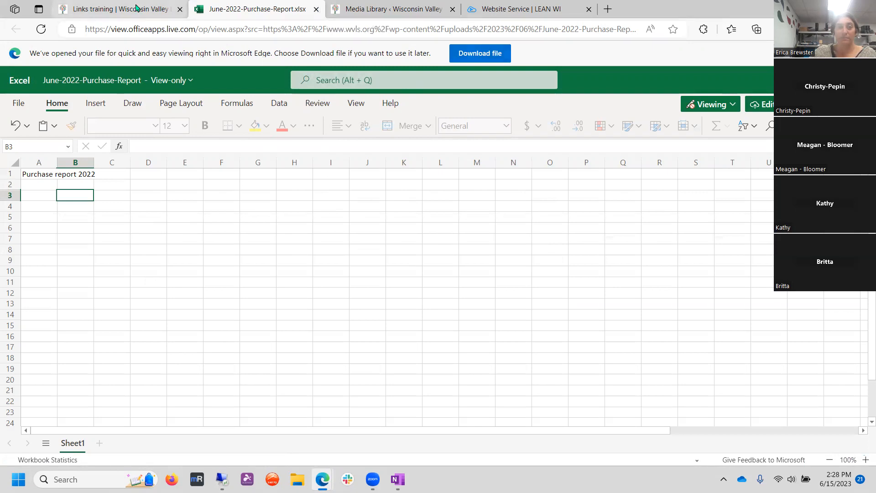
pyautogui.click(116, 10)
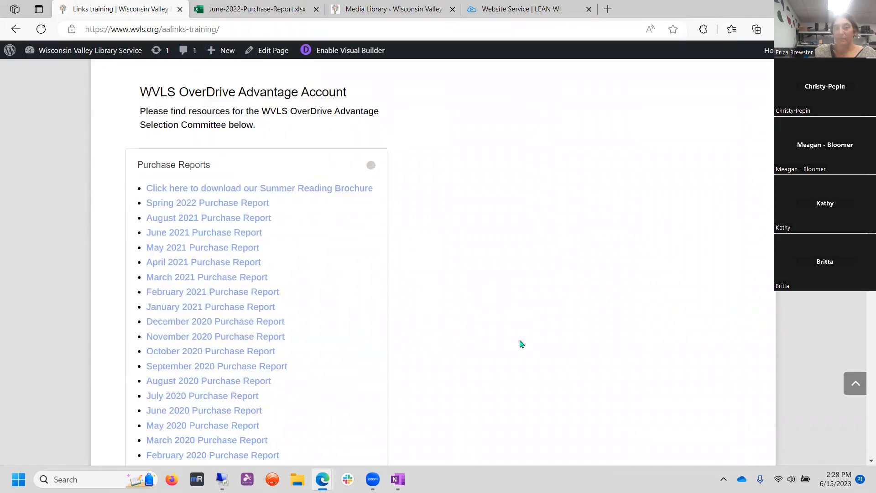
pyautogui.scroll(-3)
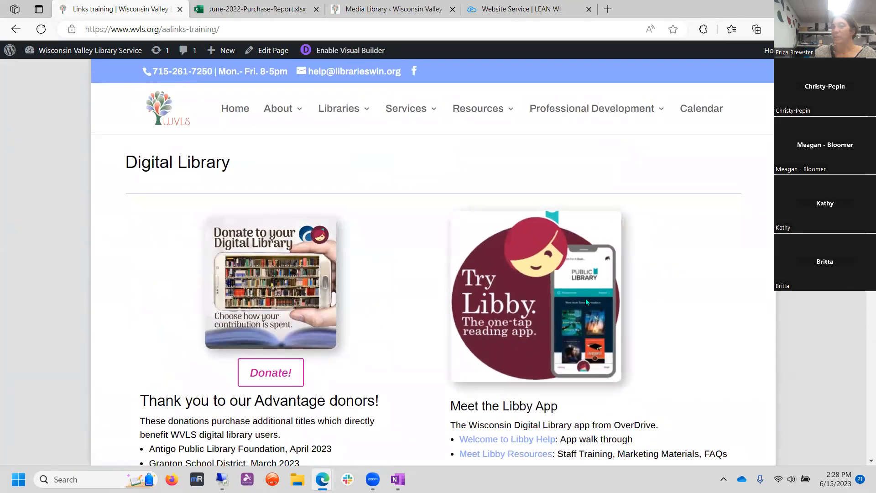
pyautogui.moveTo(406, 182)
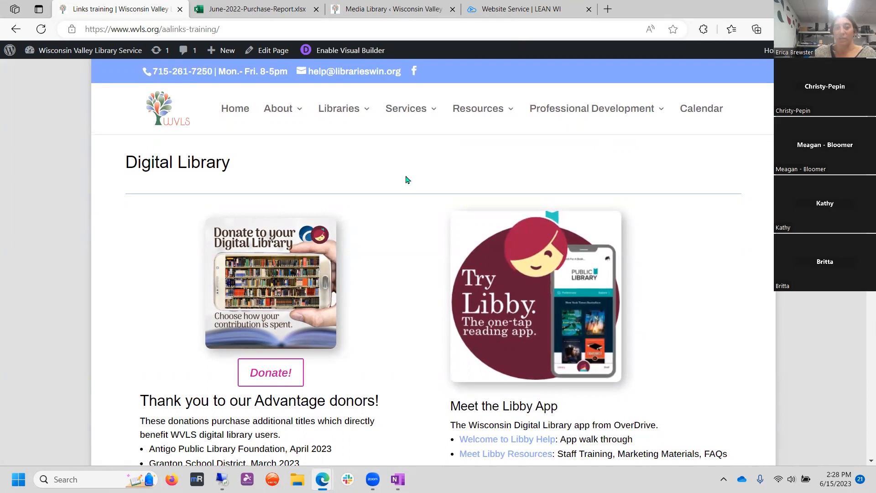
pyautogui.moveTo(515, 189)
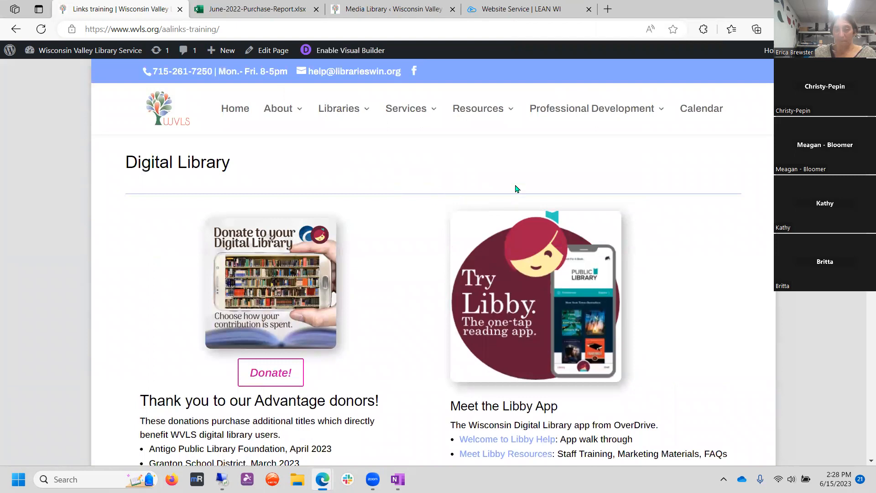
# - Open the Links training page's back-end Divi editor in a new tab from Edit Page
pyautogui.scroll(-3)
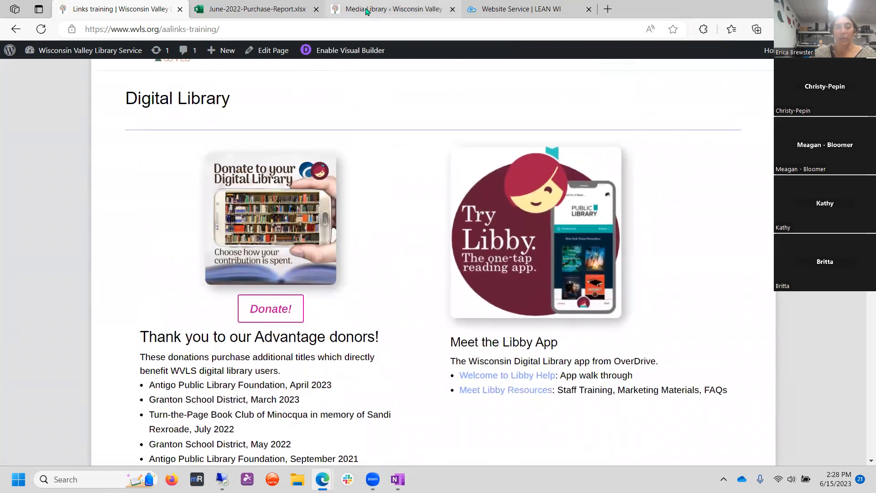
pyautogui.rightClick(271, 218)
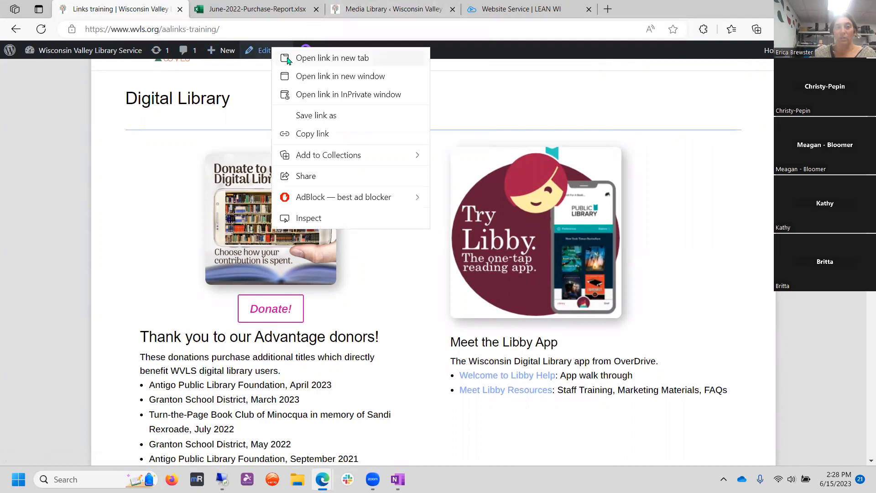
pyautogui.click(332, 57)
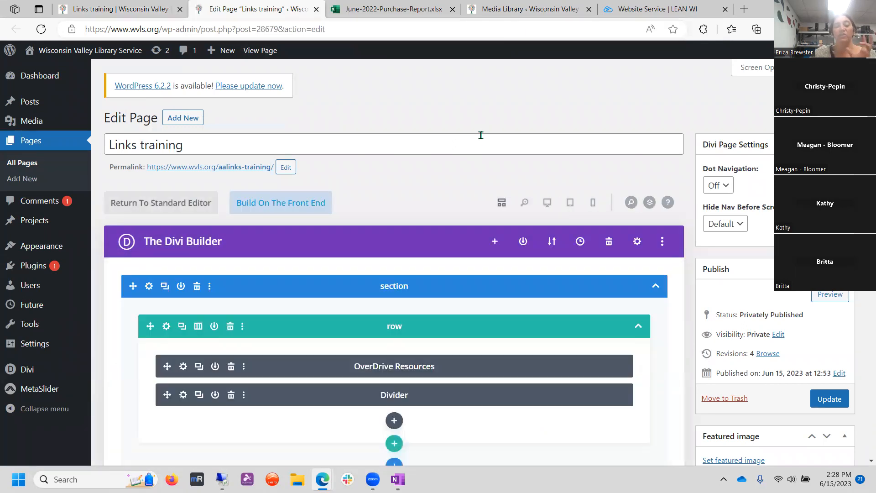
# - Insert a Video module in the row under Meet Libby Info and show its Video Settings
pyautogui.scroll(-3)
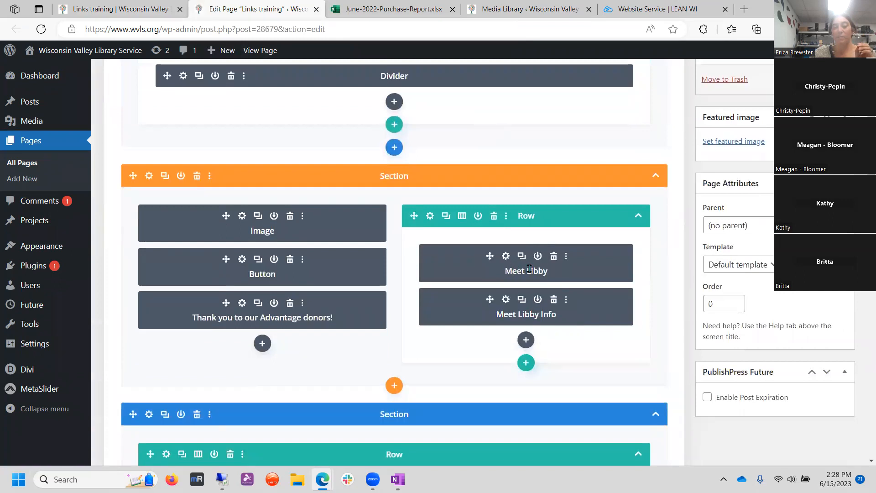
pyautogui.scroll(-3)
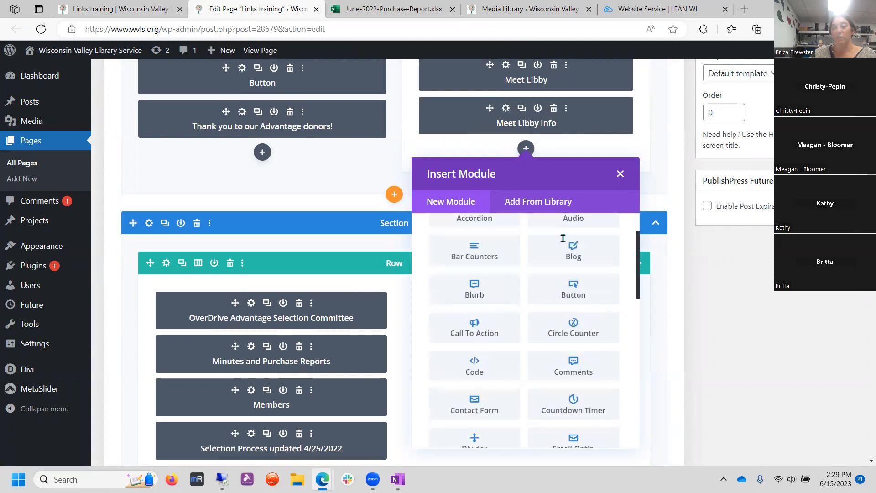
pyautogui.scroll(-3)
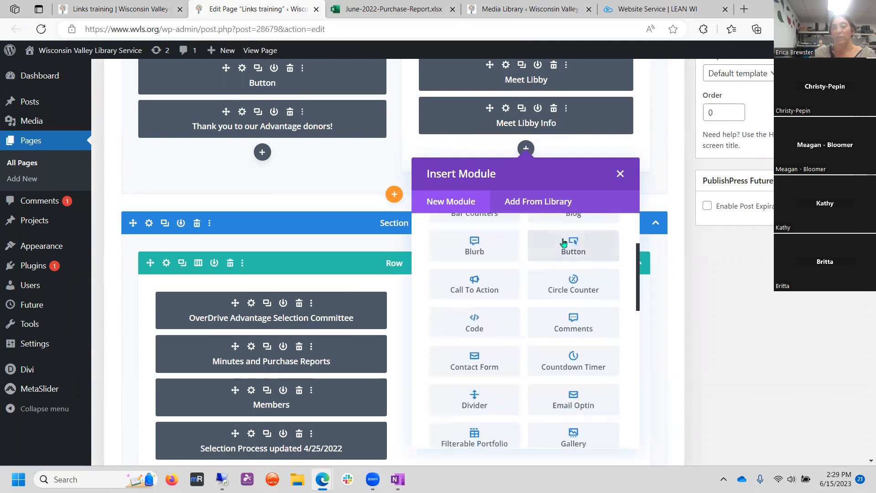
pyautogui.scroll(-3)
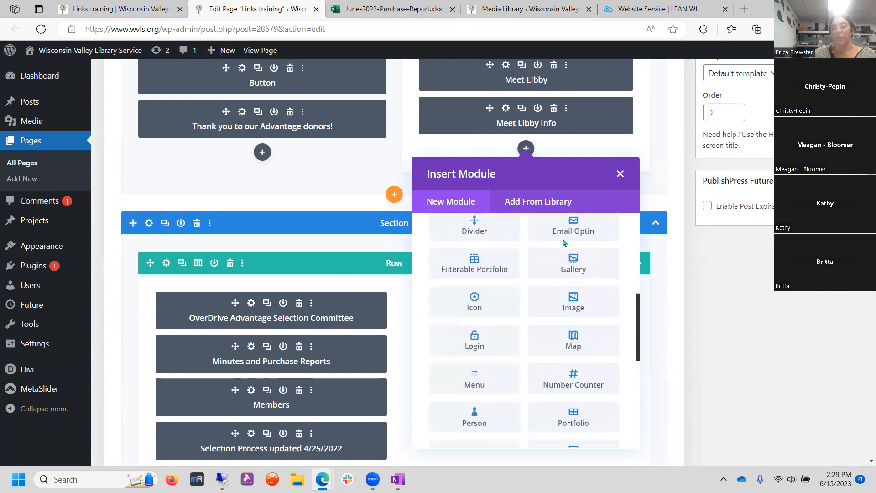
pyautogui.scroll(-3)
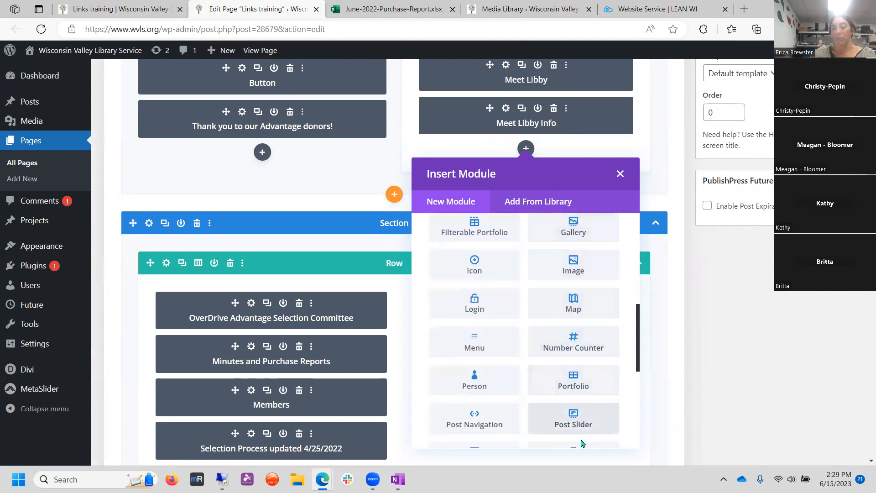
pyautogui.scroll(-3)
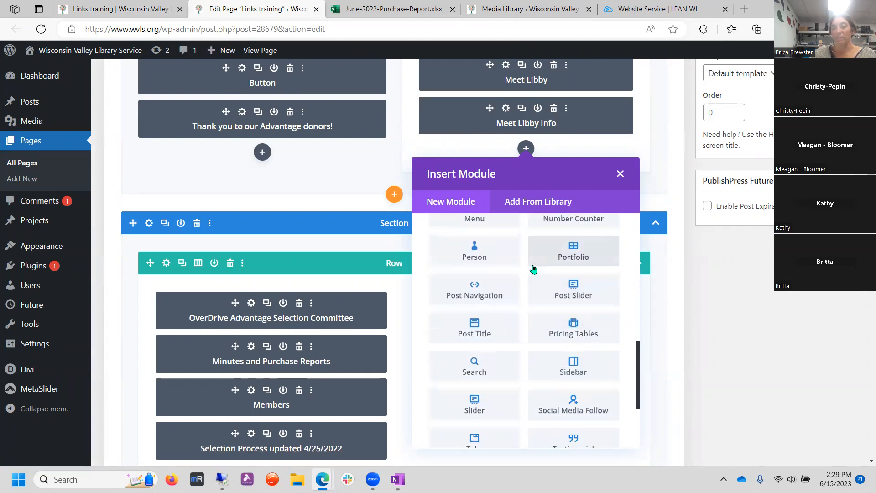
pyautogui.scroll(-3)
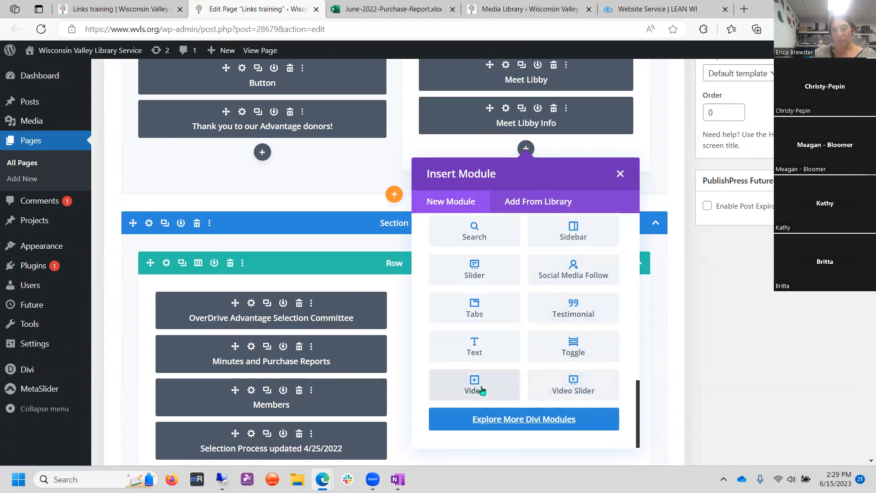
pyautogui.click(474, 385)
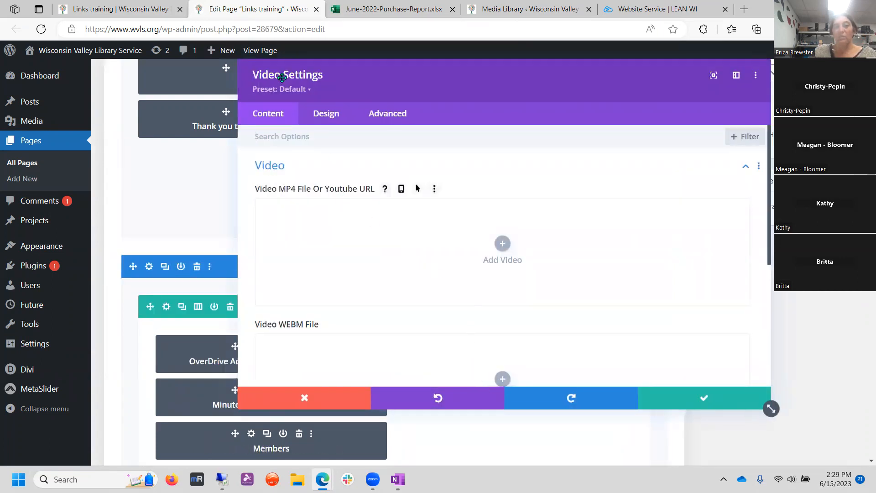
pyautogui.moveTo(395, 241)
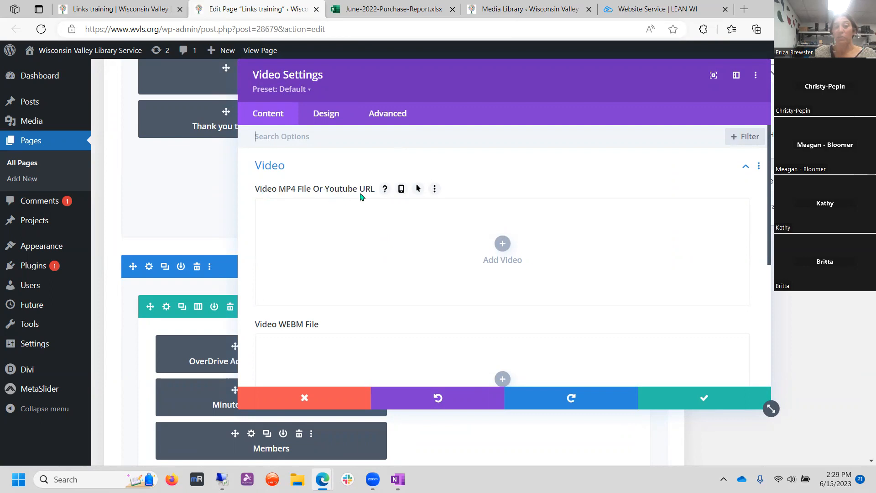
# - Switch the Video module's media picker to Insert from URL via the Media Library
pyautogui.scroll(-3)
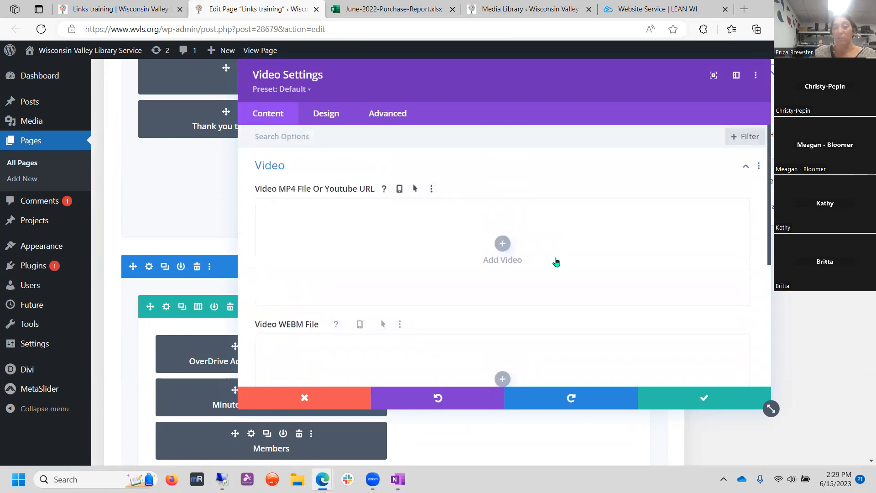
pyautogui.click(503, 248)
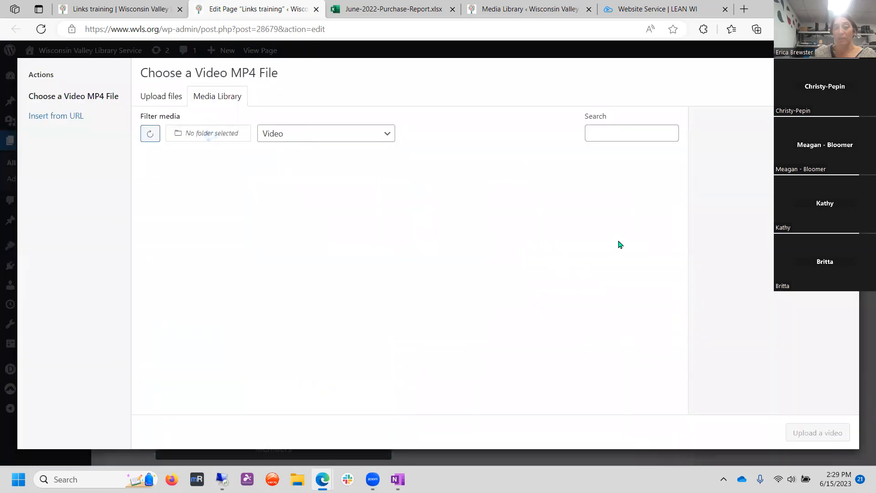
pyautogui.click(217, 96)
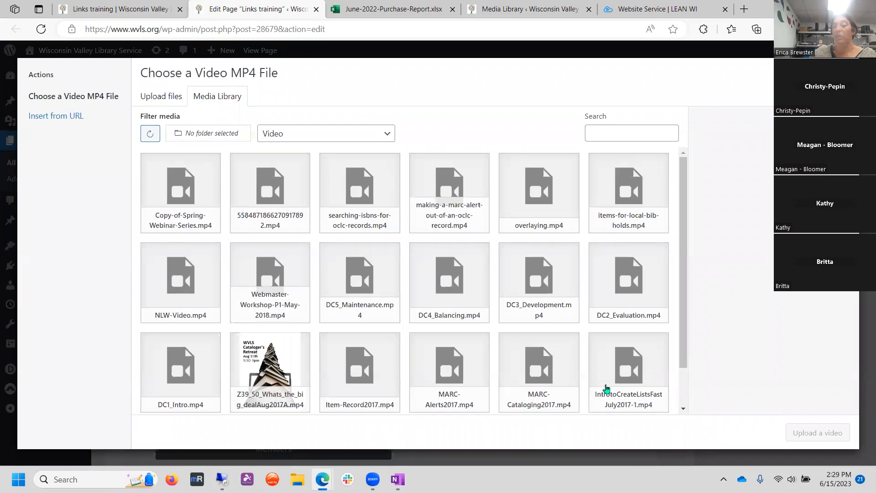
pyautogui.moveTo(600, 258)
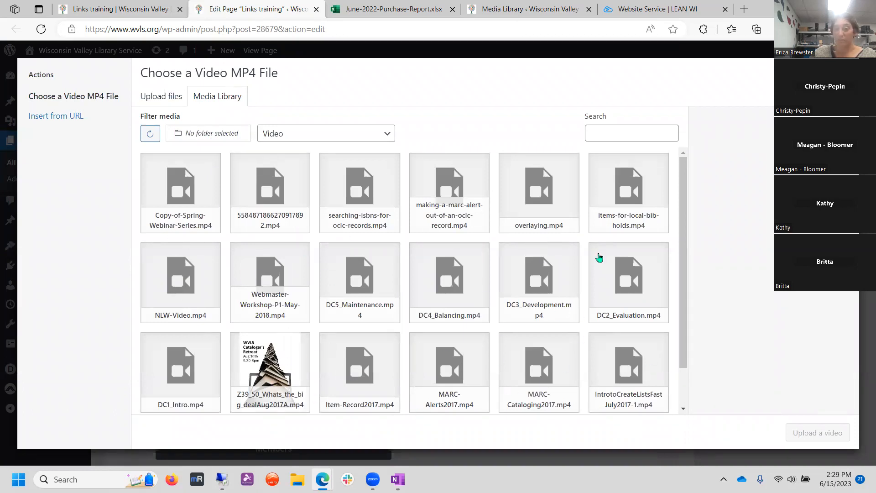
pyautogui.moveTo(193, 221)
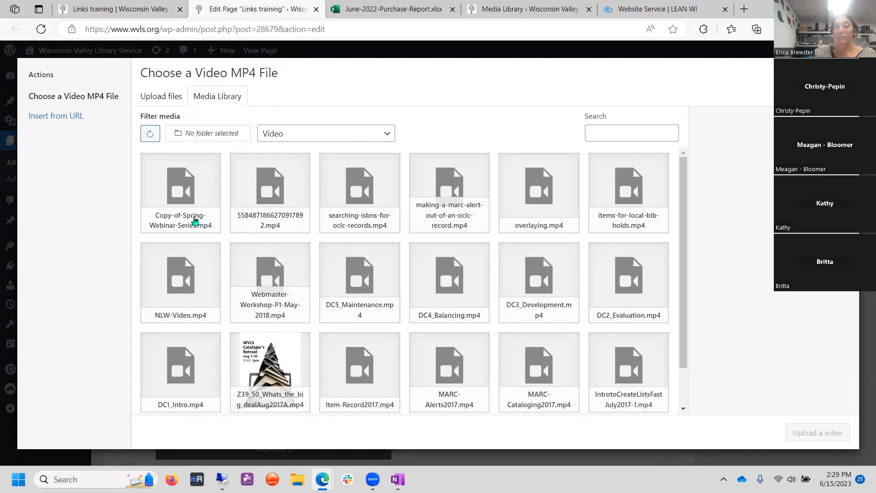
pyautogui.moveTo(190, 225)
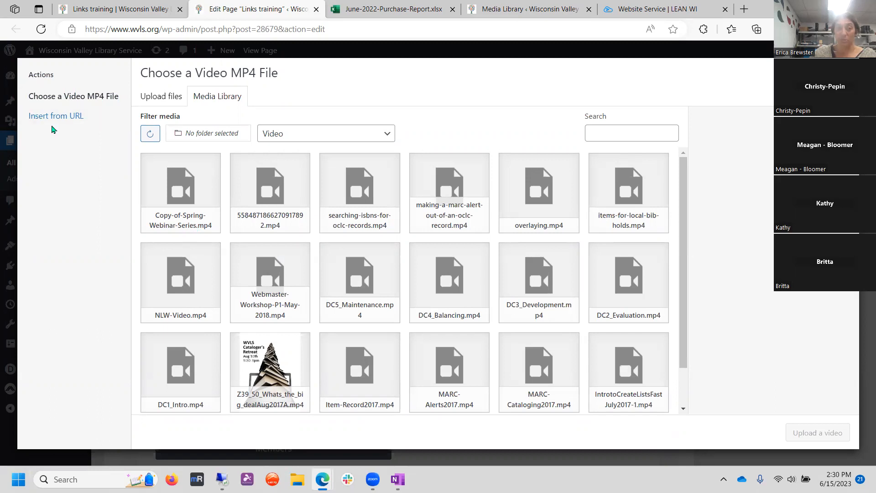
pyautogui.click(57, 116)
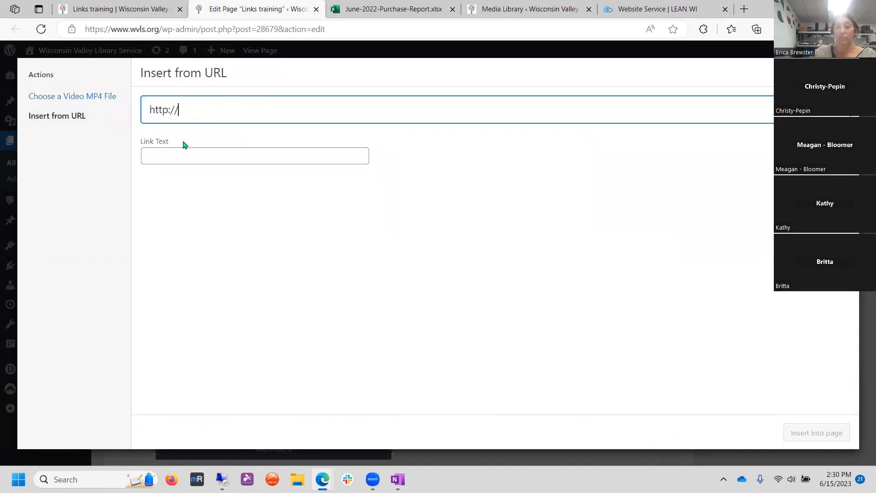
# - Scroll the YouTube Digital Bytes playlist down to Captioning Library Videos: Part 1
pyautogui.click(642, 9)
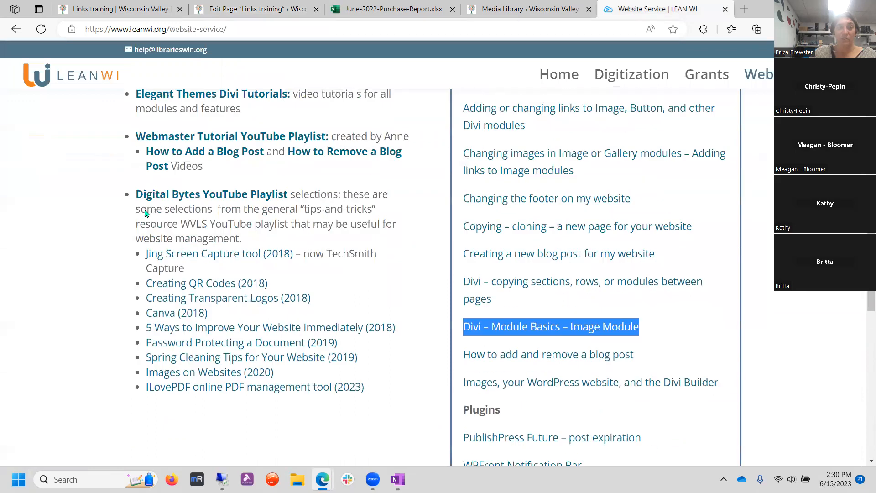
pyautogui.scroll(-3)
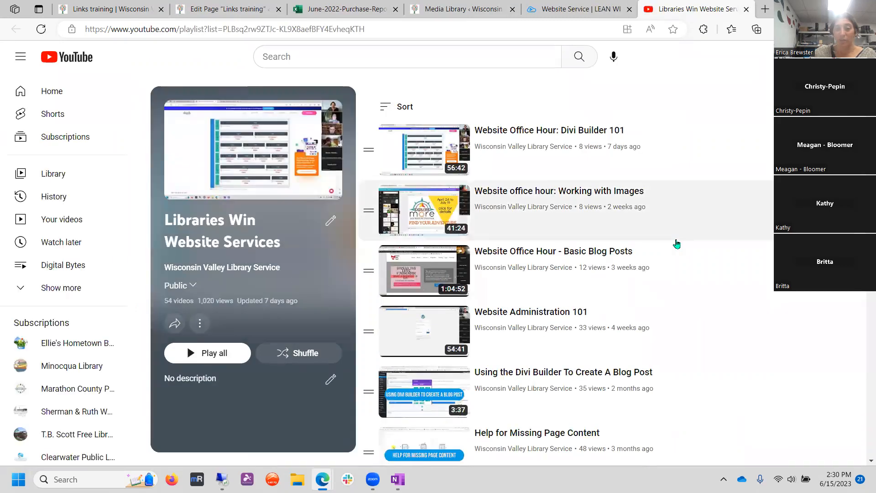
pyautogui.click(63, 264)
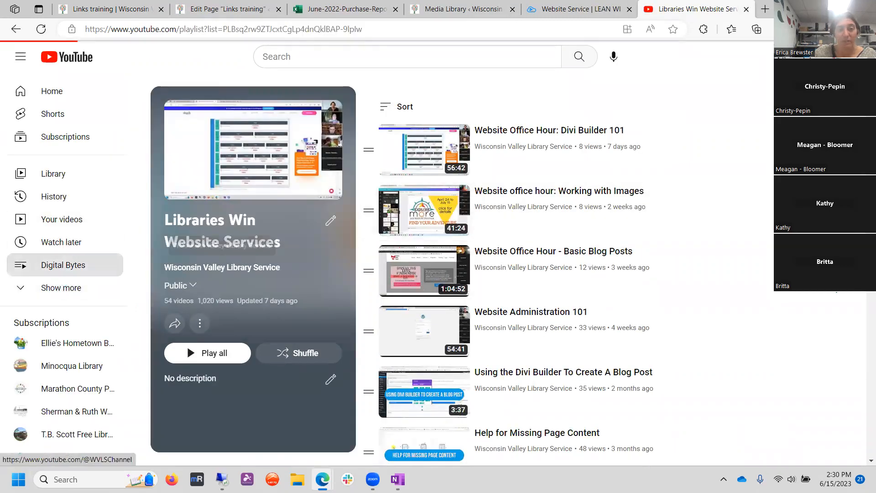
pyautogui.click(63, 264)
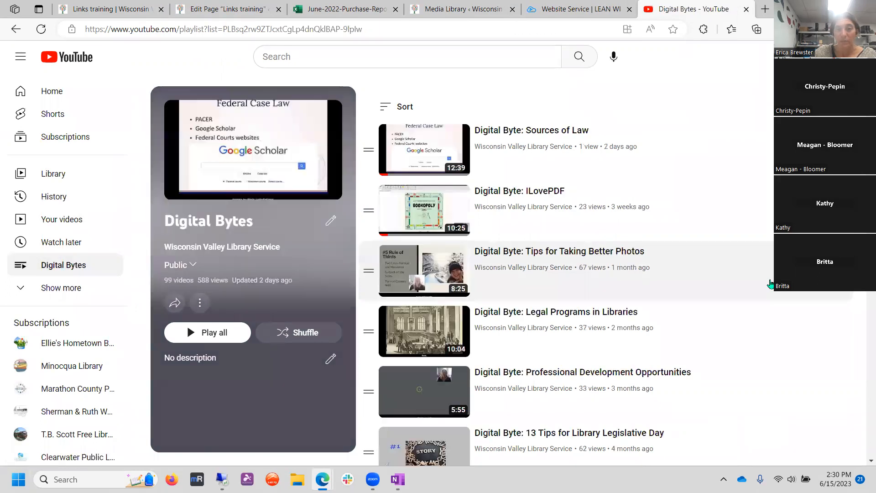
pyautogui.scroll(-3)
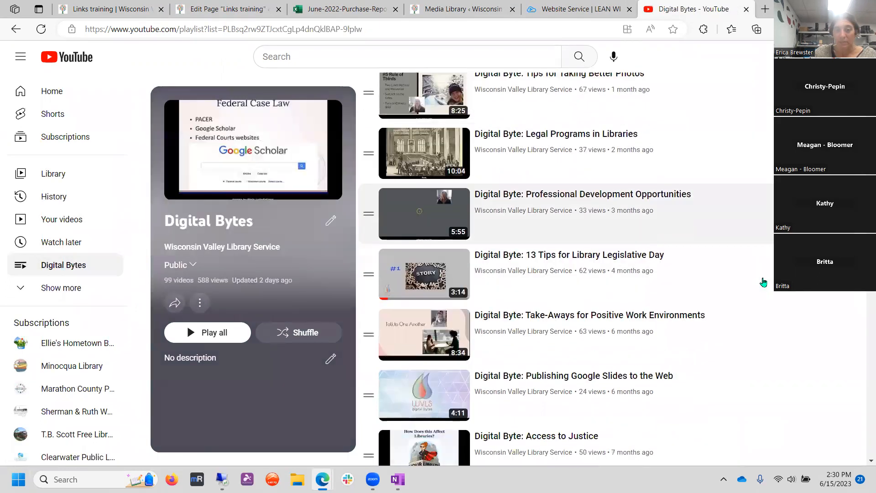
pyautogui.scroll(-3)
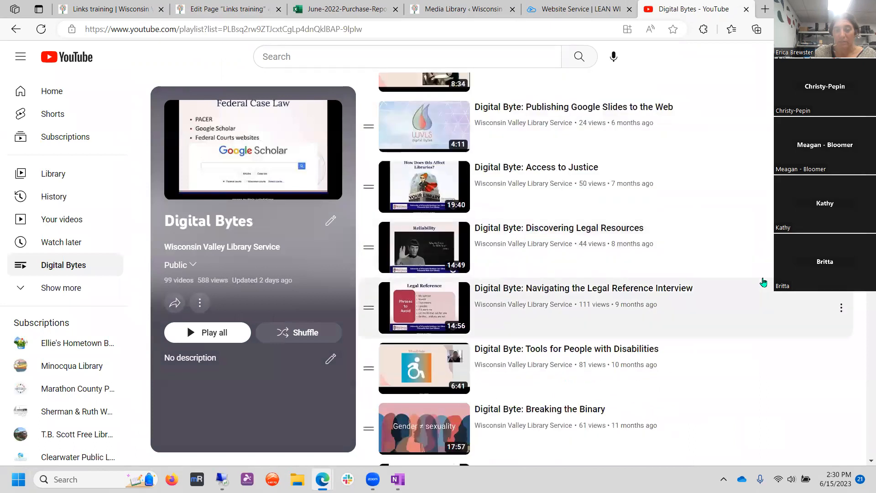
pyautogui.scroll(-3)
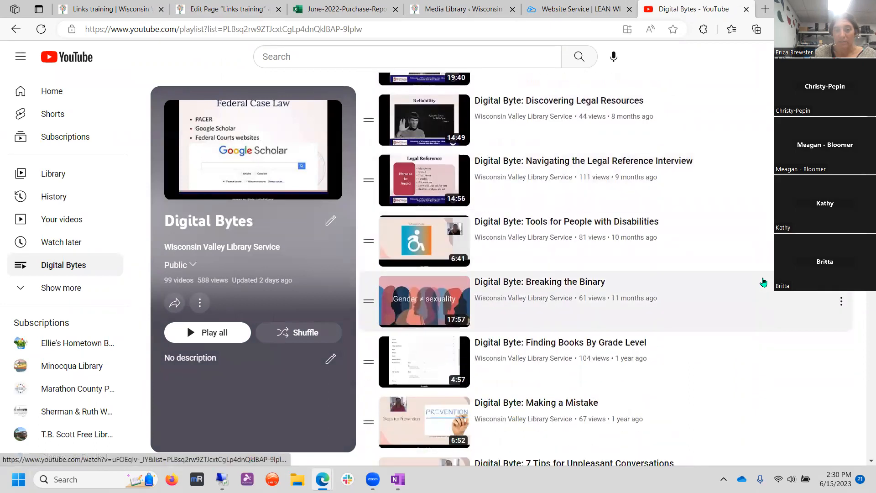
pyautogui.scroll(-3)
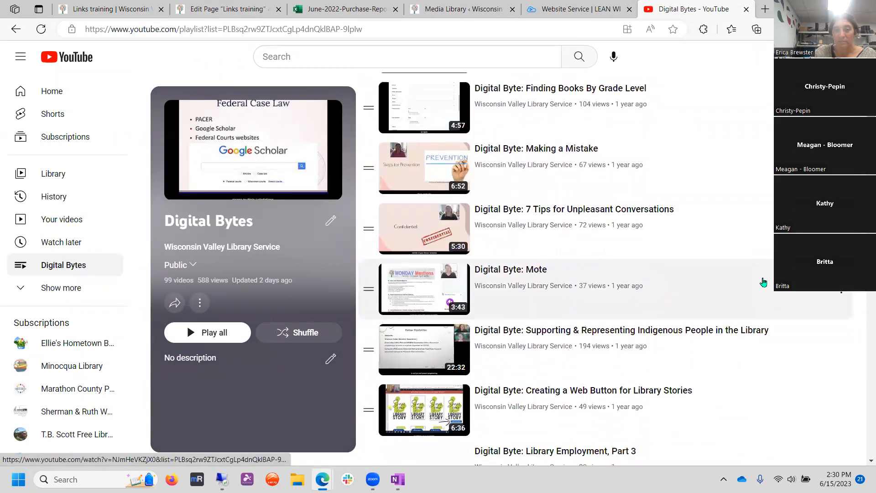
pyautogui.scroll(-3)
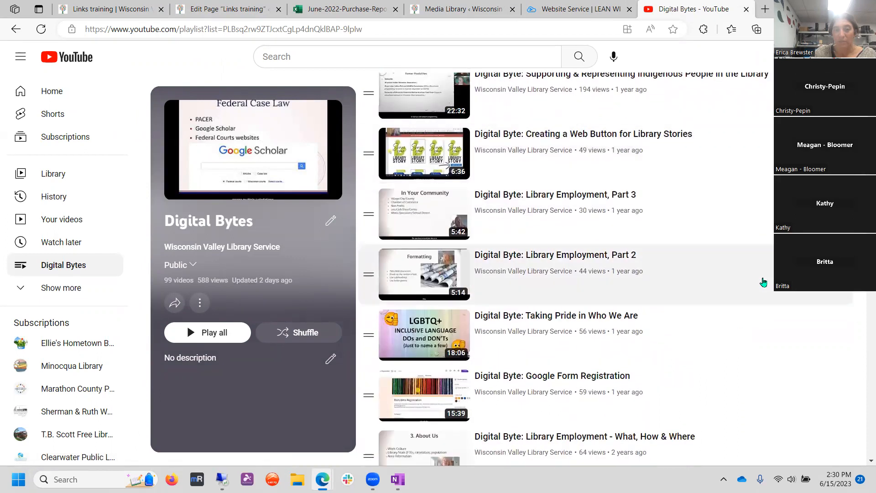
pyautogui.scroll(-3)
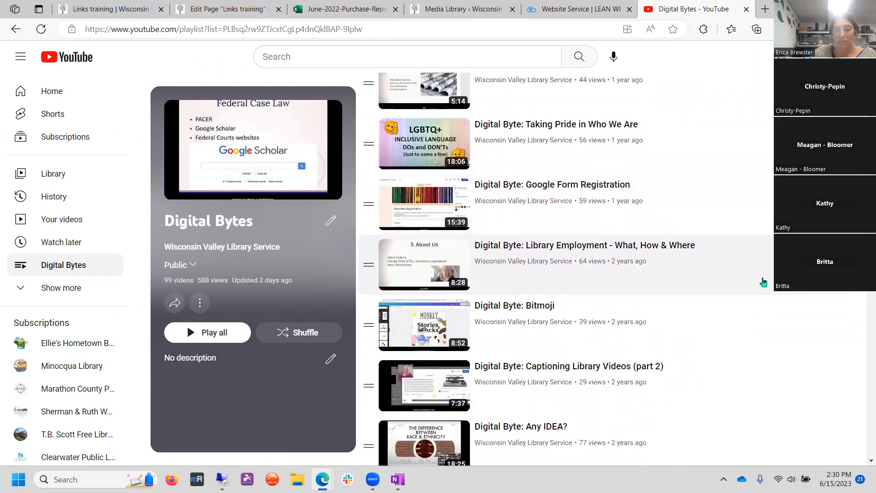
pyautogui.scroll(-3)
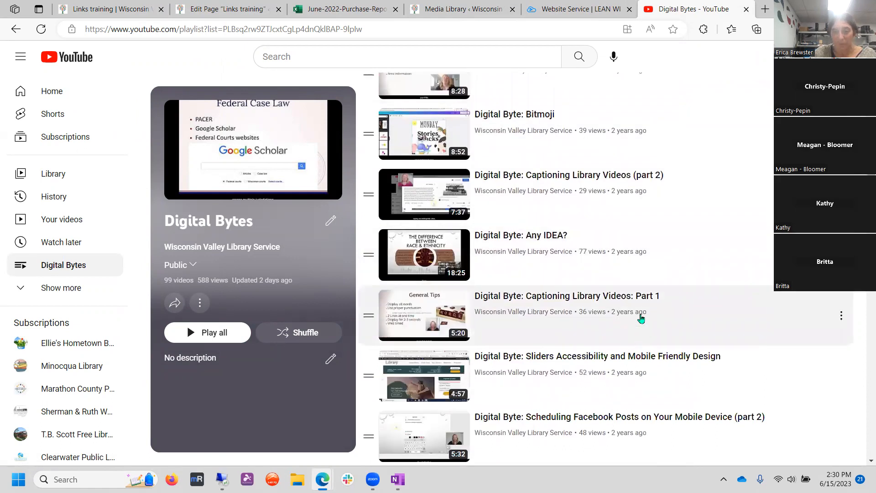
pyautogui.moveTo(566, 296)
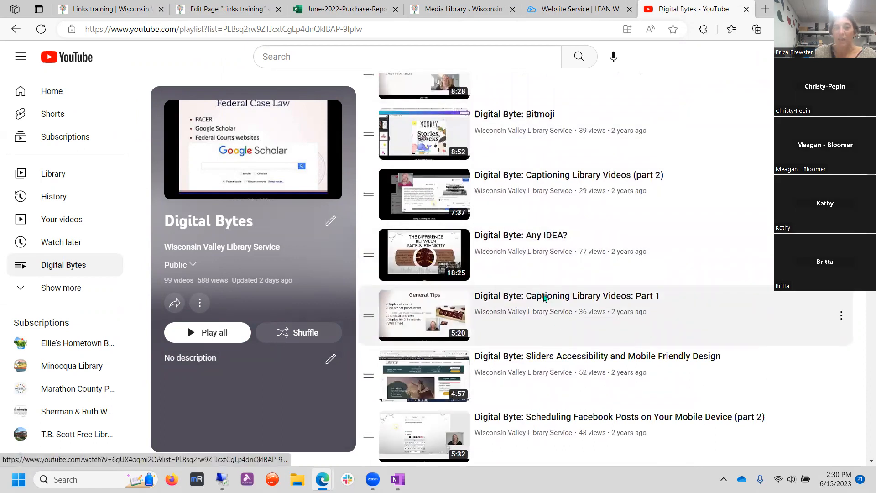
# - Copy that video's short share link and return to the Edit Page tab
pyautogui.rightClick(545, 298)
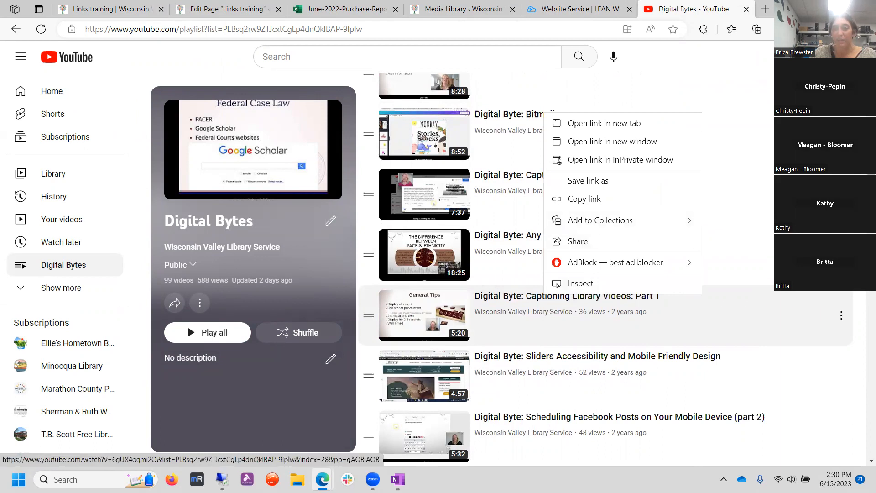
pyautogui.click(841, 315)
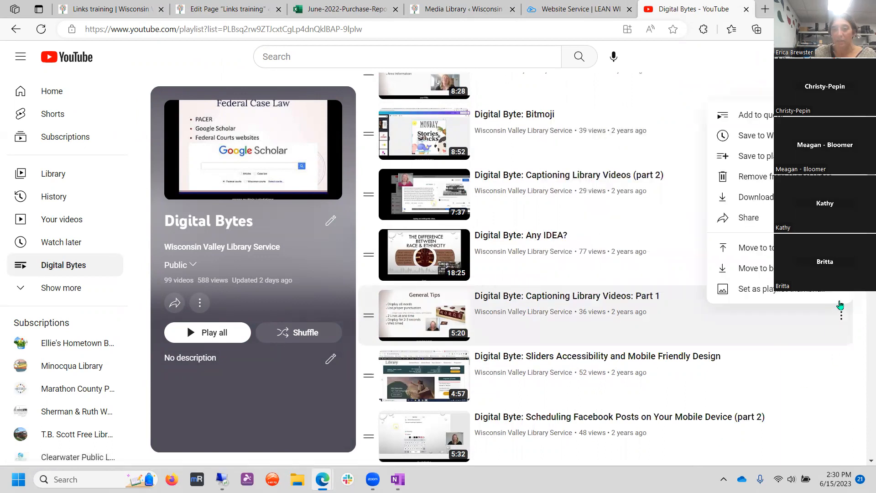
pyautogui.moveTo(750, 217)
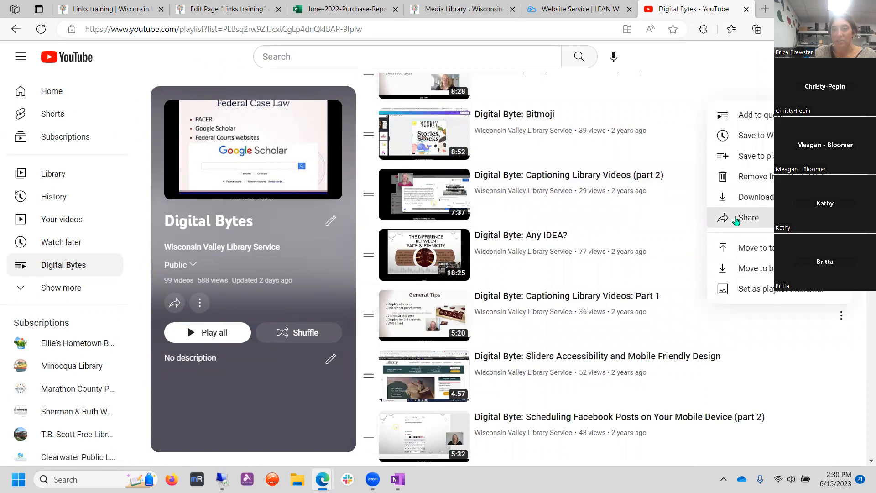
pyautogui.click(747, 217)
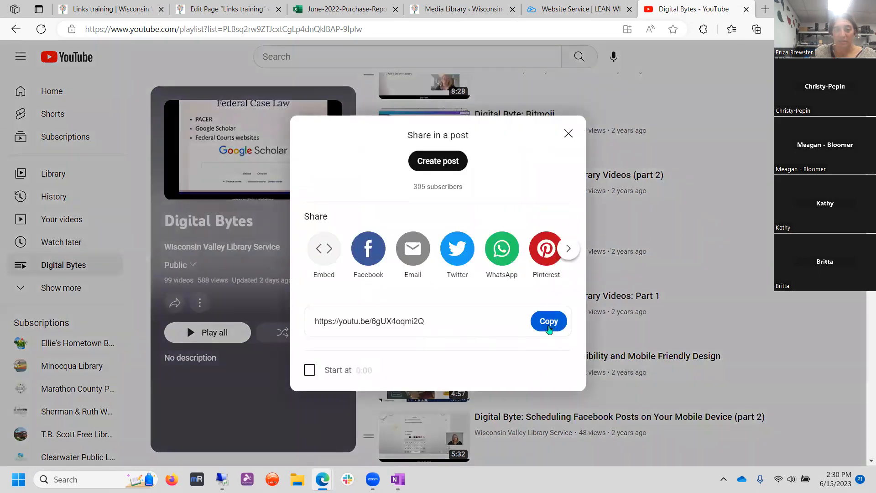
pyautogui.click(548, 321)
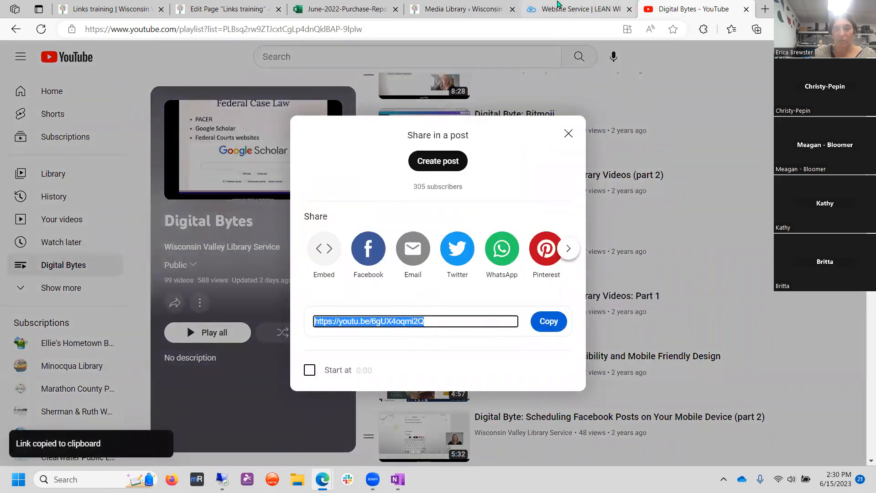
pyautogui.click(227, 9)
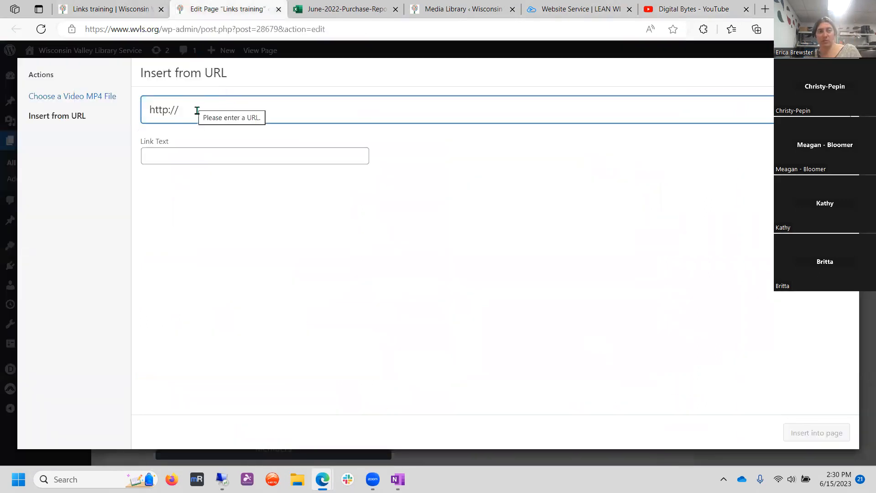
pyautogui.write('https://youtu.be/6gUX4oqmi2Q')
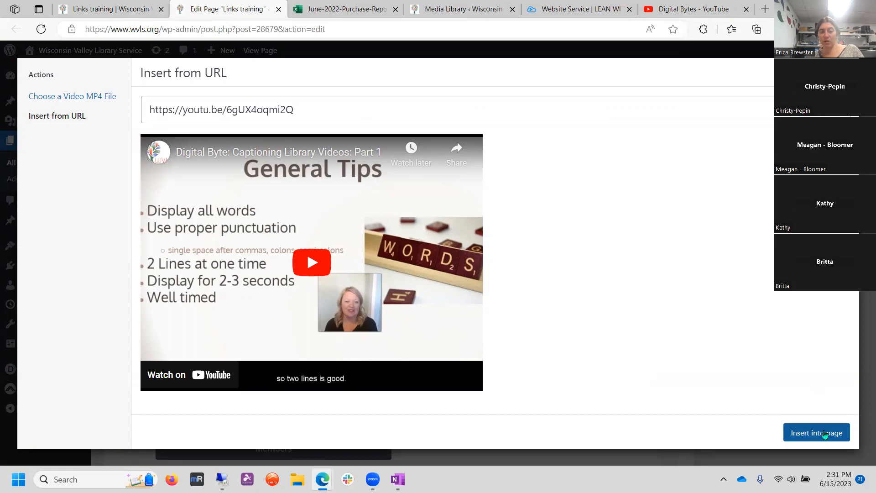
pyautogui.click(816, 432)
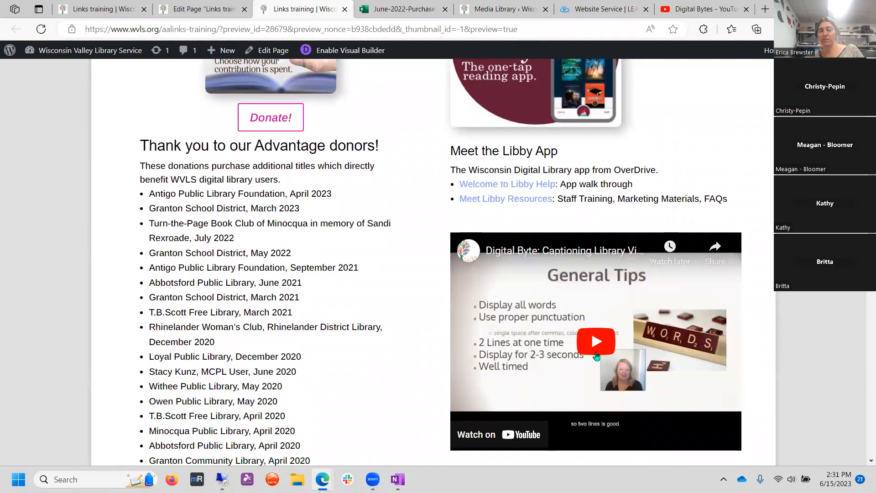
pyautogui.moveTo(806, 378)
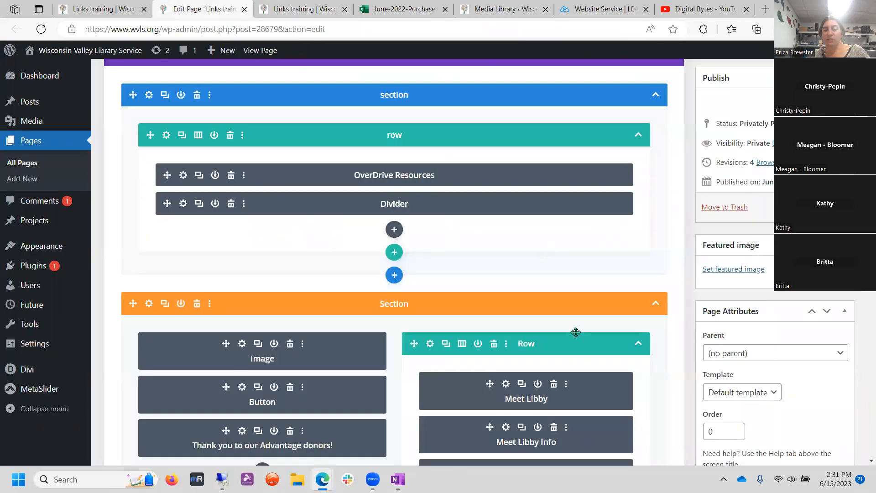
# - Check the embedded video in the page preview, then return to the back-end Divi layout
pyautogui.scroll(-3)
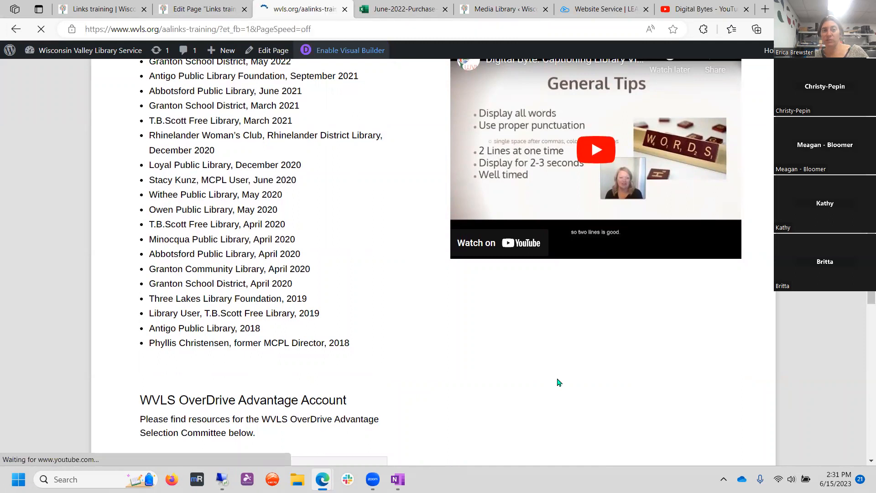
pyautogui.click(351, 50)
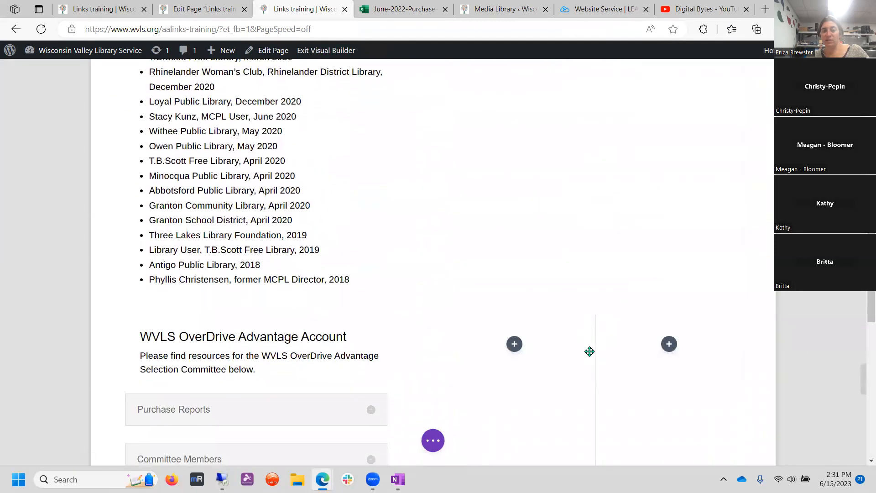
pyautogui.scroll(3)
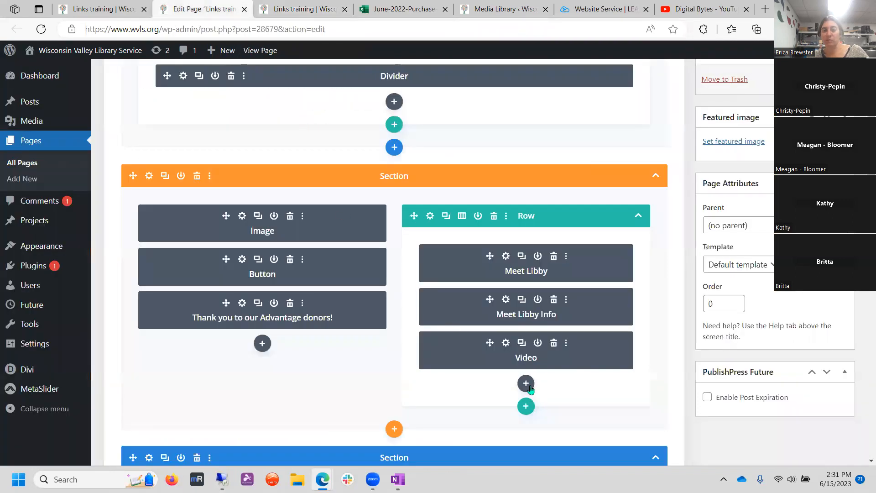
# - Add an Image module below the video showing the June 2023 newsletter quote image, and expand Link
pyautogui.click(525, 383)
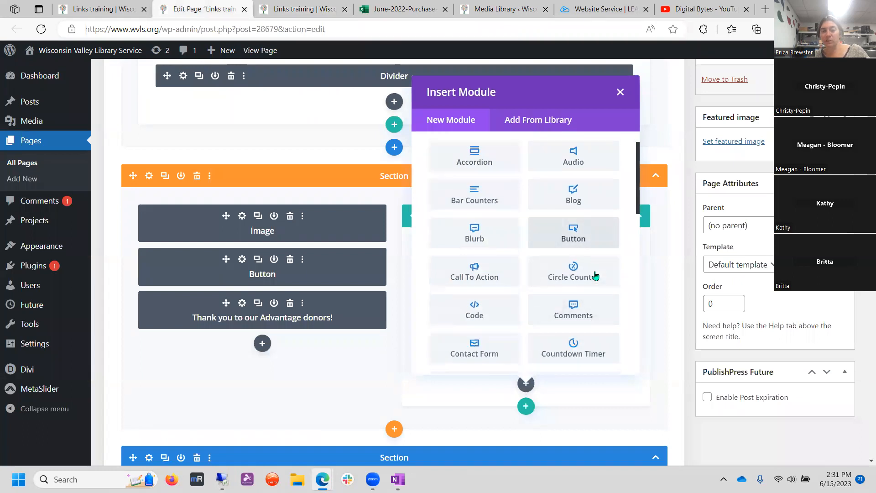
pyautogui.scroll(-3)
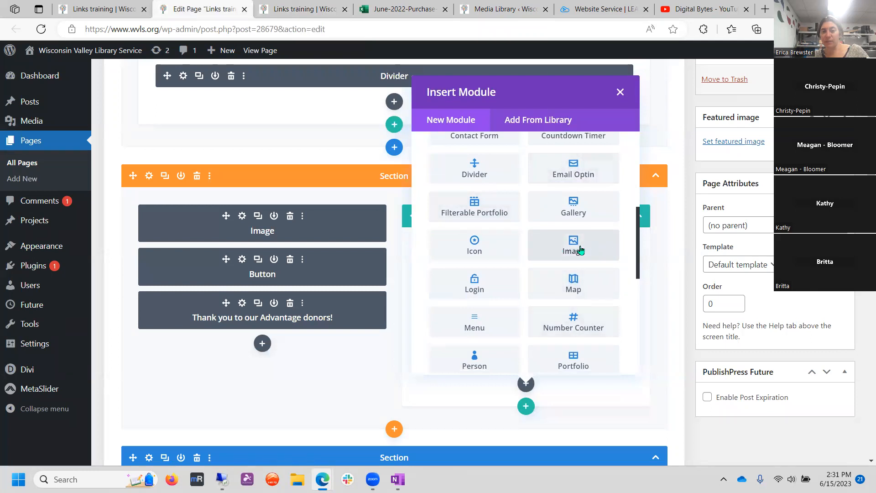
pyautogui.moveTo(573, 251)
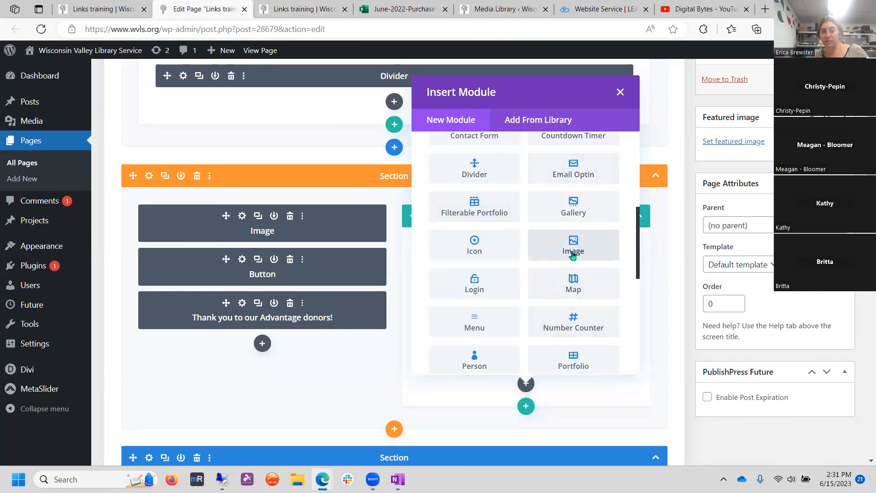
pyautogui.click(573, 245)
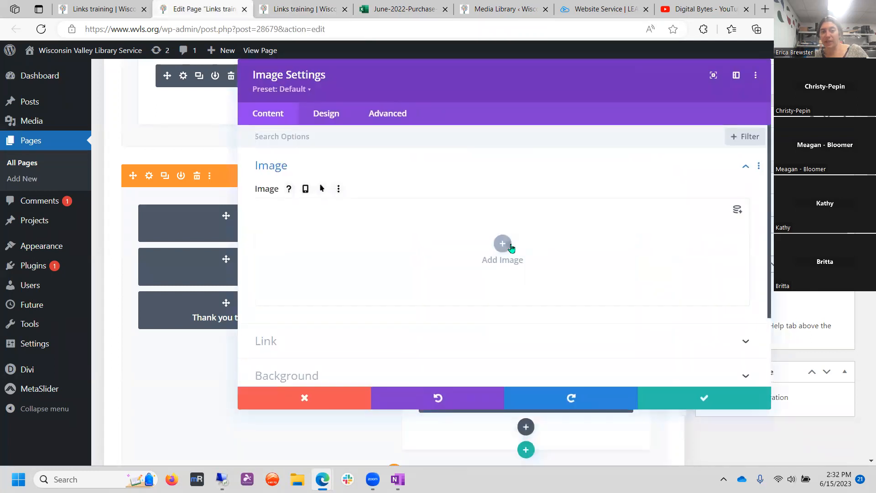
pyautogui.click(503, 250)
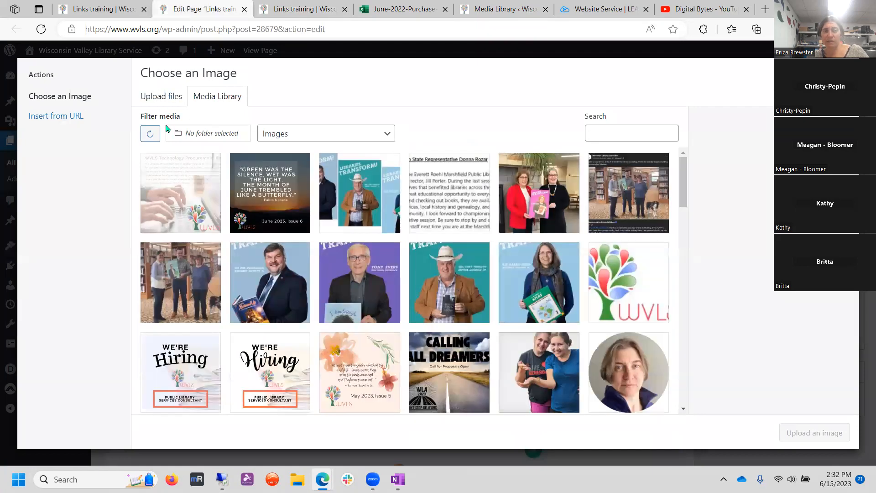
pyautogui.moveTo(254, 204)
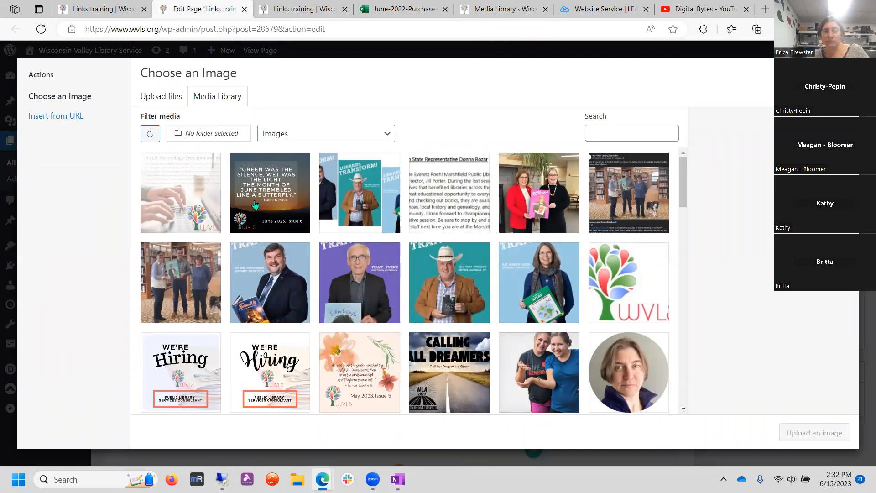
pyautogui.click(270, 193)
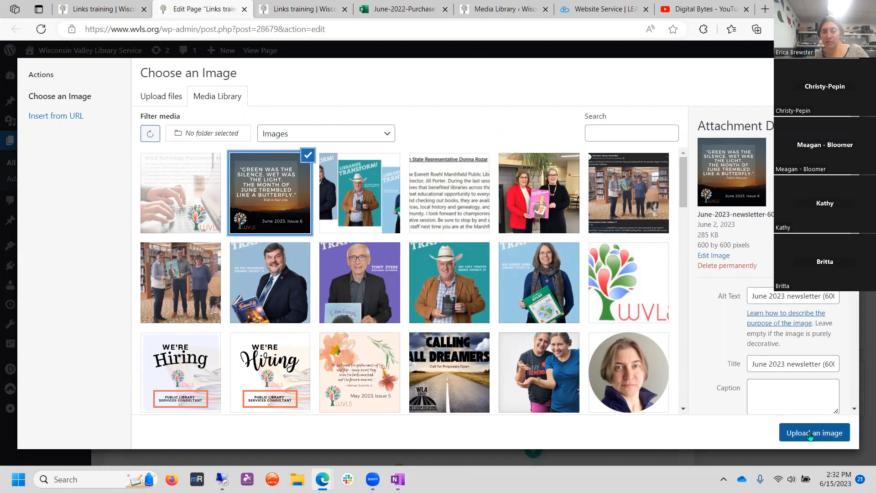
pyautogui.click(814, 433)
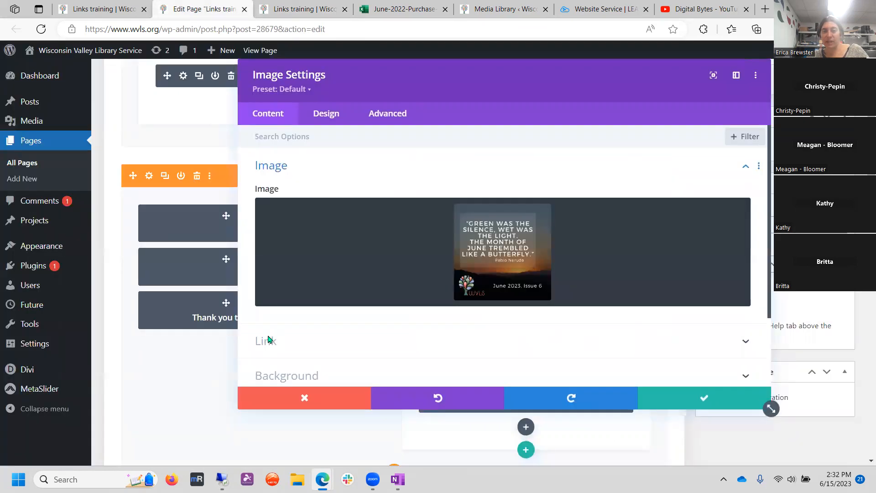
pyautogui.click(266, 341)
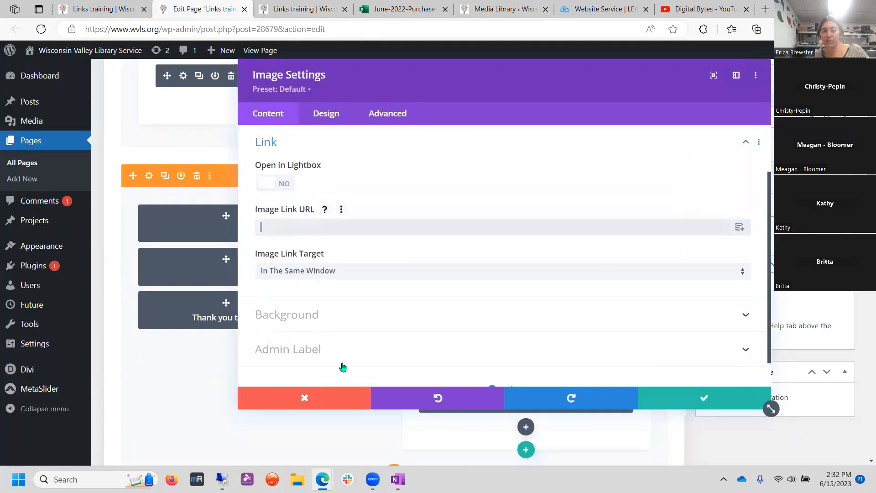
pyautogui.click(764, 9)
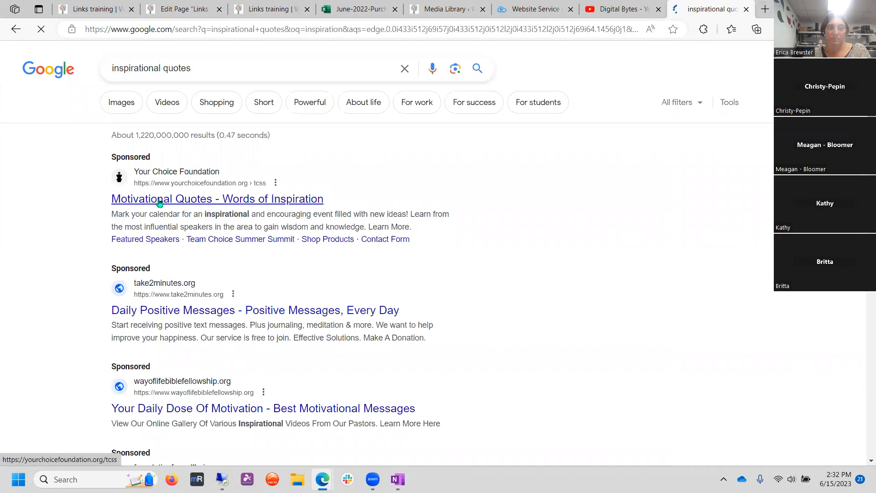
# - Open Oberlo's '400+ Motivational Quotes' article from Google results and copy its URL
pyautogui.click(217, 199)
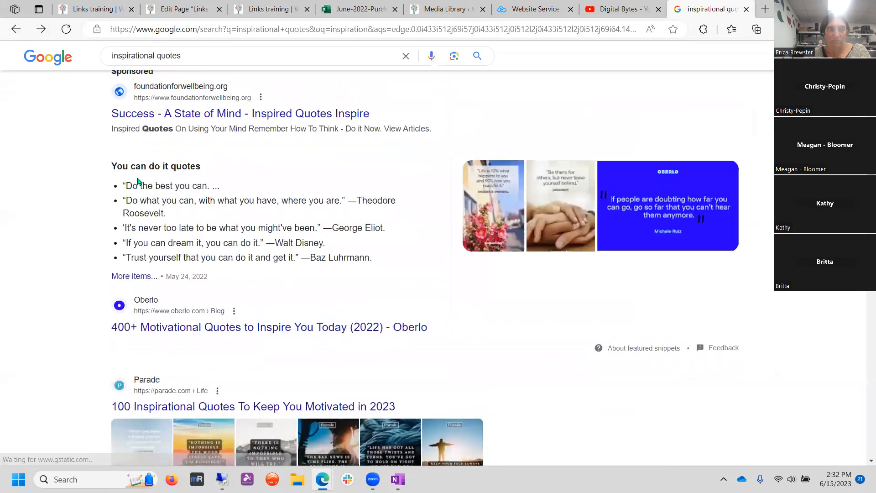
pyautogui.click(269, 327)
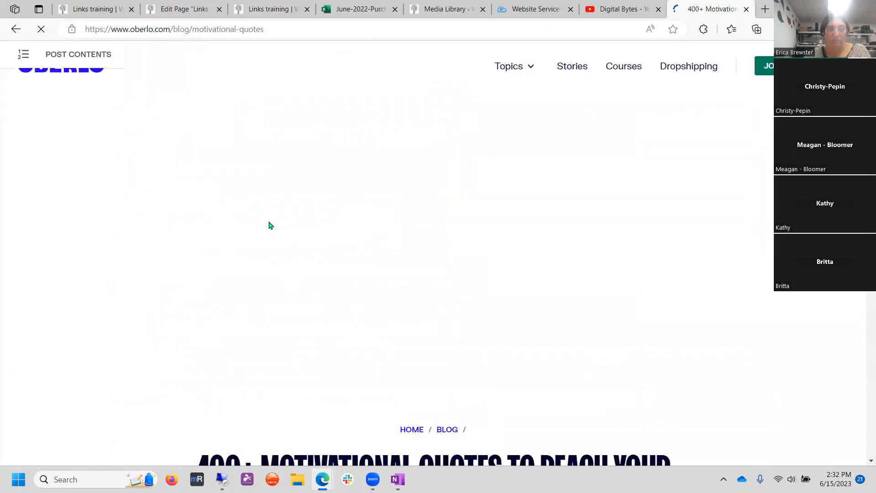
pyautogui.click(174, 29)
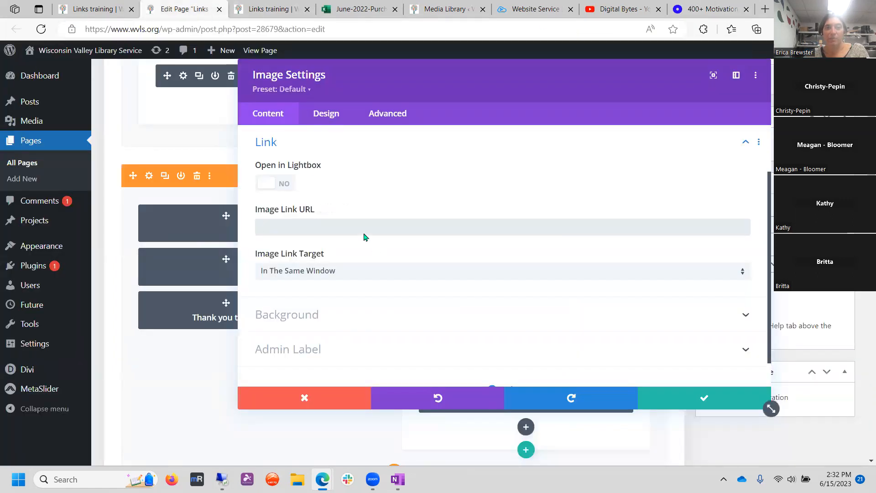
pyautogui.write('https://www.oberlo.com/blog/motivational-quotes')
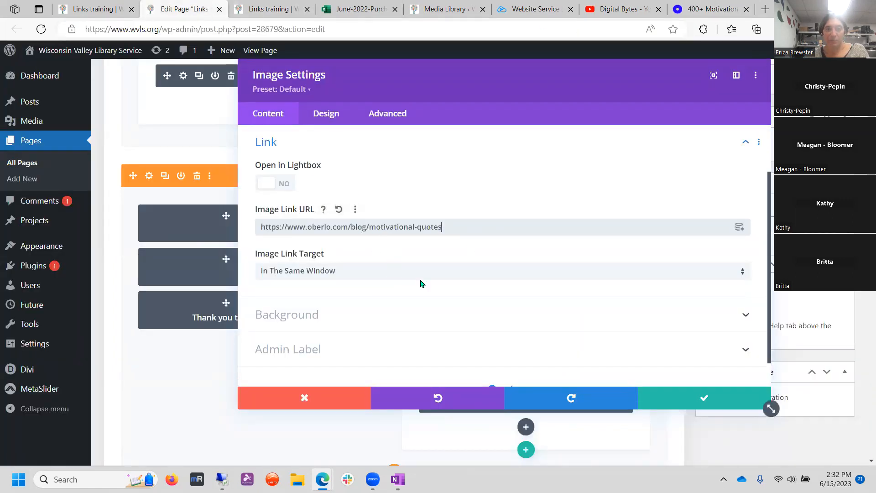
pyautogui.click(500, 270)
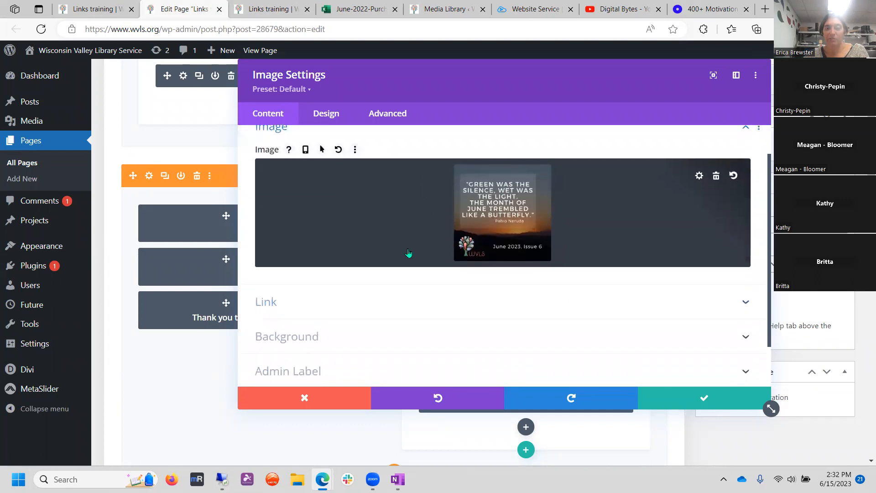
pyautogui.click(266, 301)
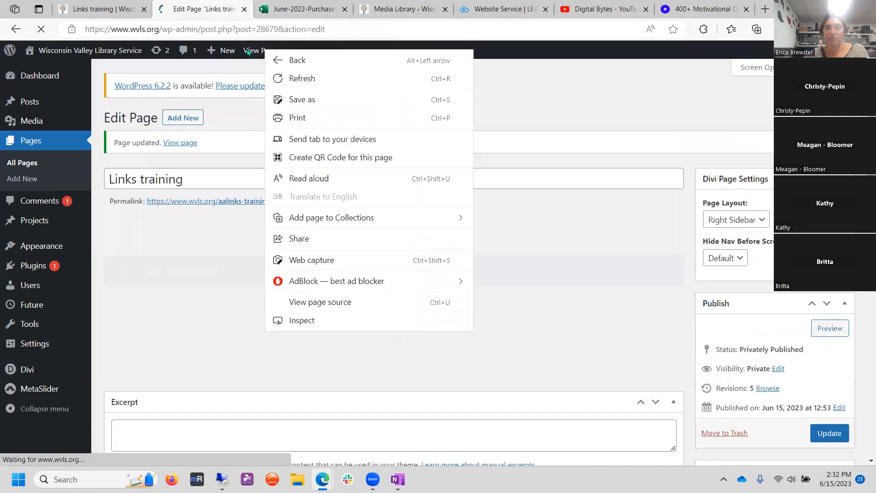
pyautogui.click(260, 51)
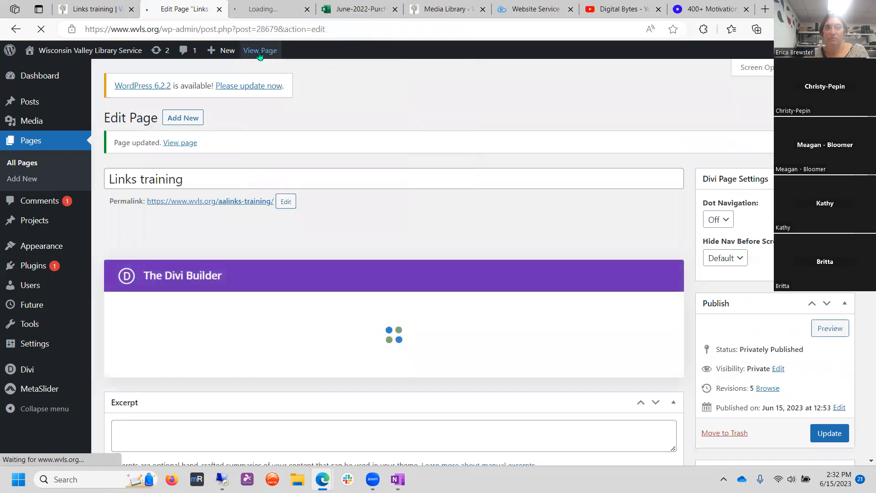
pyautogui.click(259, 50)
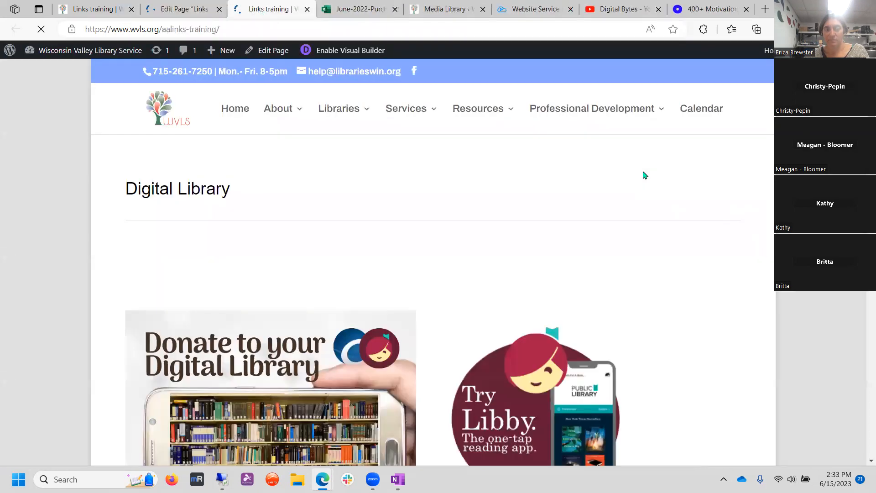
pyautogui.scroll(-3)
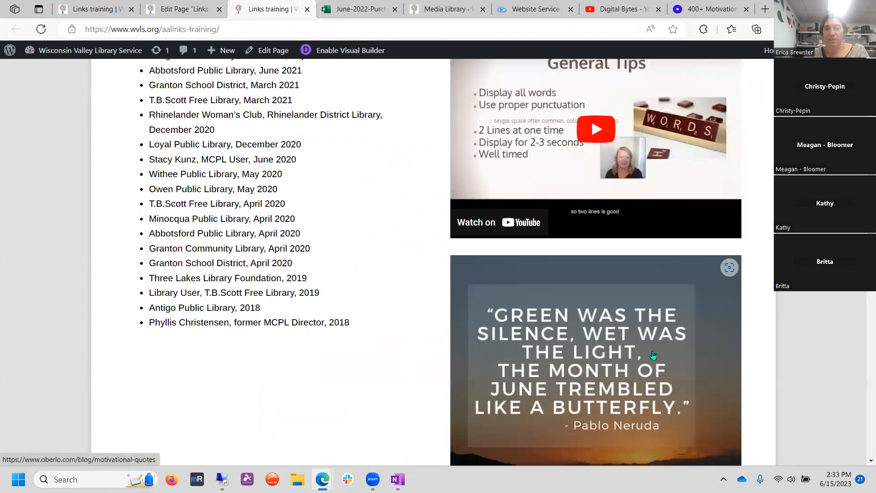
pyautogui.scroll(-3)
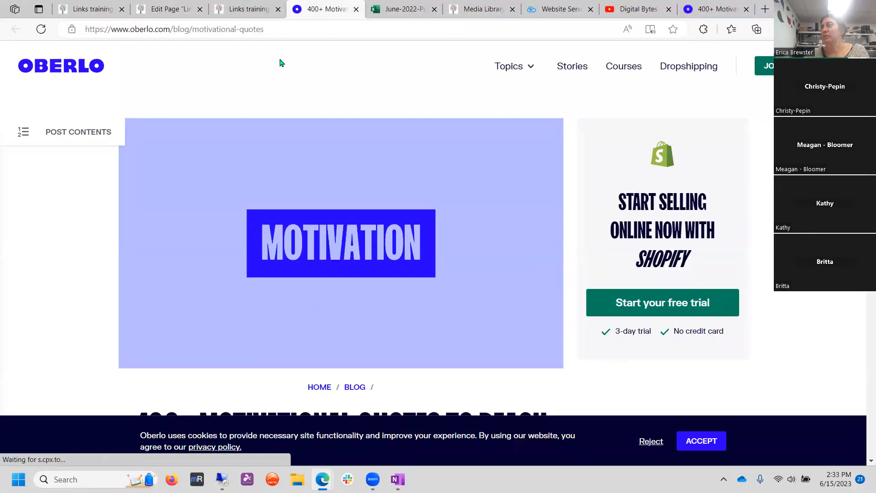
pyautogui.click(246, 9)
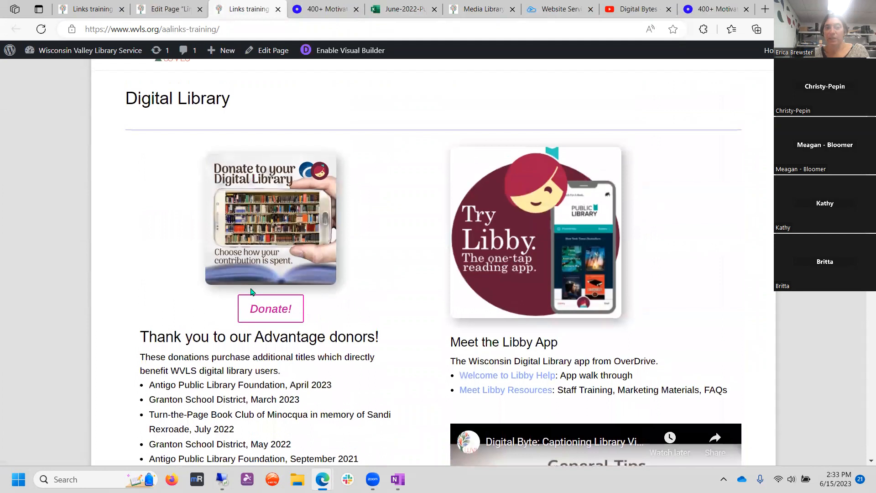
pyautogui.scroll(-3)
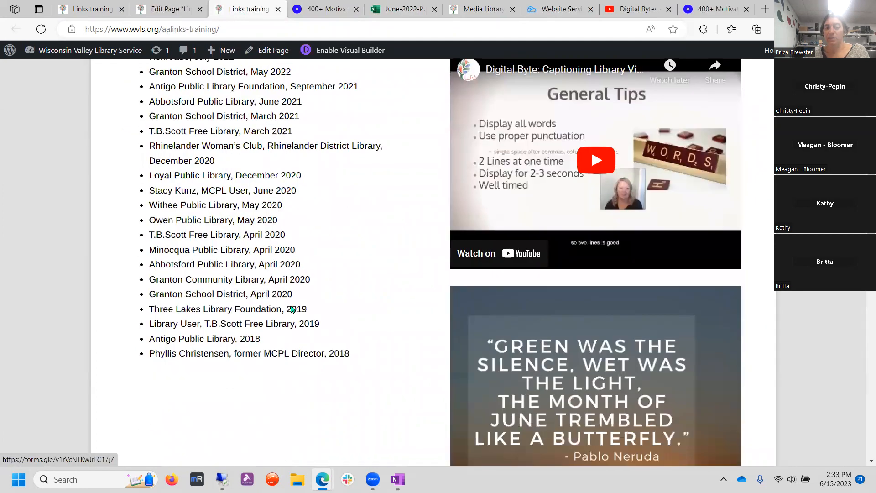
pyautogui.click(166, 10)
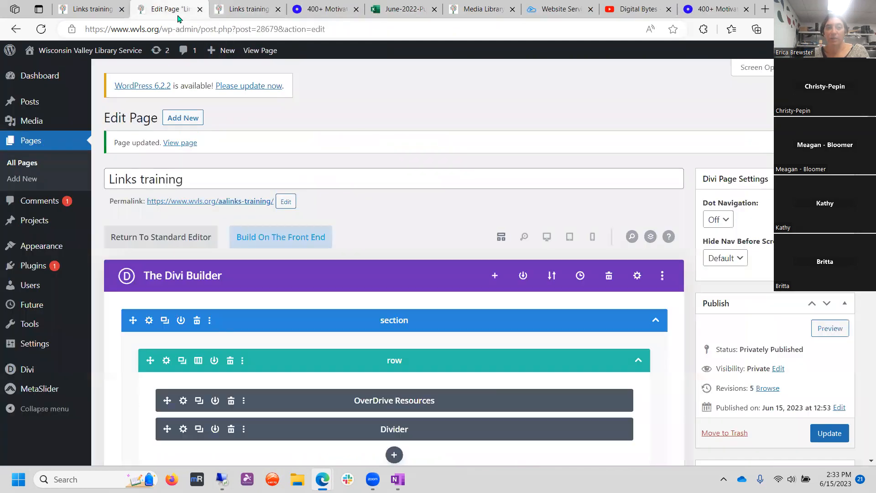
# - Add a Button module under the quote image with text 'CLICK HERE FOR MOTIVATION'
pyautogui.scroll(-3)
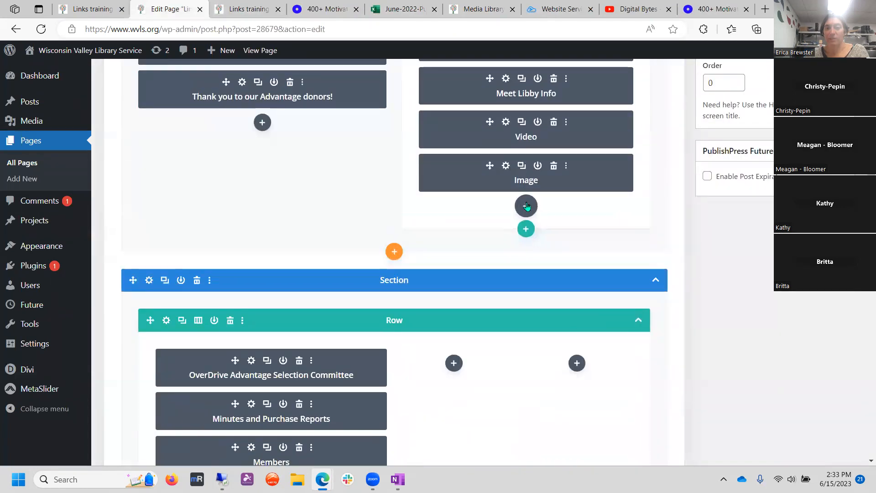
pyautogui.click(525, 206)
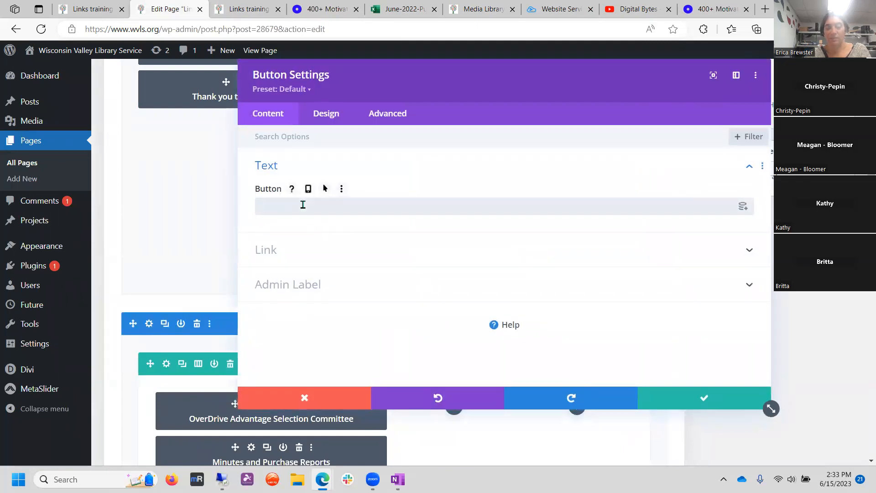
pyautogui.write('CLICK HERE')
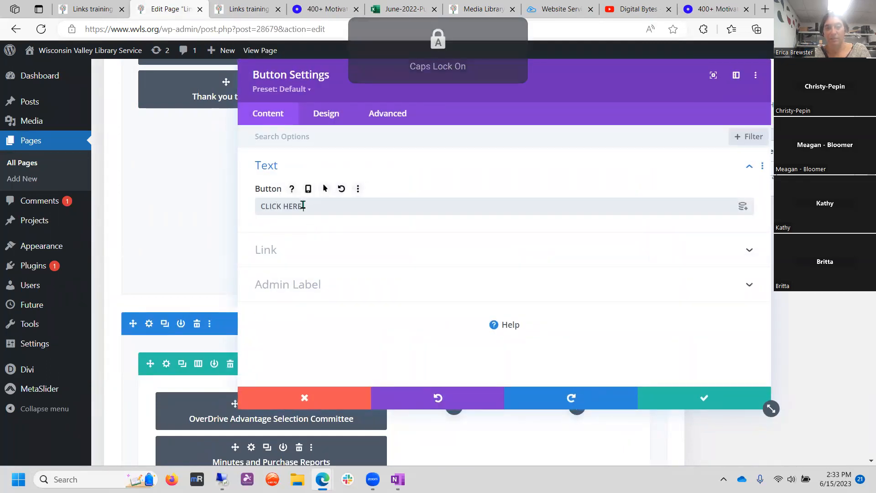
pyautogui.write('FOR MOTIVATION!')
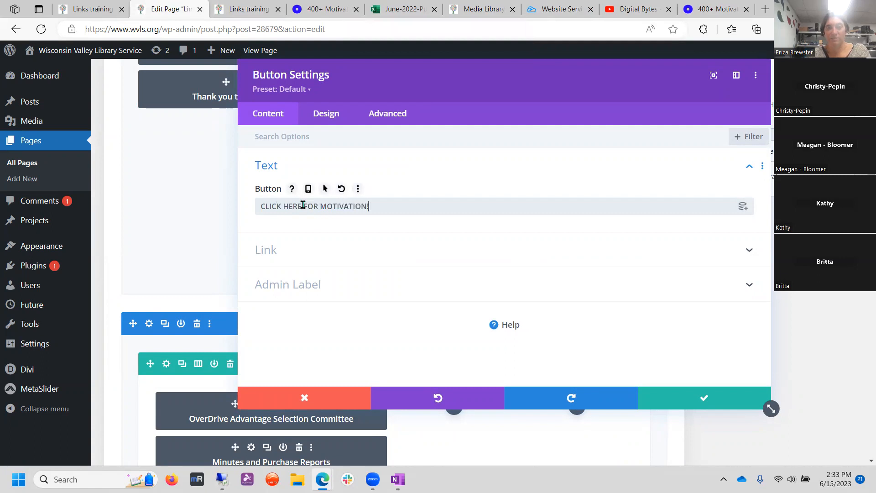
pyautogui.click(266, 249)
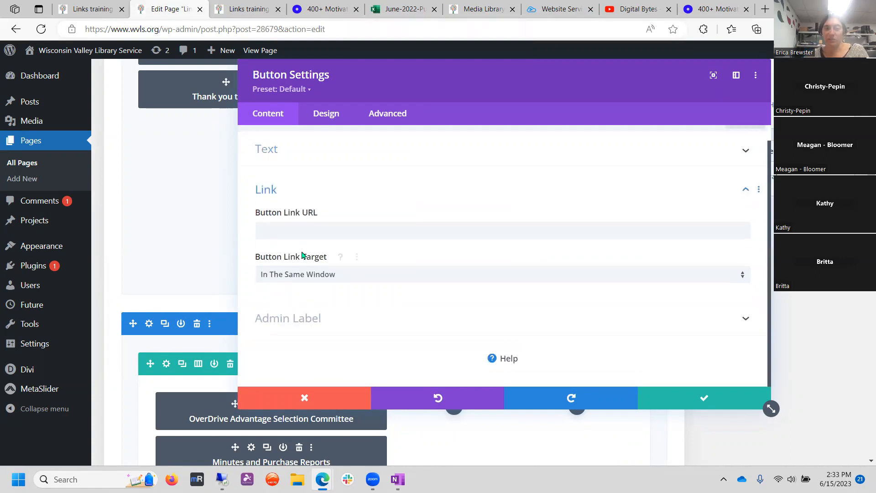
pyautogui.write('https://www.oberlo.com/blog/motivational-quotes')
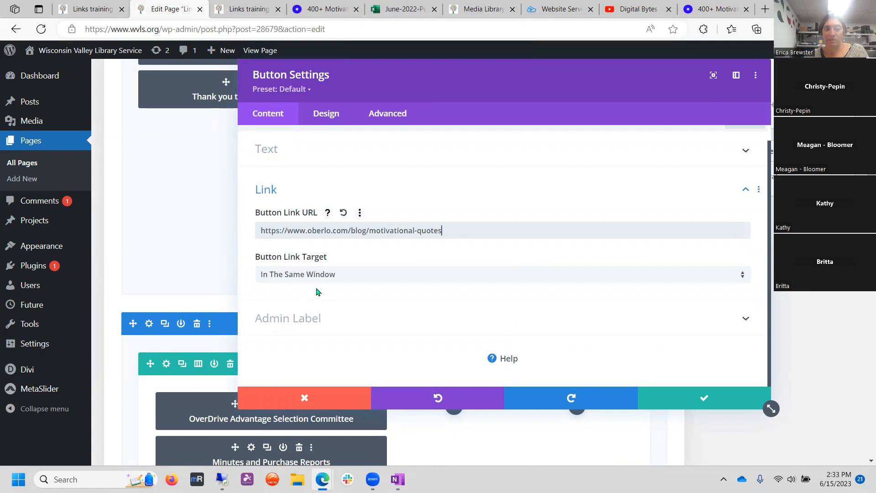
pyautogui.click(502, 274)
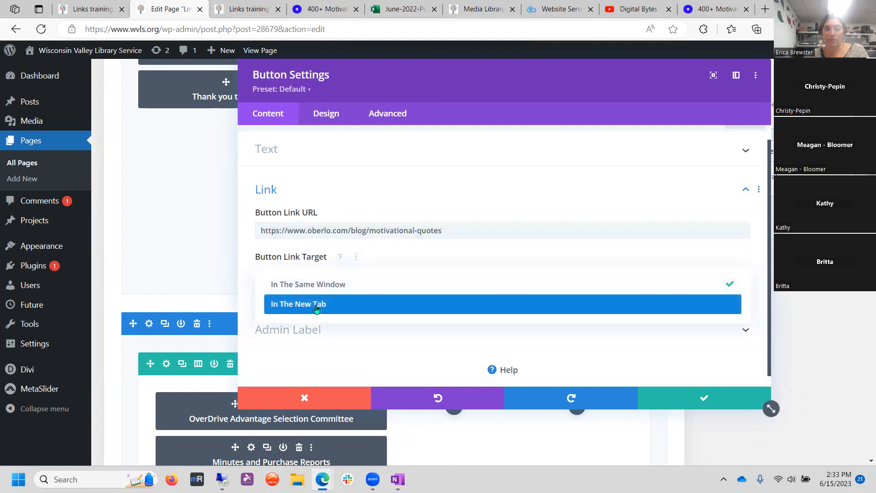
pyautogui.click(298, 304)
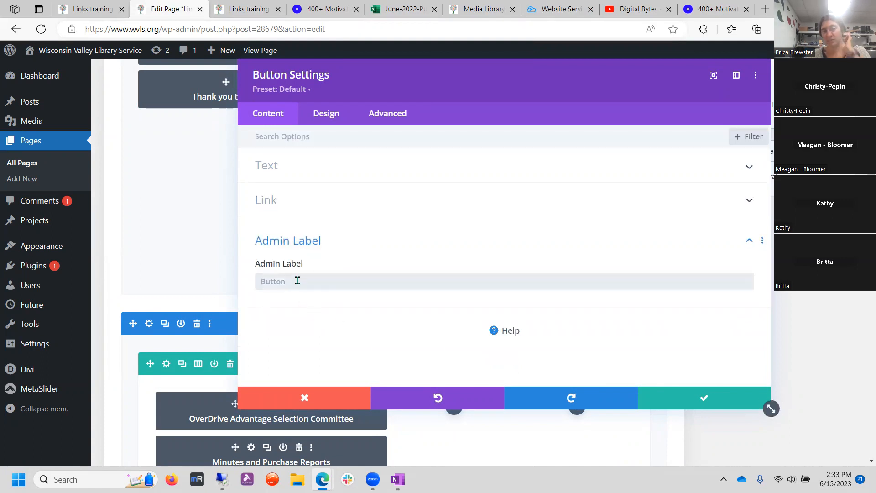
pyautogui.moveTo(239, 275)
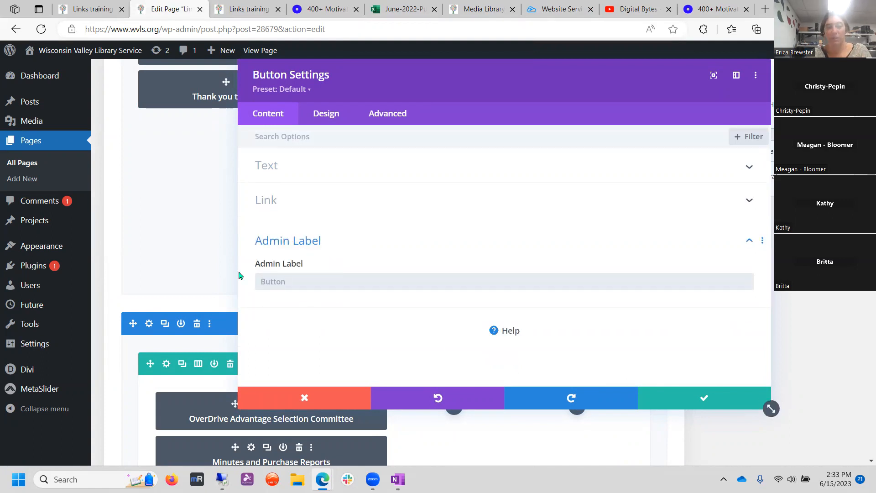
# - Label the module 'Button of Motivation' and save the button
pyautogui.write('BUTT')
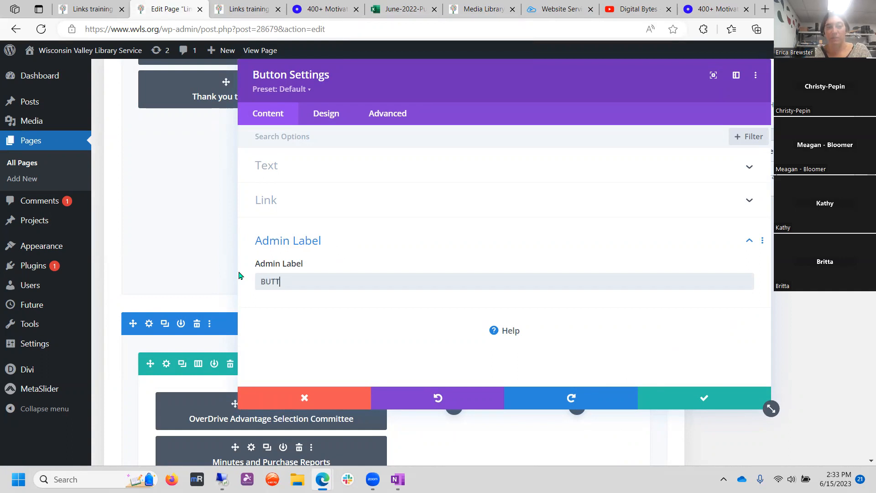
pyautogui.write('Button of')
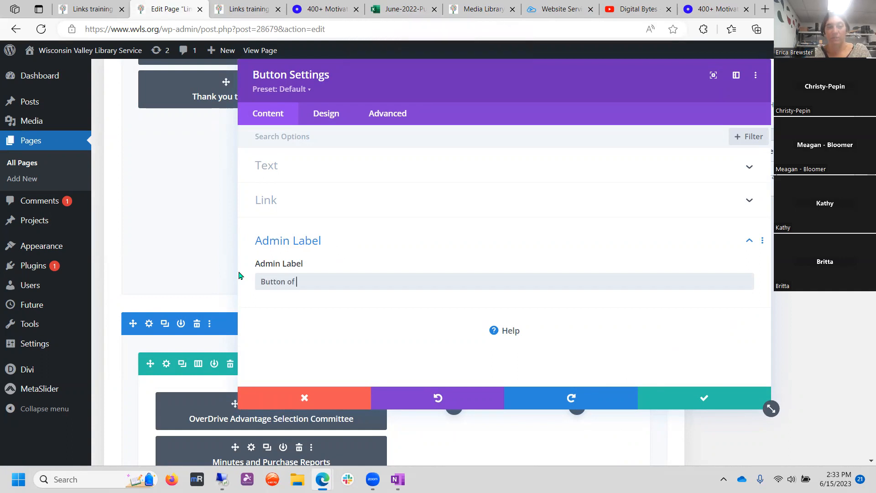
pyautogui.write('Motivation')
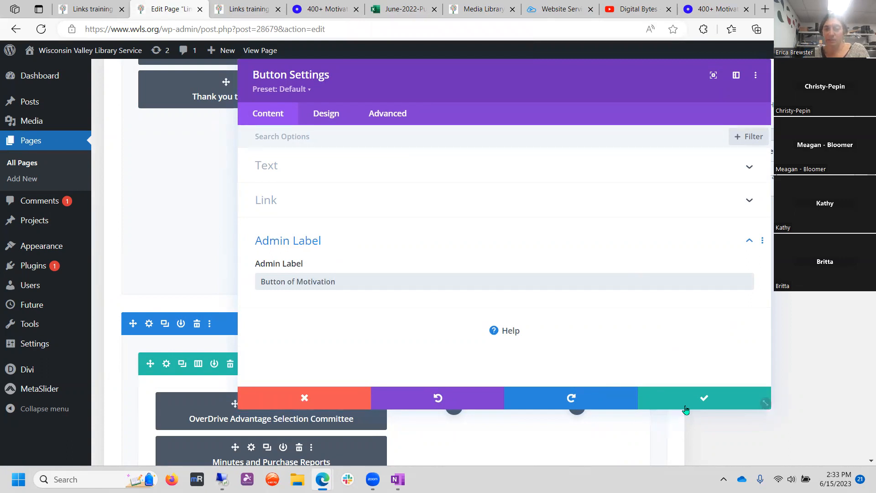
pyautogui.click(704, 398)
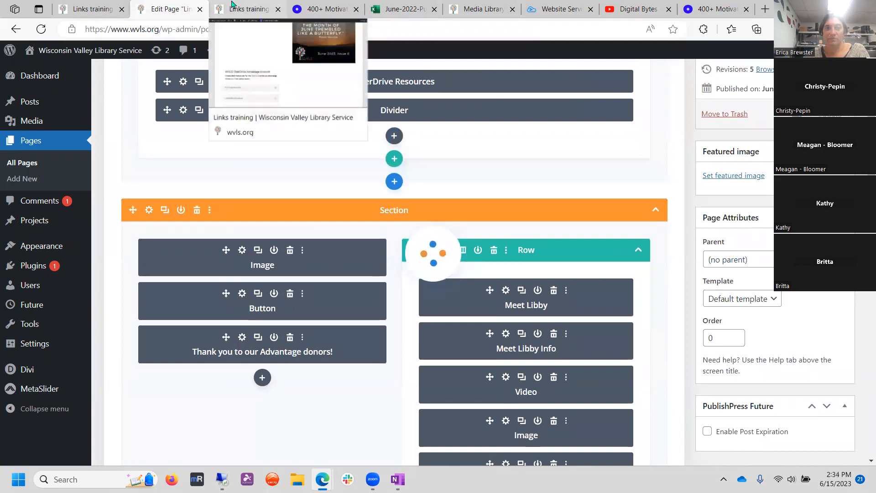
# - Check the new motivation button below the quote image on the live Links training page
pyautogui.click(248, 9)
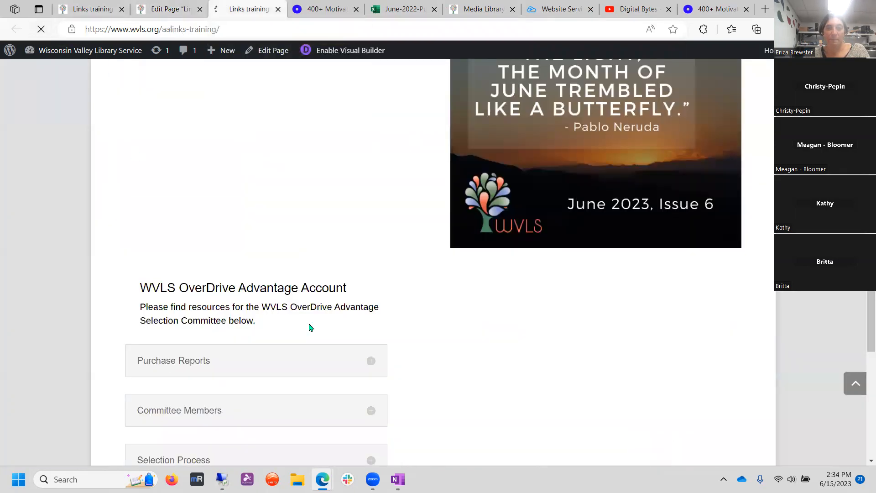
pyautogui.scroll(-3)
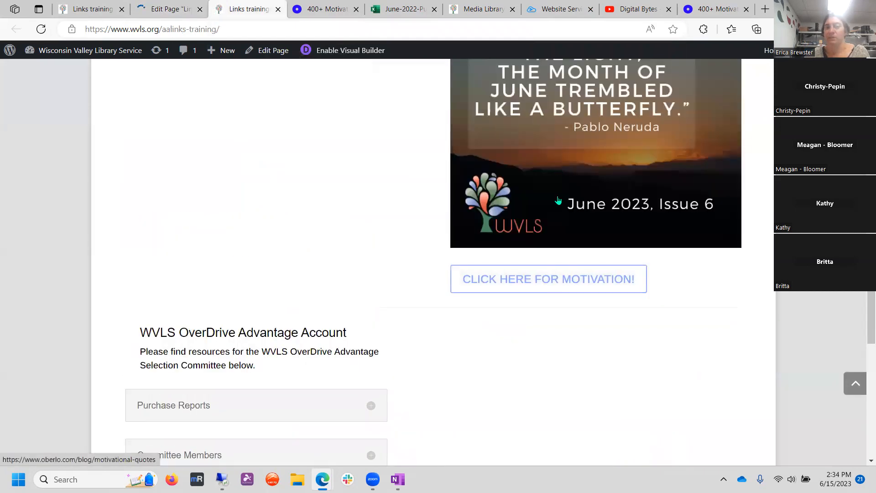
pyautogui.moveTo(553, 282)
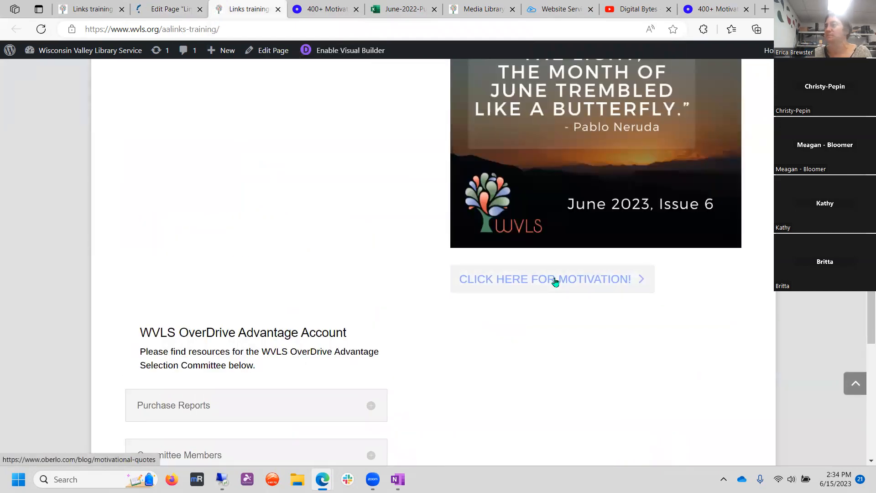